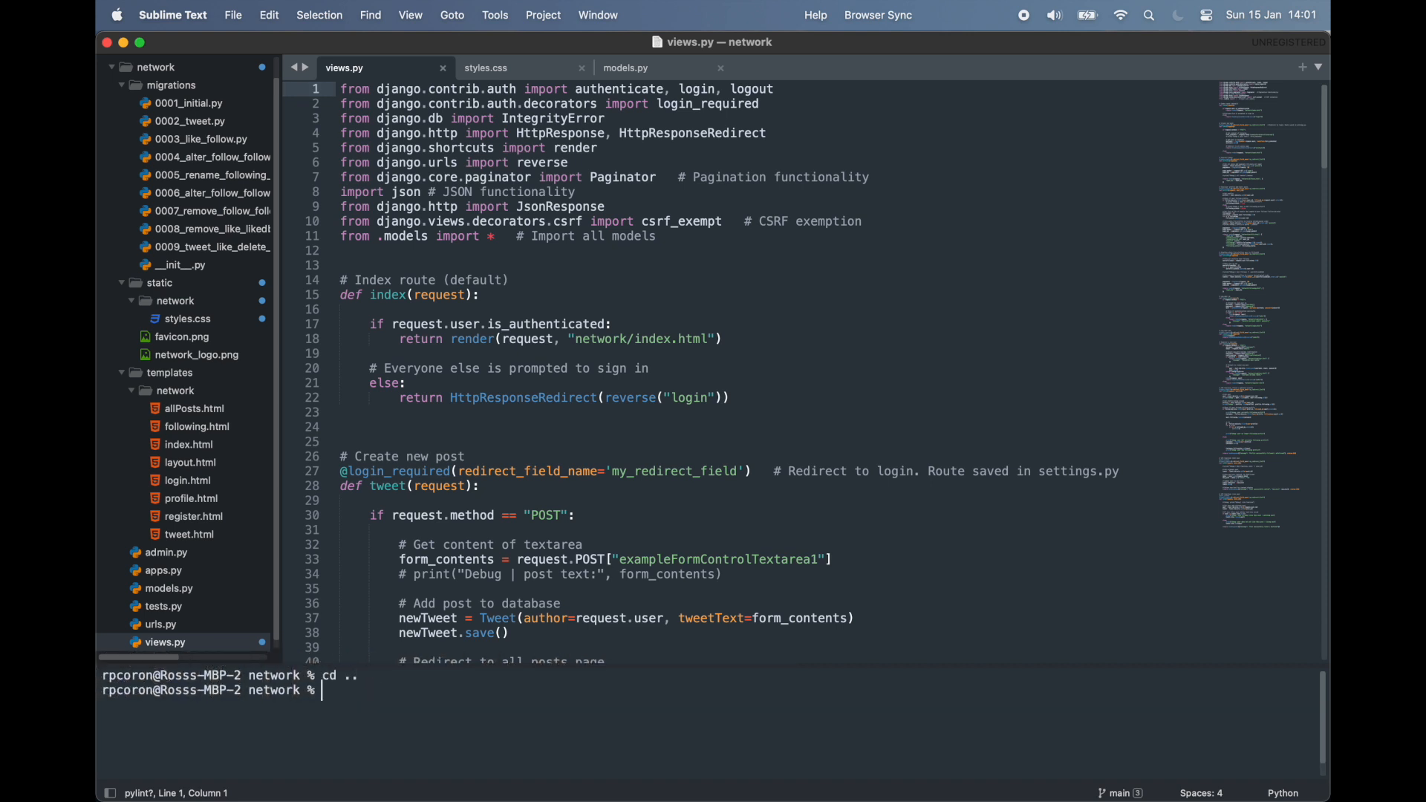
# Start the Bleeter Django development server with python3 manage.py runserver.
pyautogui.write('python3 manage.py runserver')
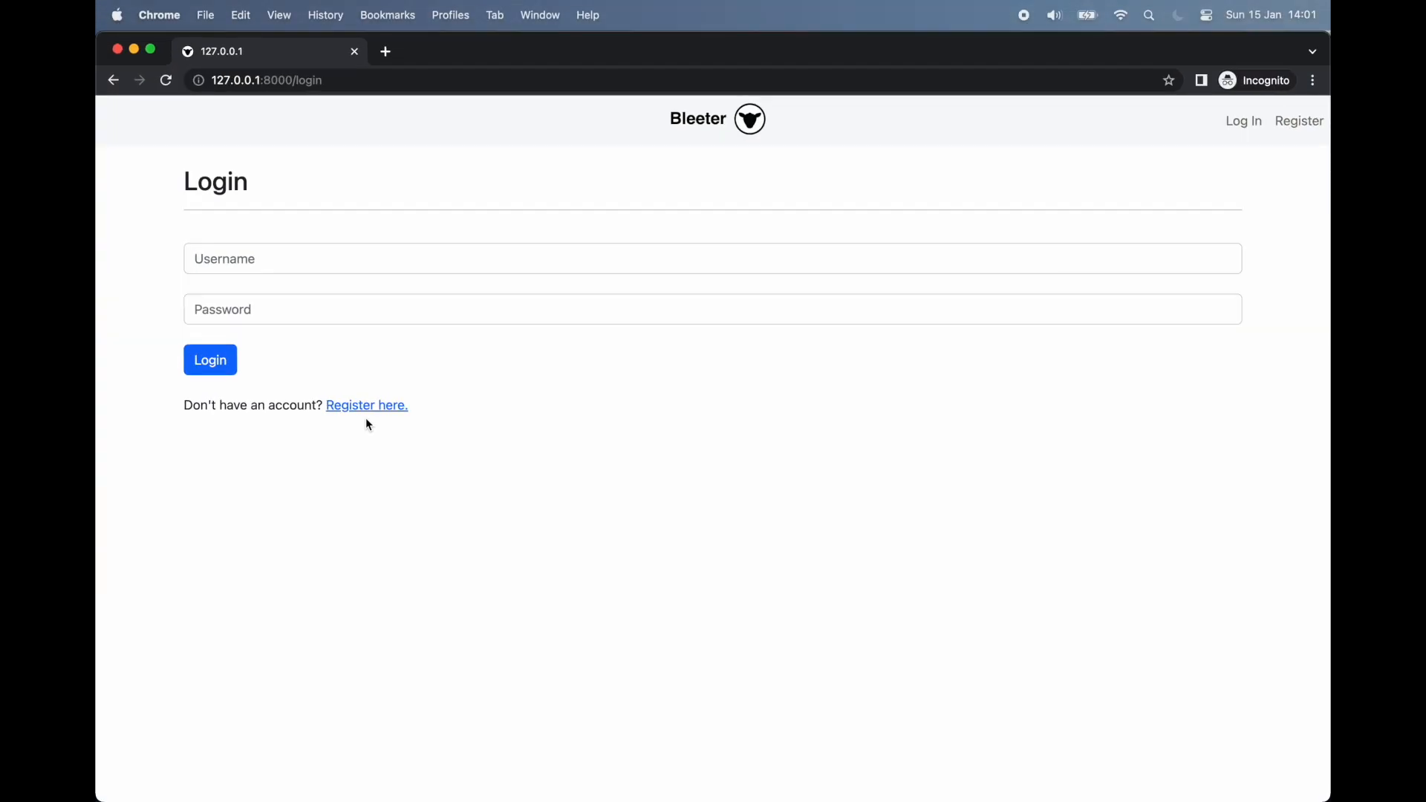
# Log in with the suggested username starting with 'R' and the password.
pyautogui.click(713, 258)
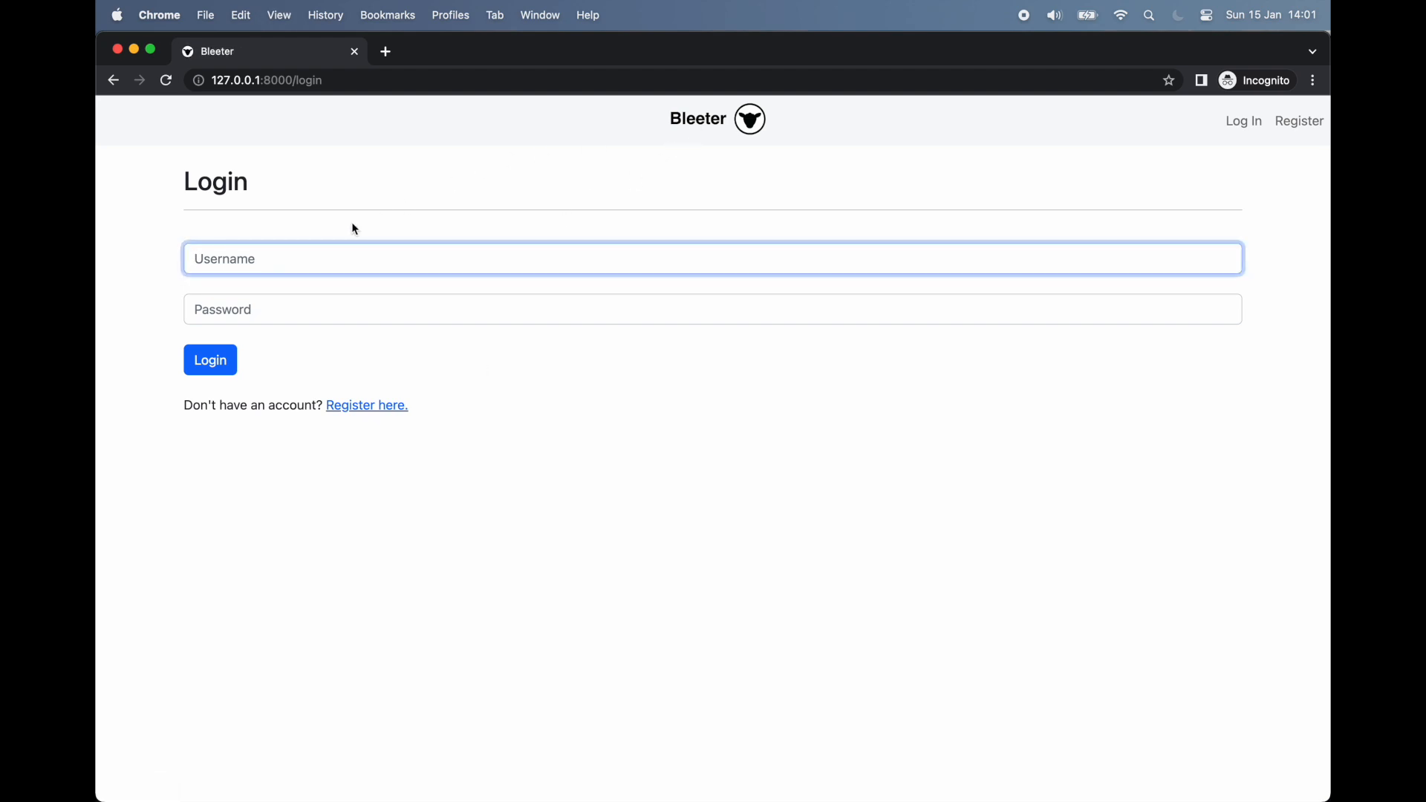
pyautogui.write('R')
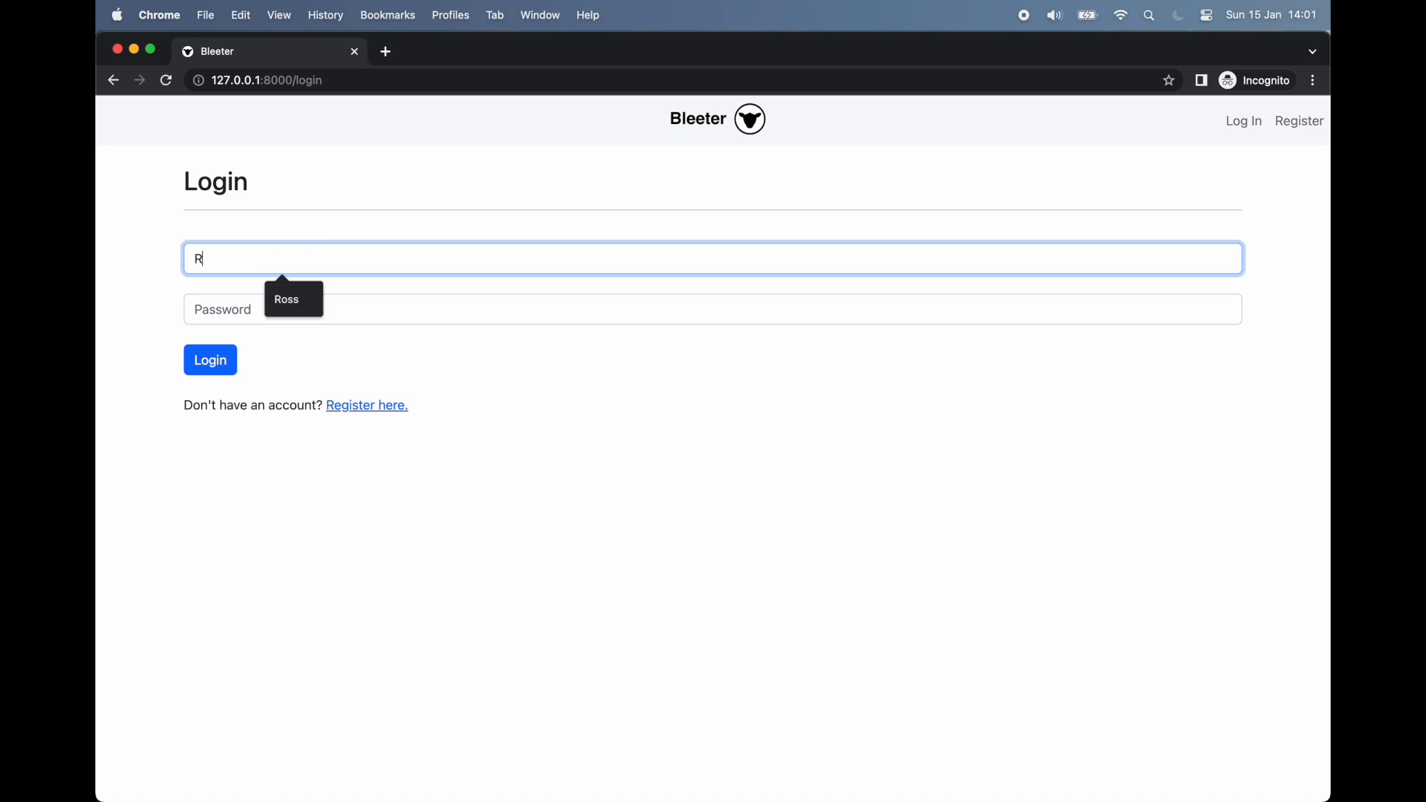
pyautogui.click(713, 309)
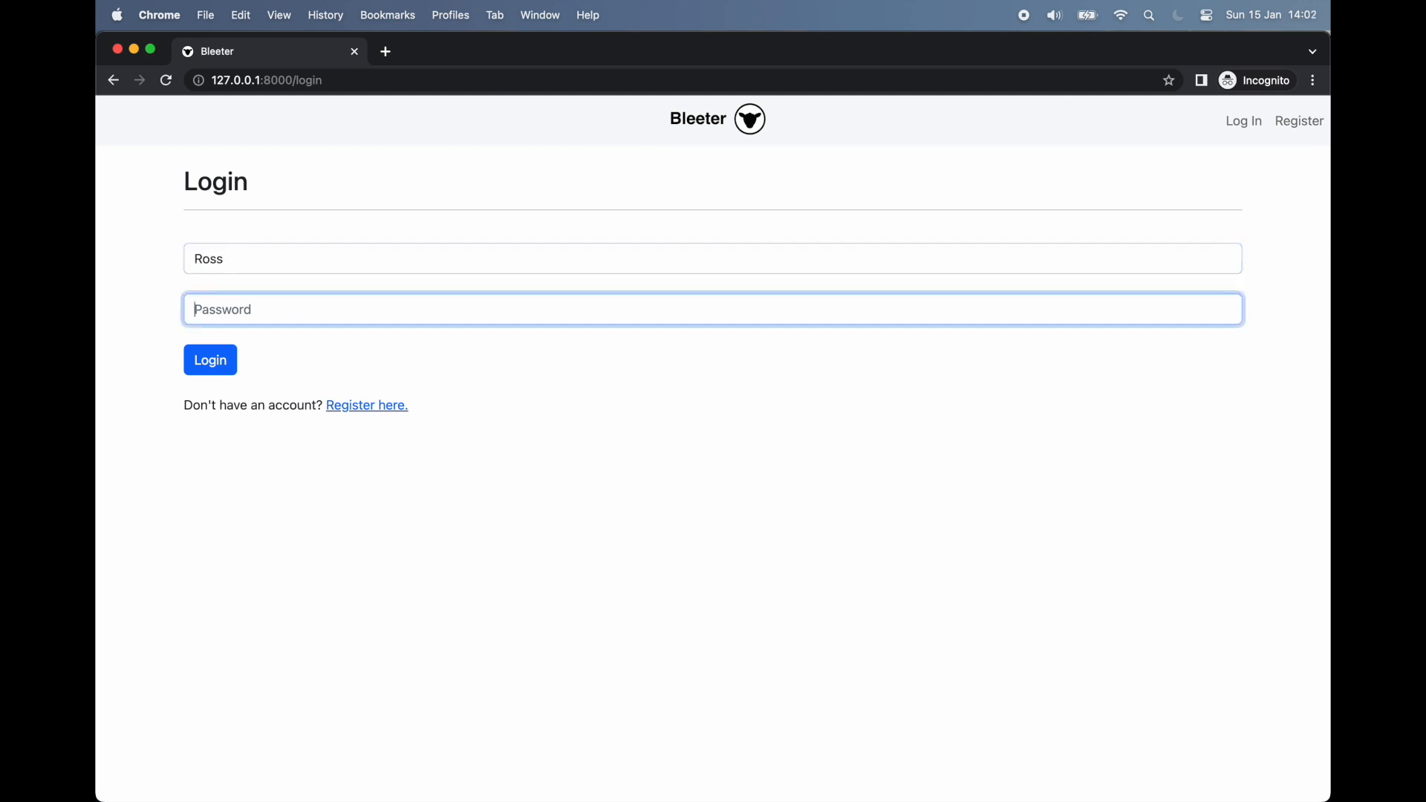
pyautogui.write('password')
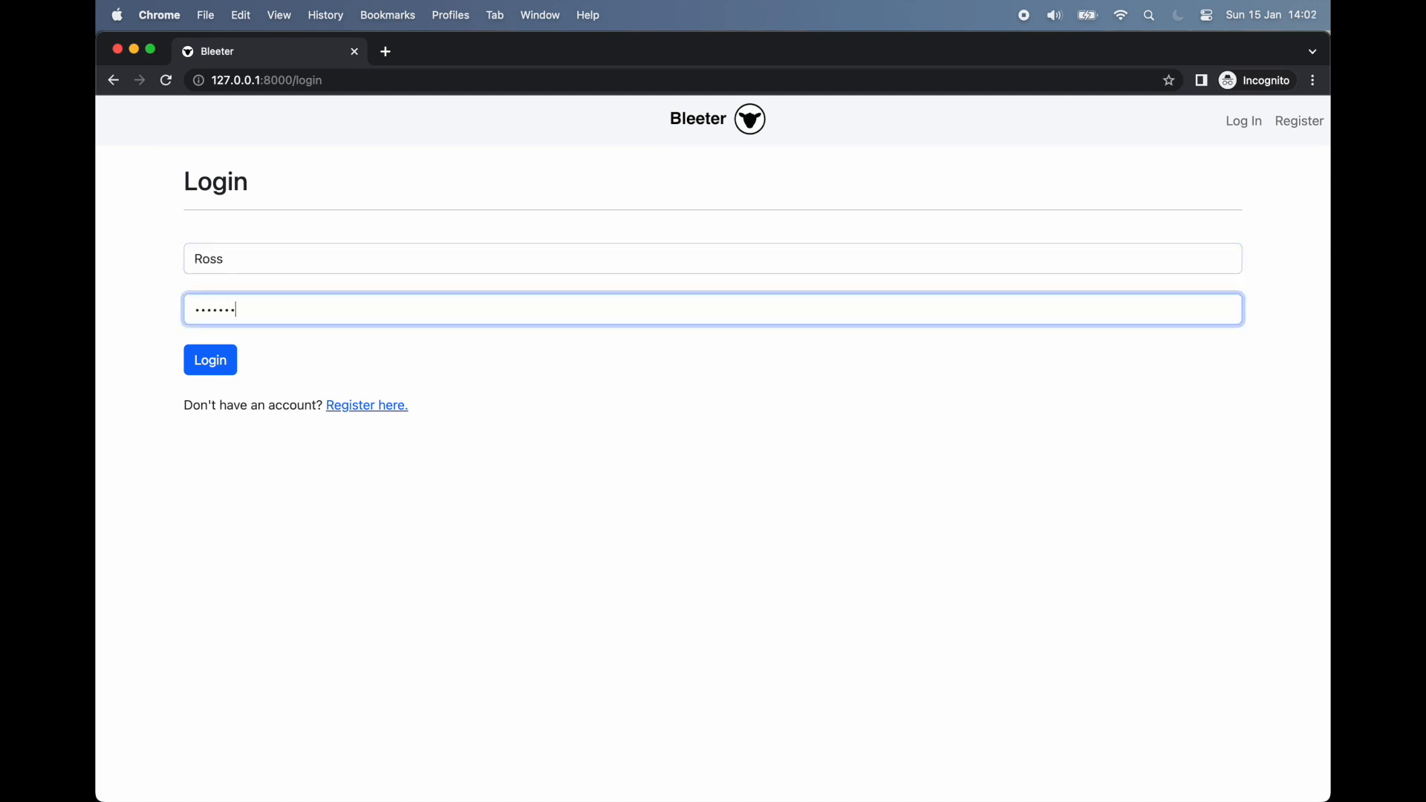
pyautogui.click(209, 359)
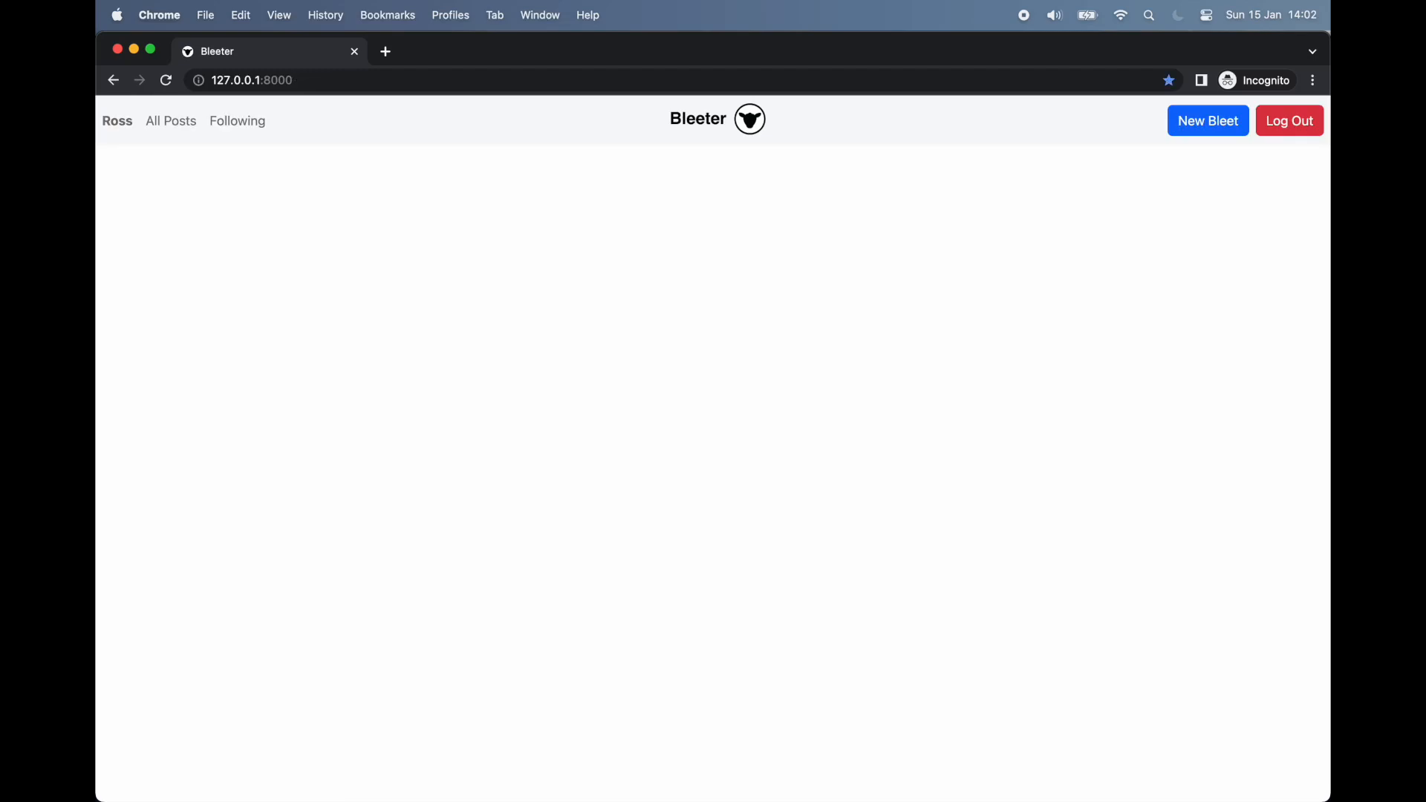
pyautogui.moveTo(129, 219)
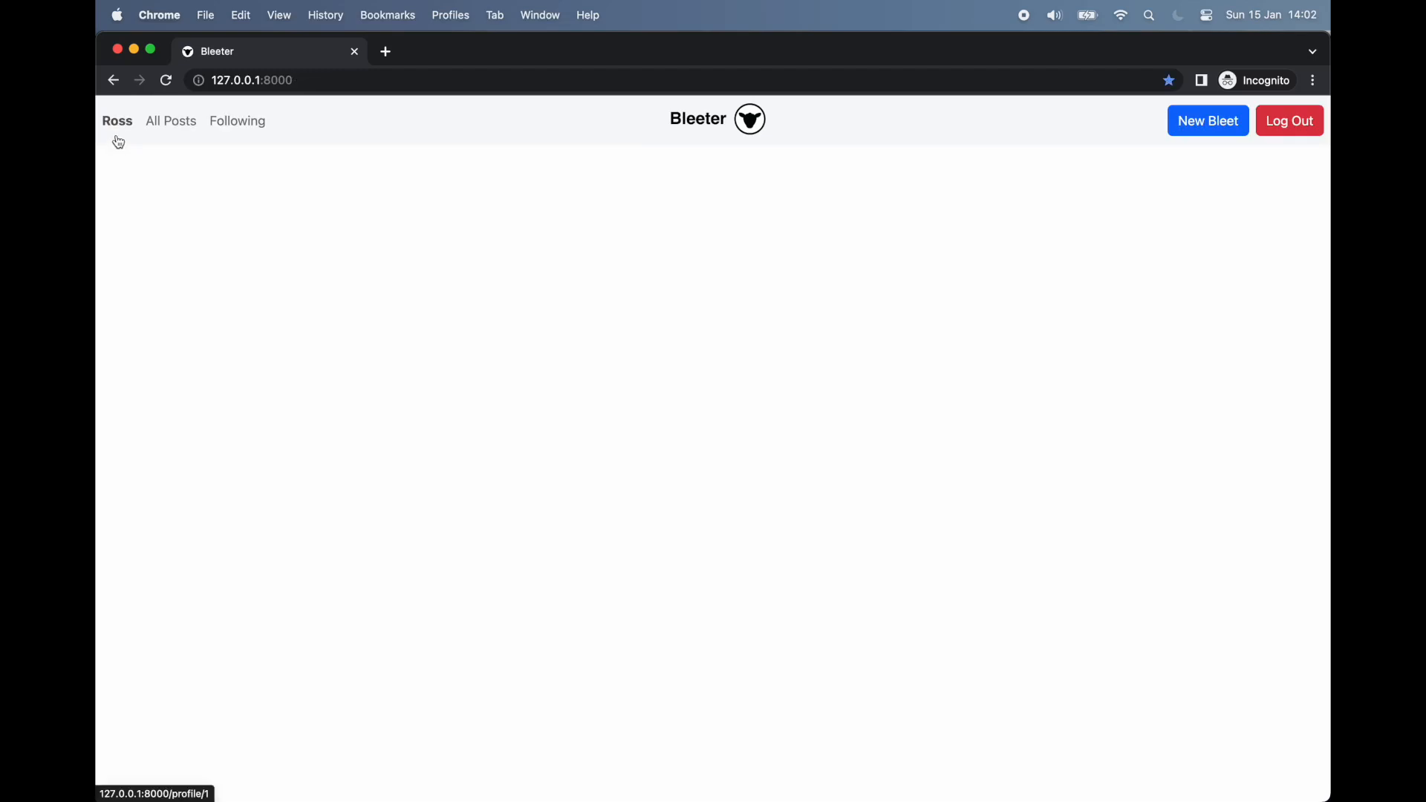
pyautogui.moveTo(989, 94)
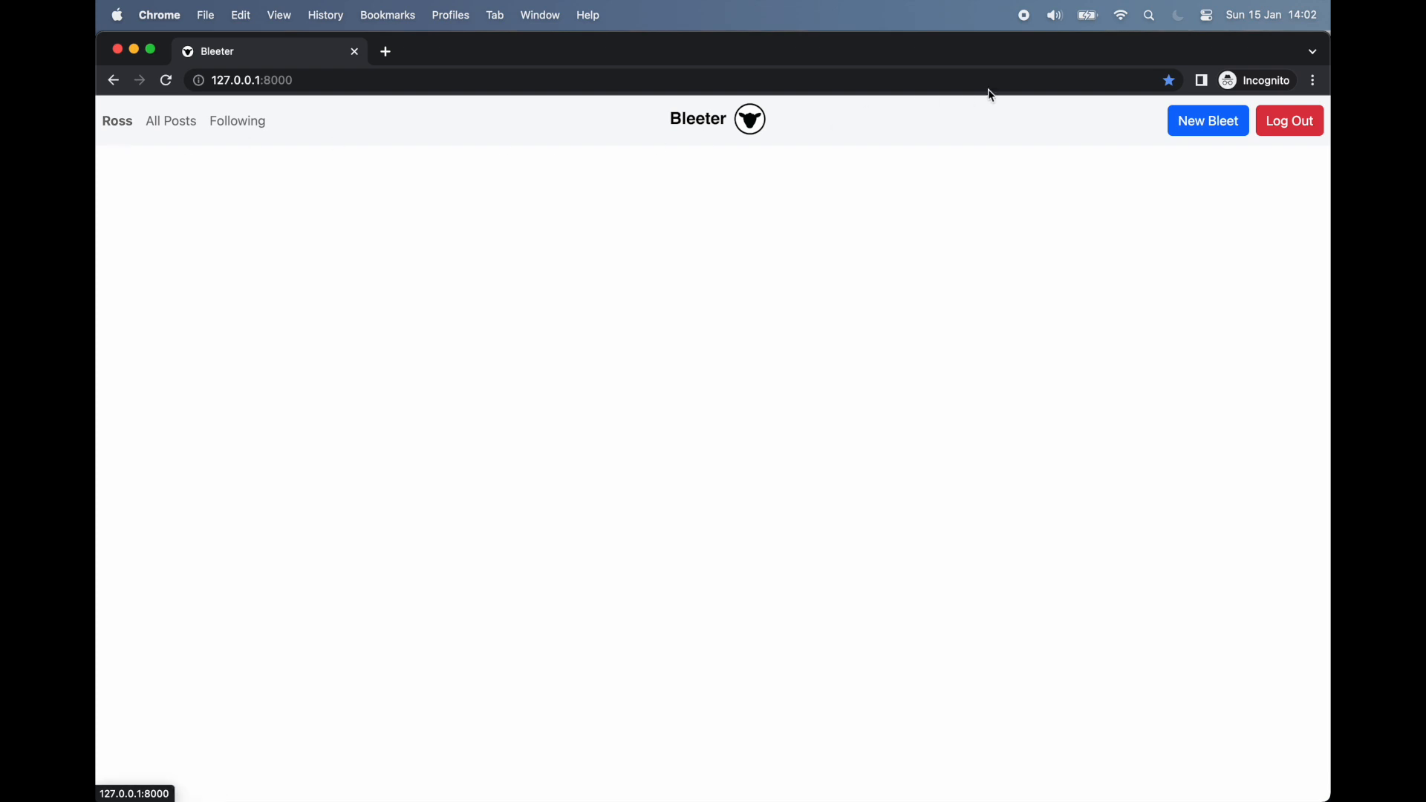
pyautogui.moveTo(117, 127)
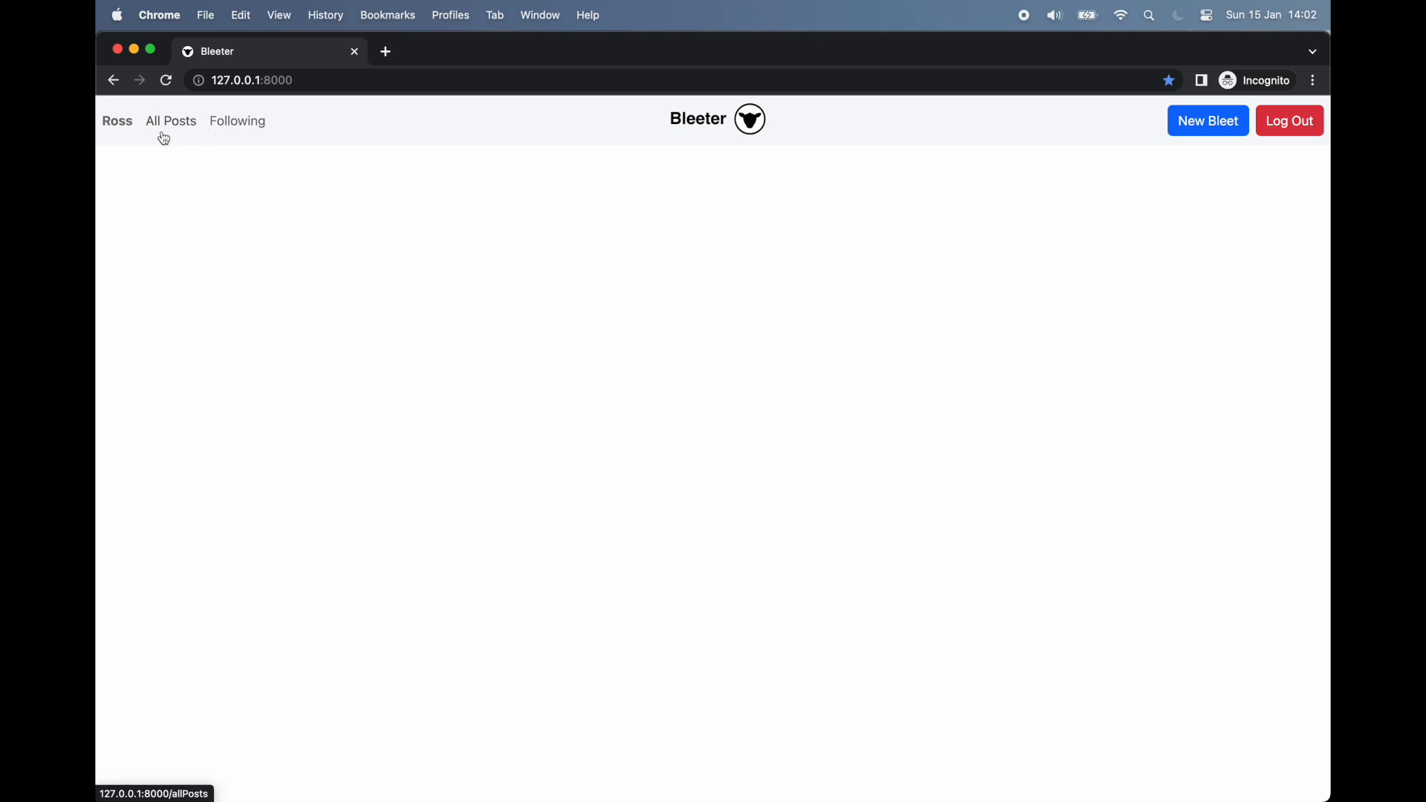
pyautogui.moveTo(721, 315)
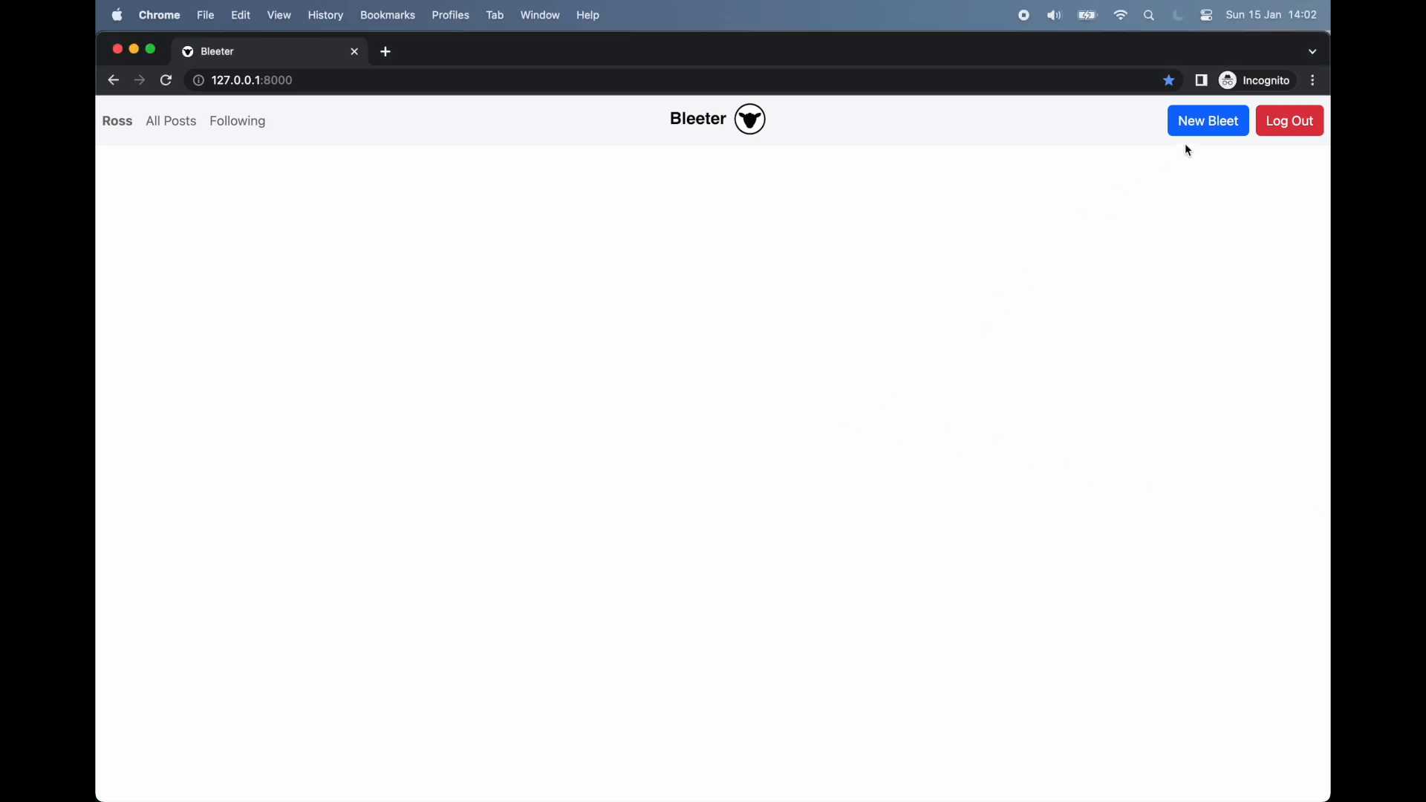
# Compose a new bleet reading 'Good morning, CS50!'.
pyautogui.click(1207, 121)
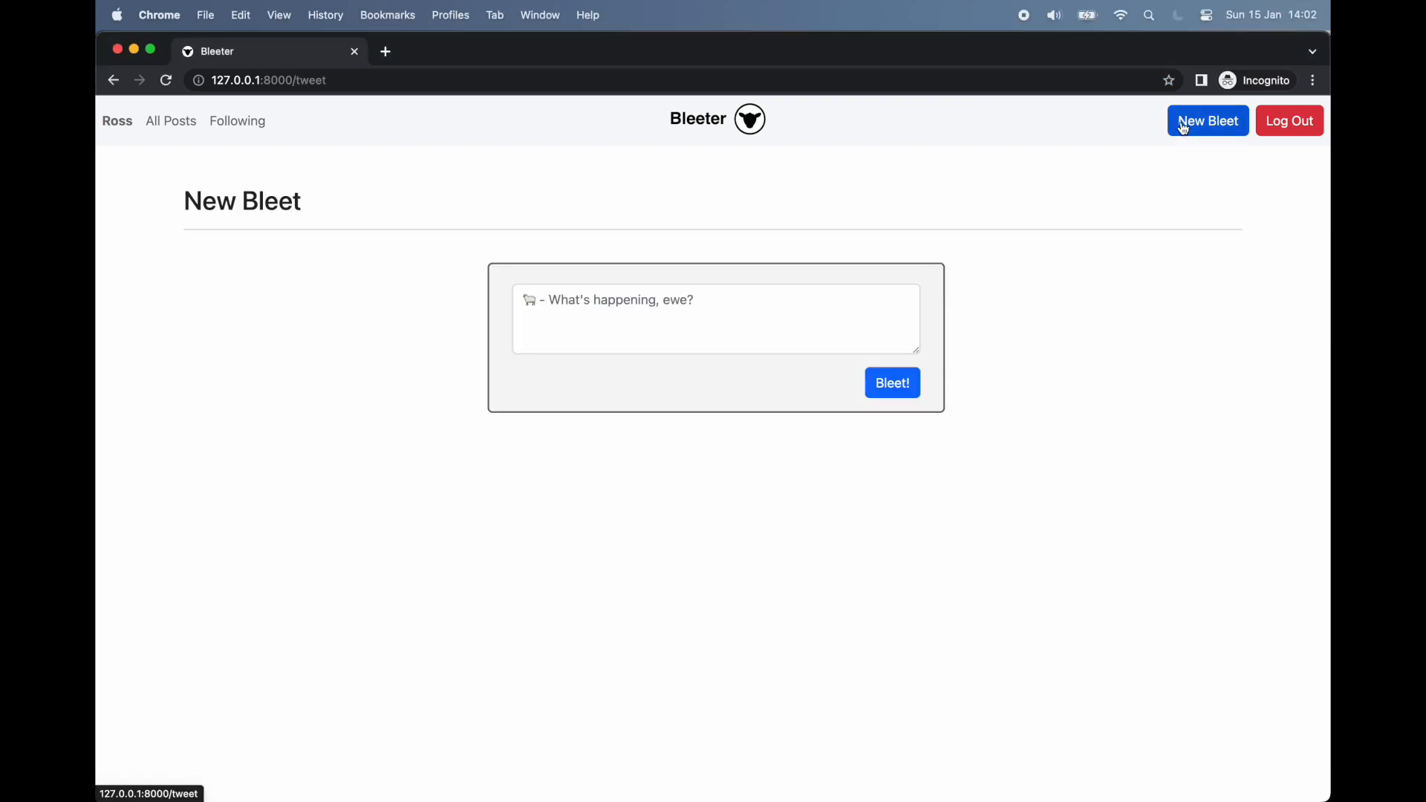
pyautogui.moveTo(164, 215)
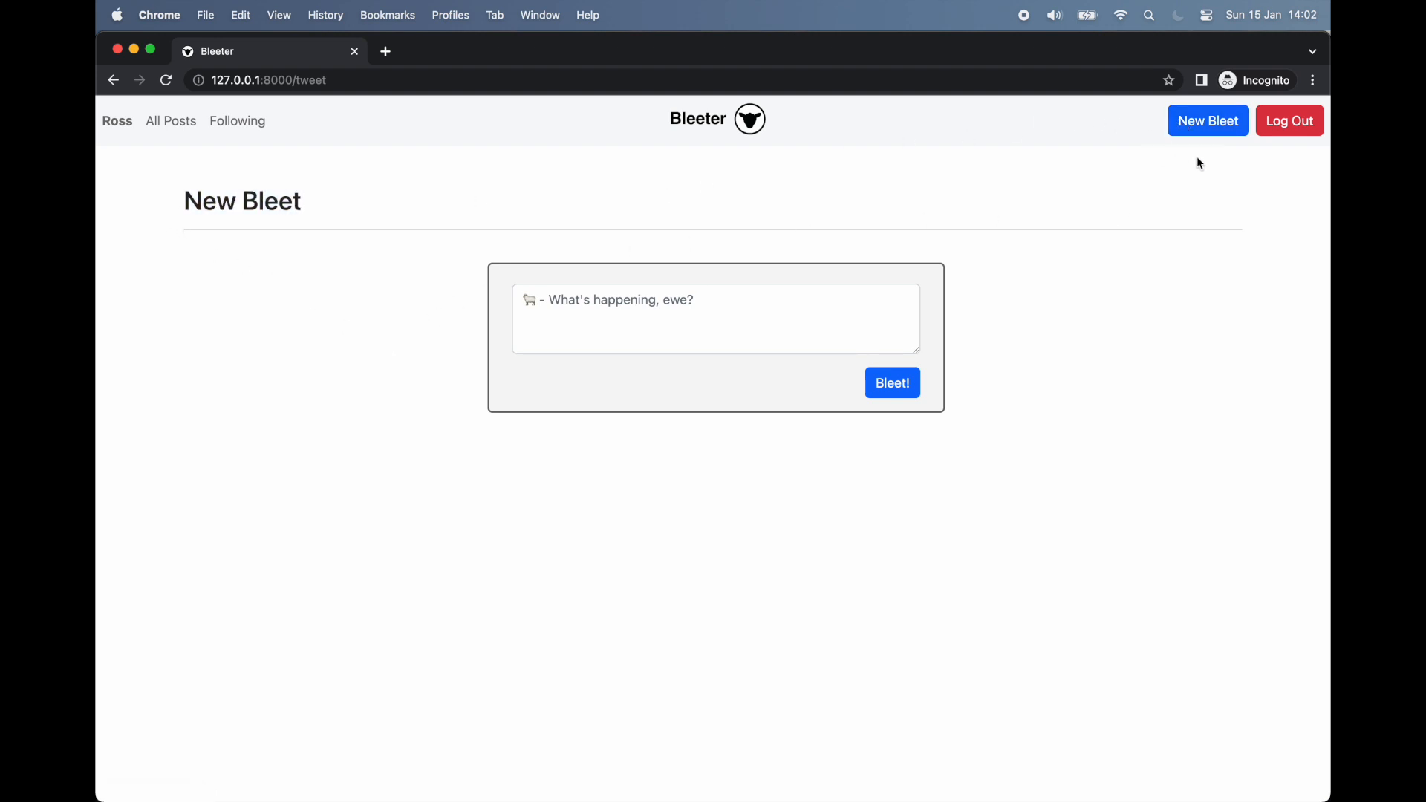
pyautogui.click(715, 318)
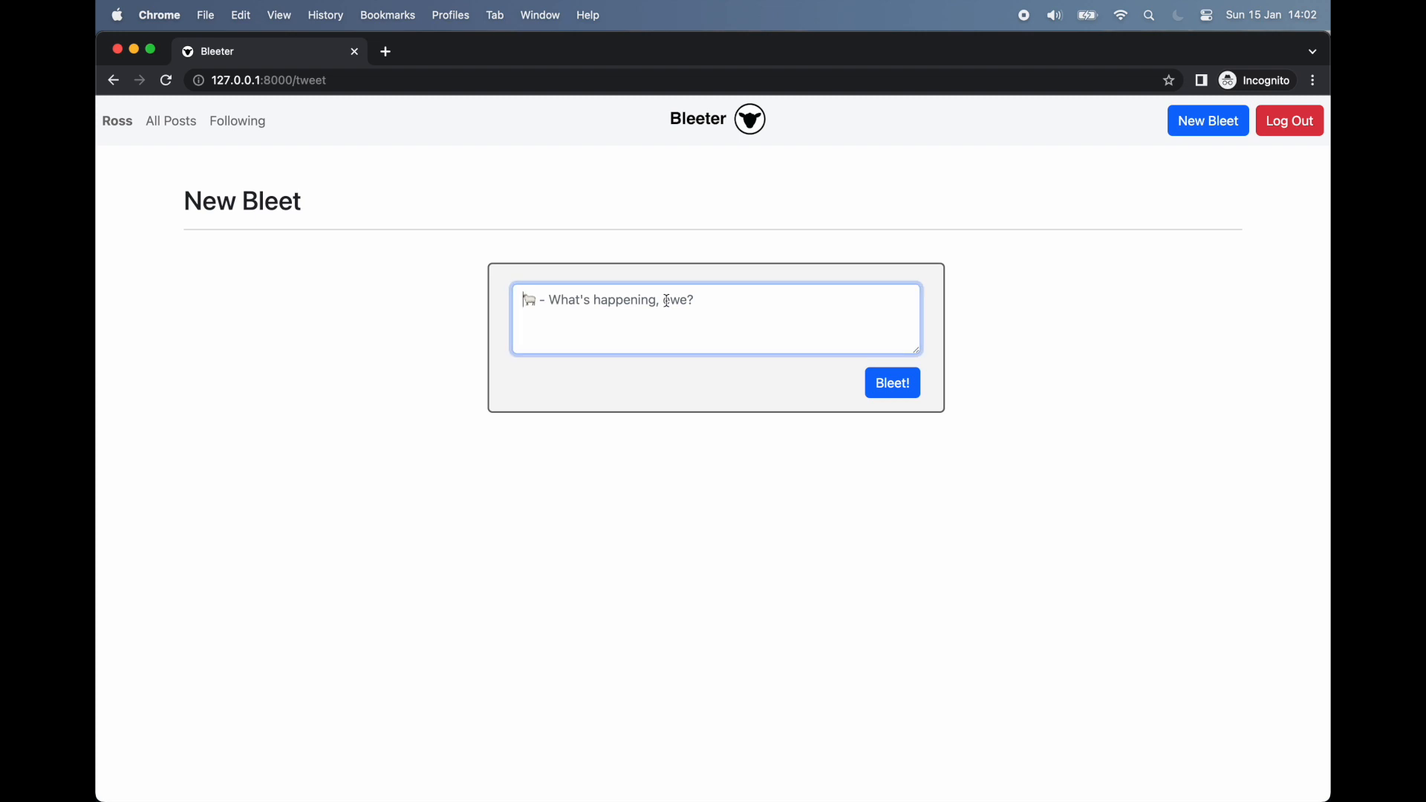
pyautogui.write('Good mor')
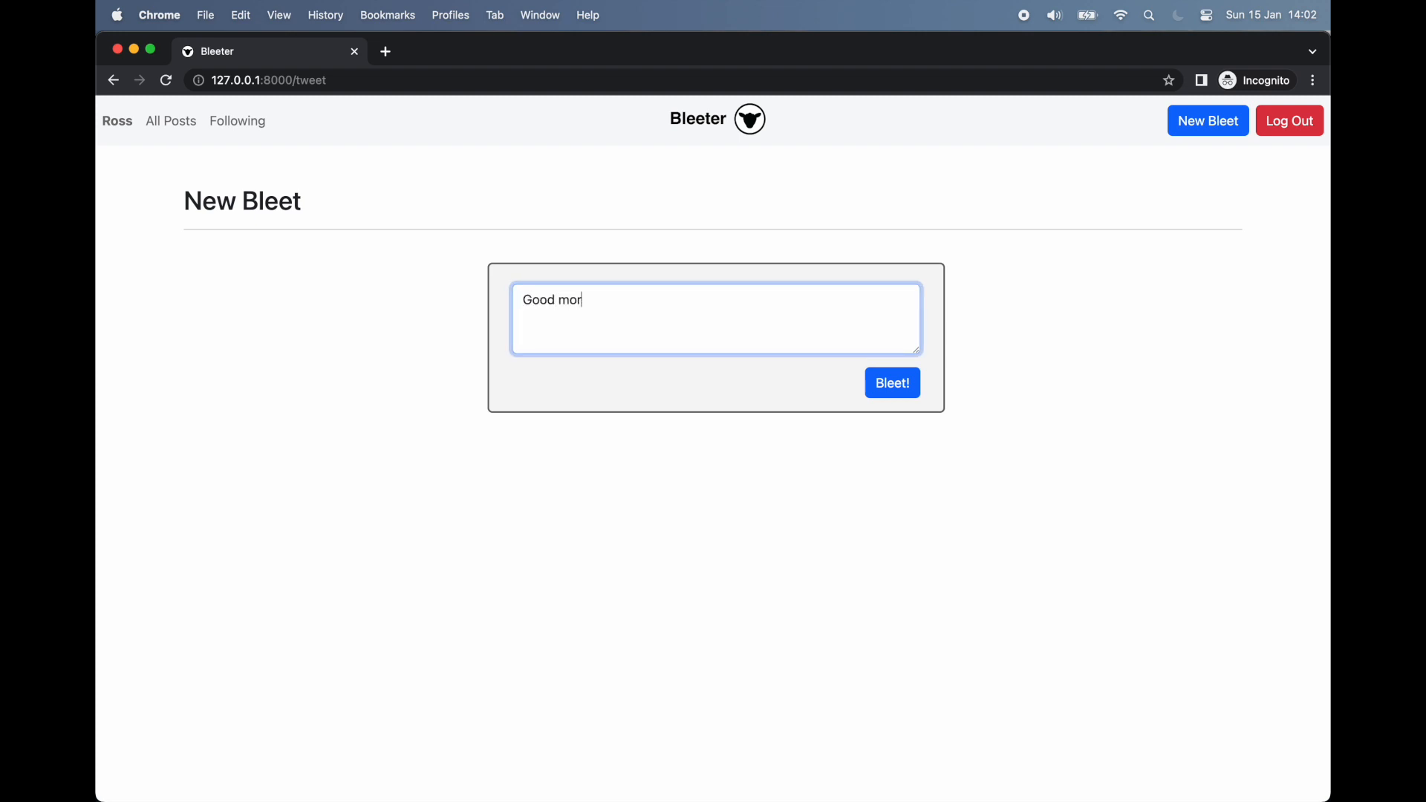
pyautogui.write('ning,')
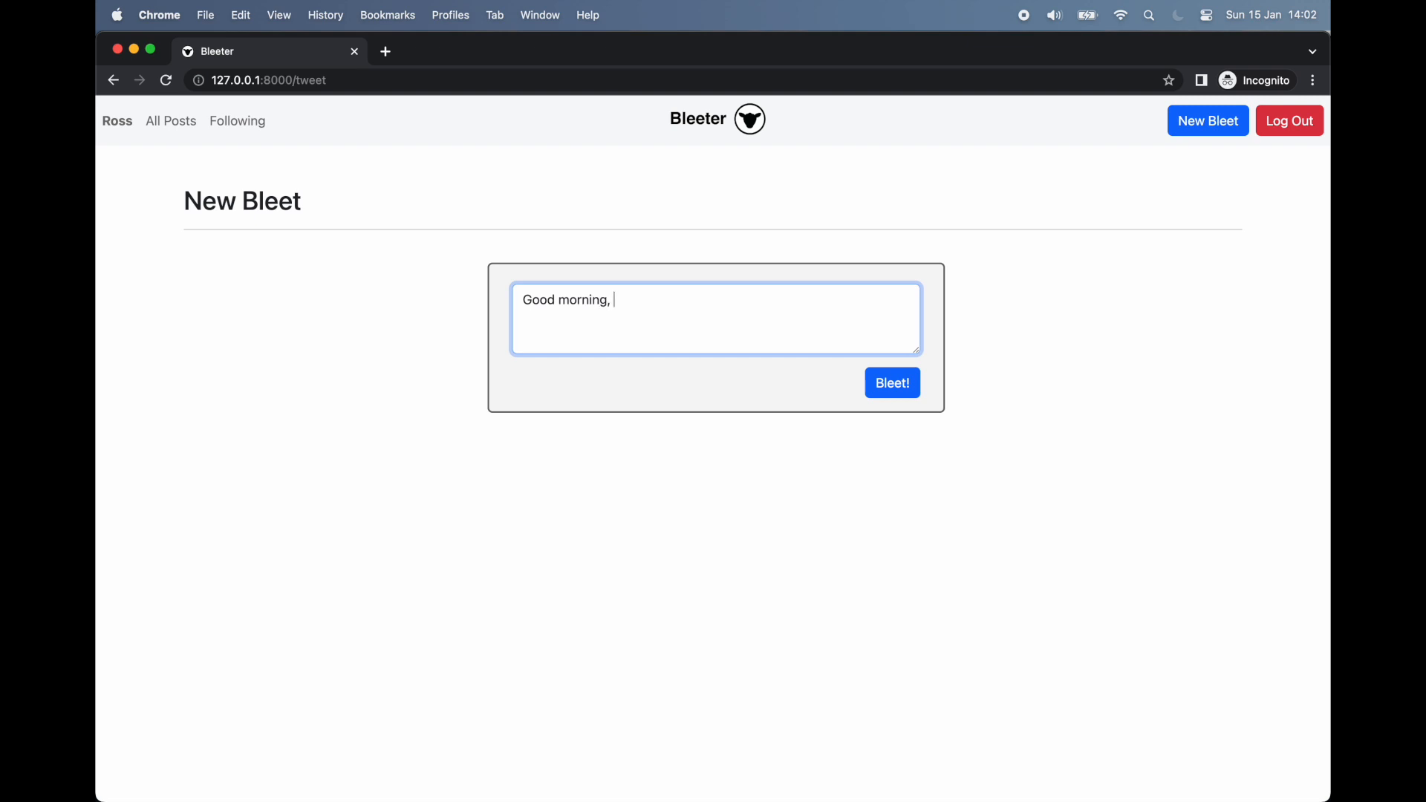
pyautogui.write('CS50')
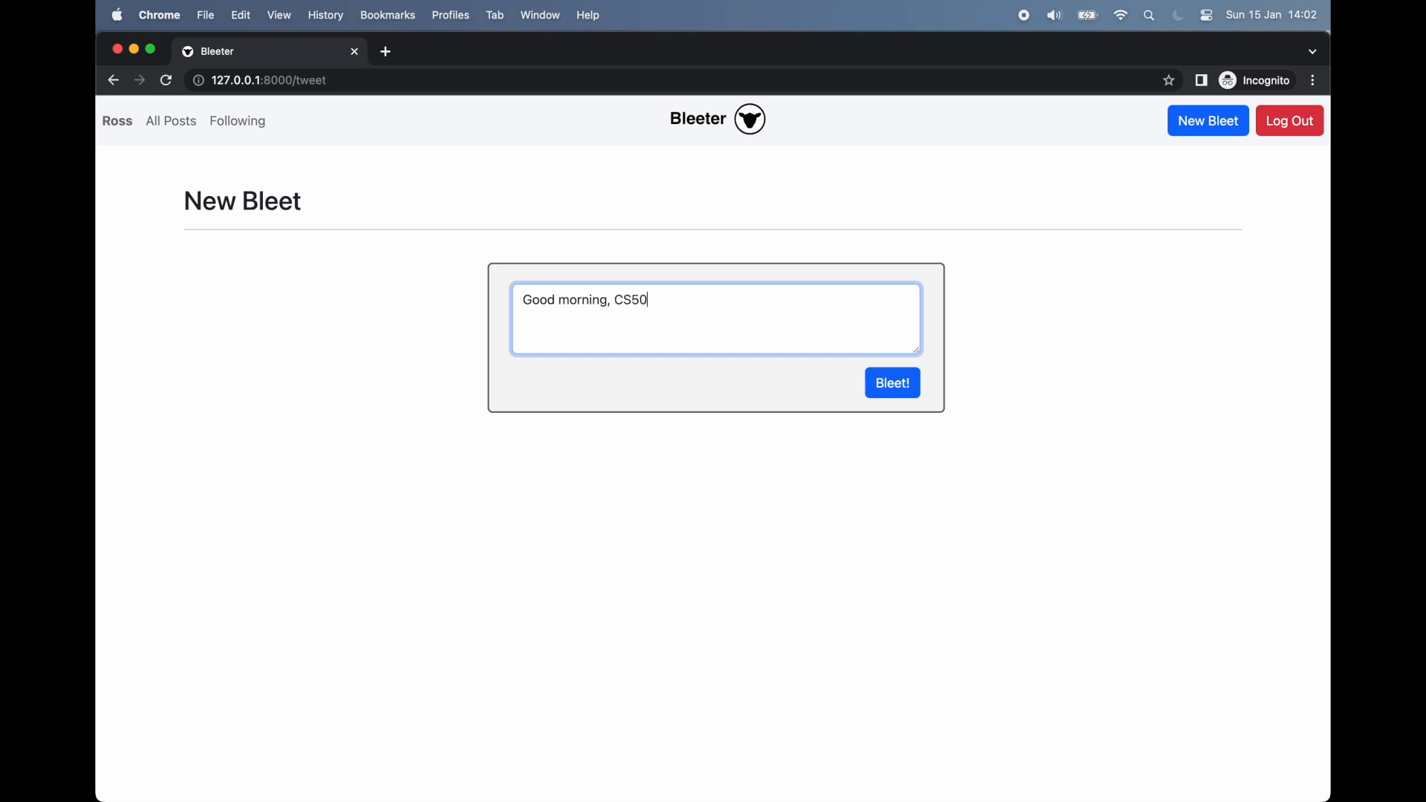
pyautogui.write('!')
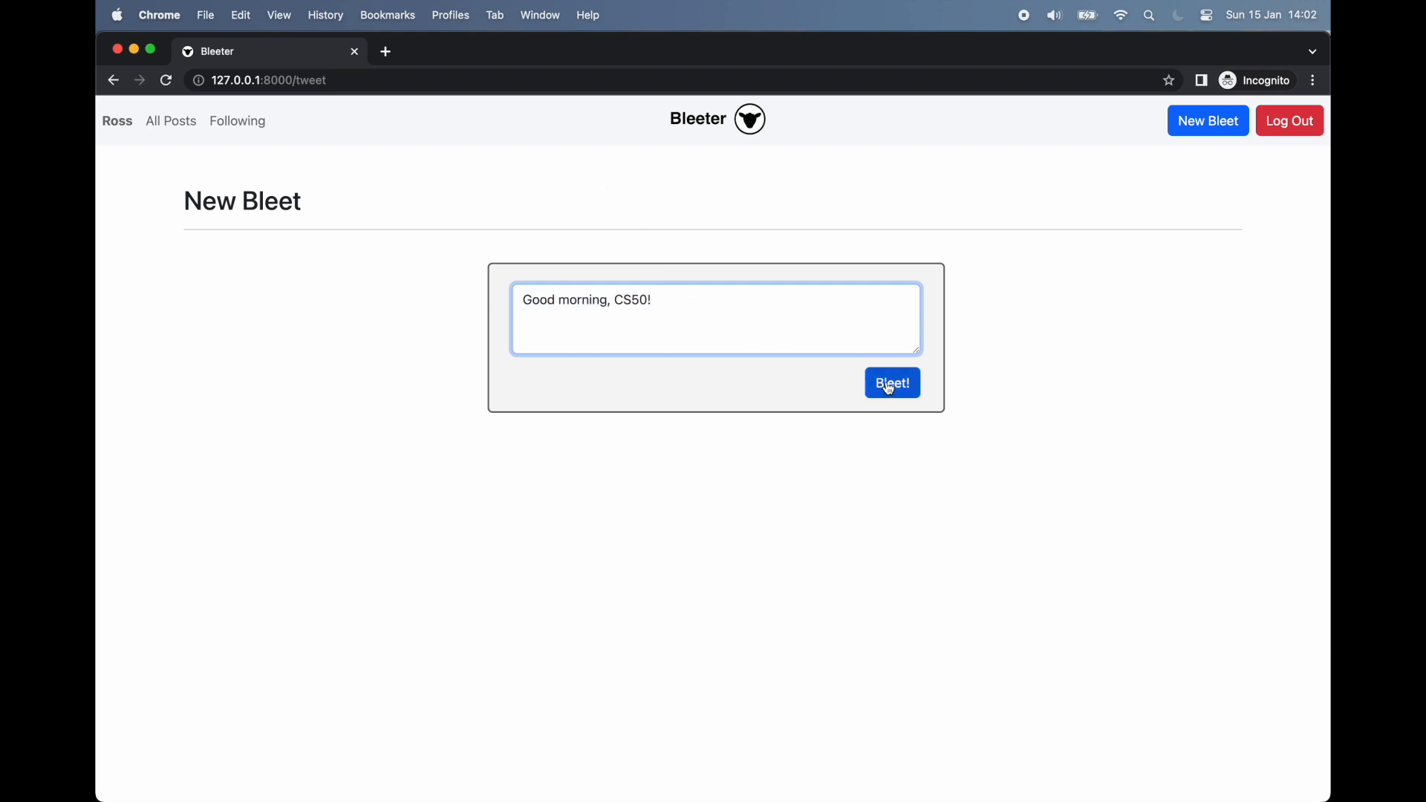
# Post the 'Good morning, CS50!' bleet to All Posts.
pyautogui.click(891, 383)
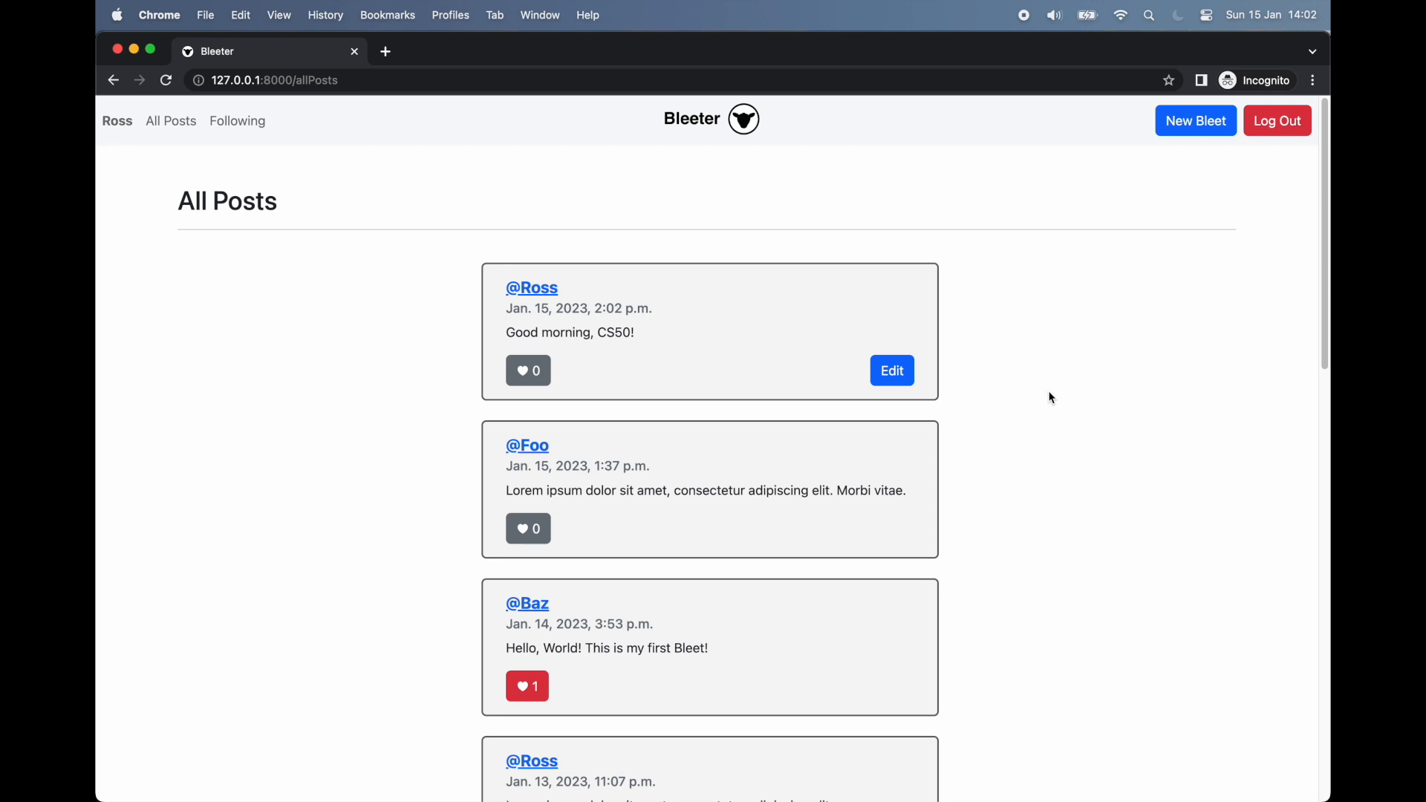
pyautogui.moveTo(337, 305)
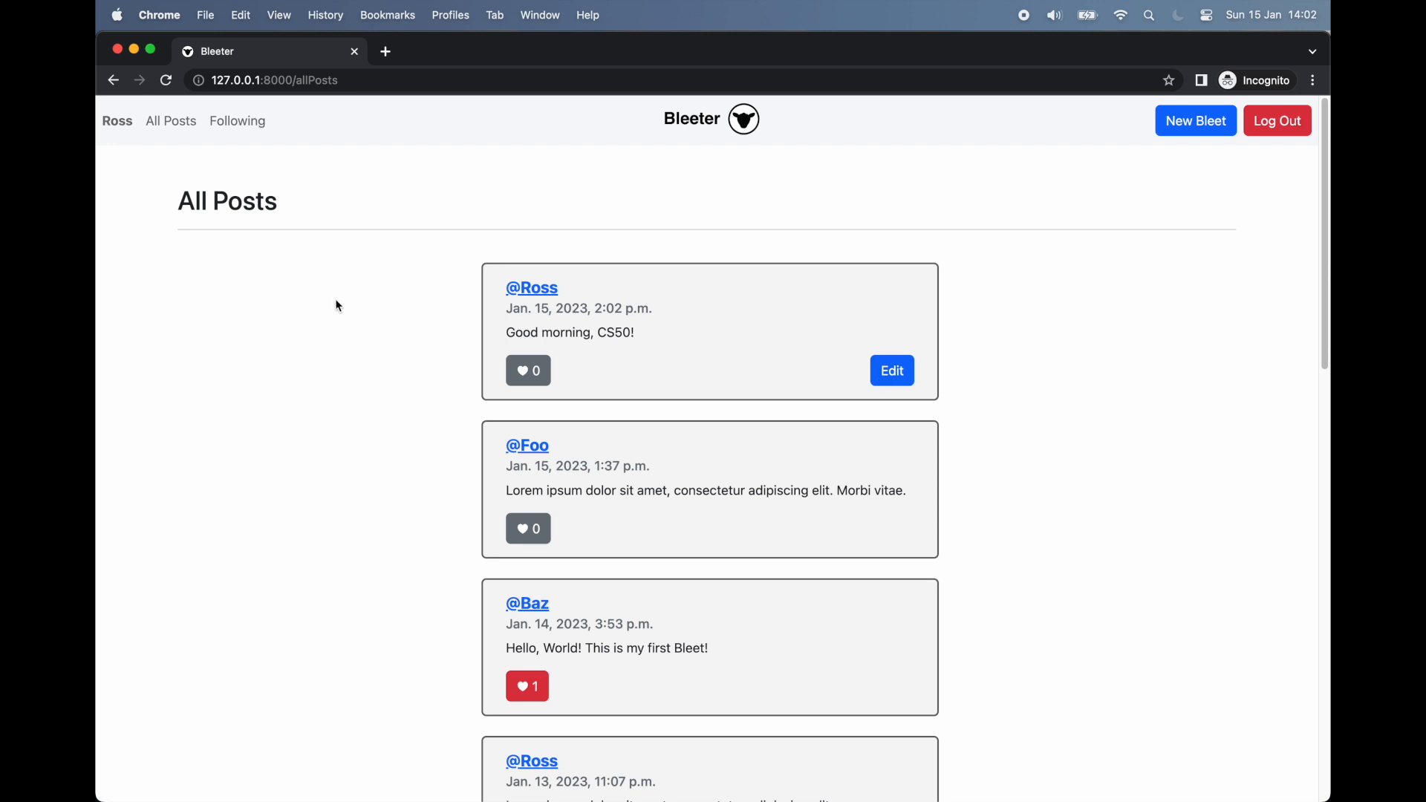
pyautogui.moveTo(291, 207)
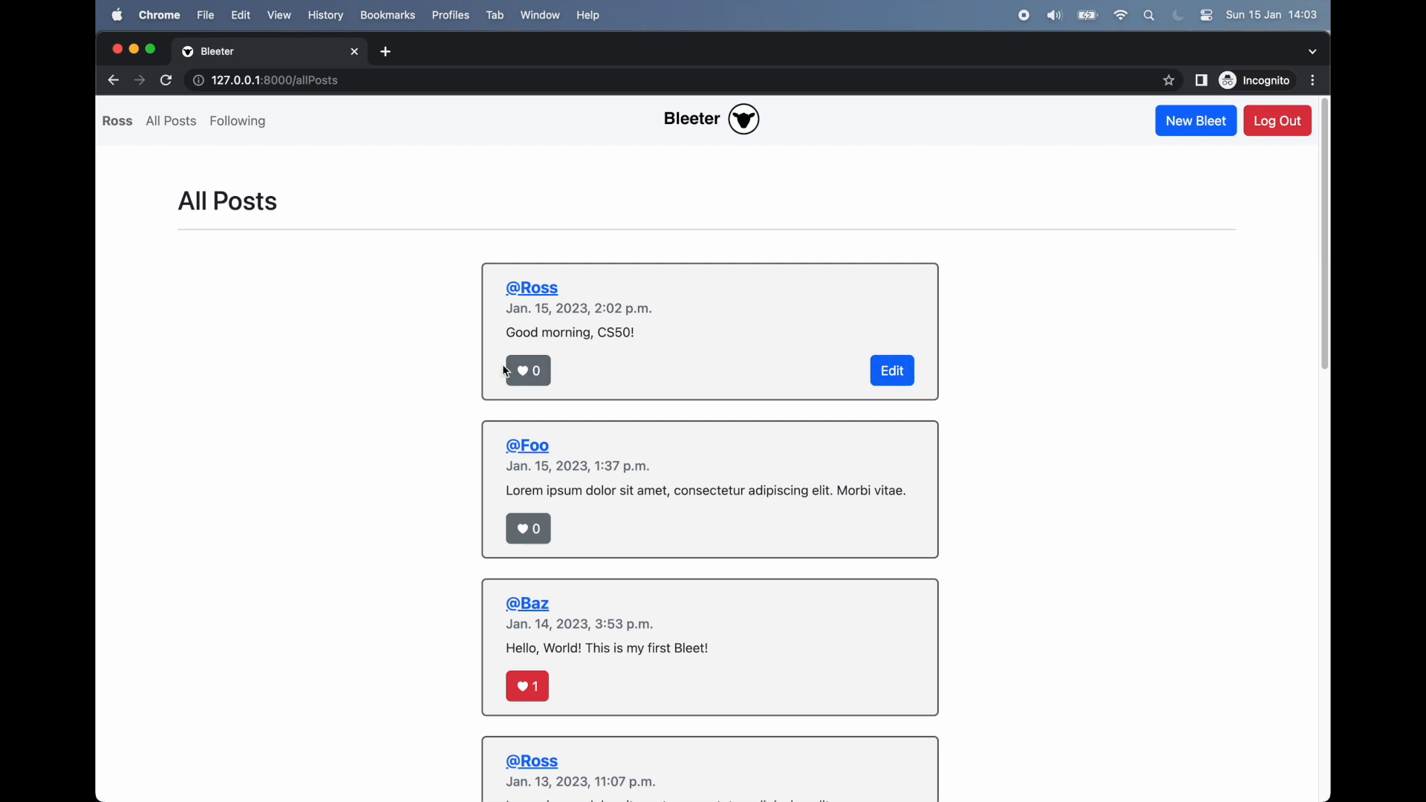
pyautogui.moveTo(622, 385)
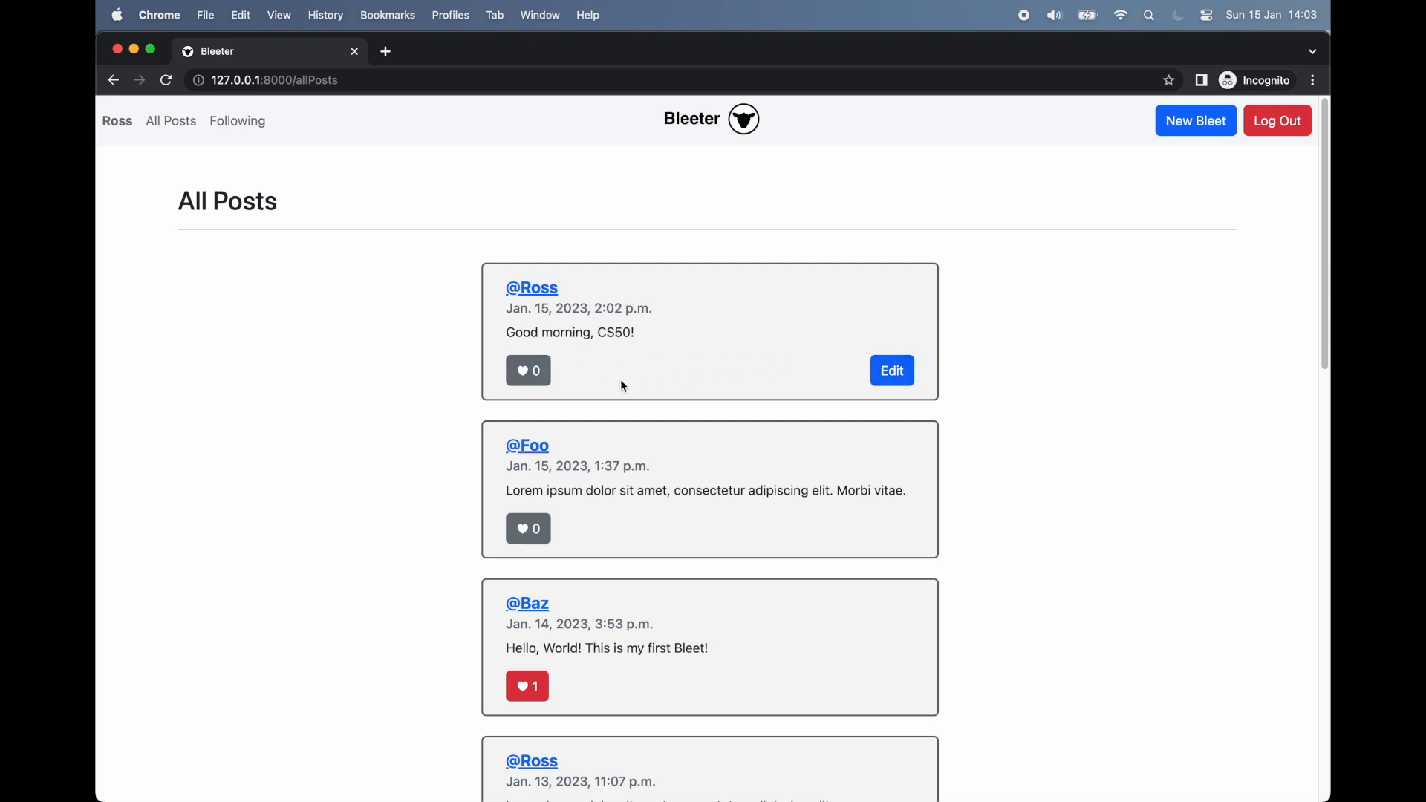
pyautogui.moveTo(599, 519)
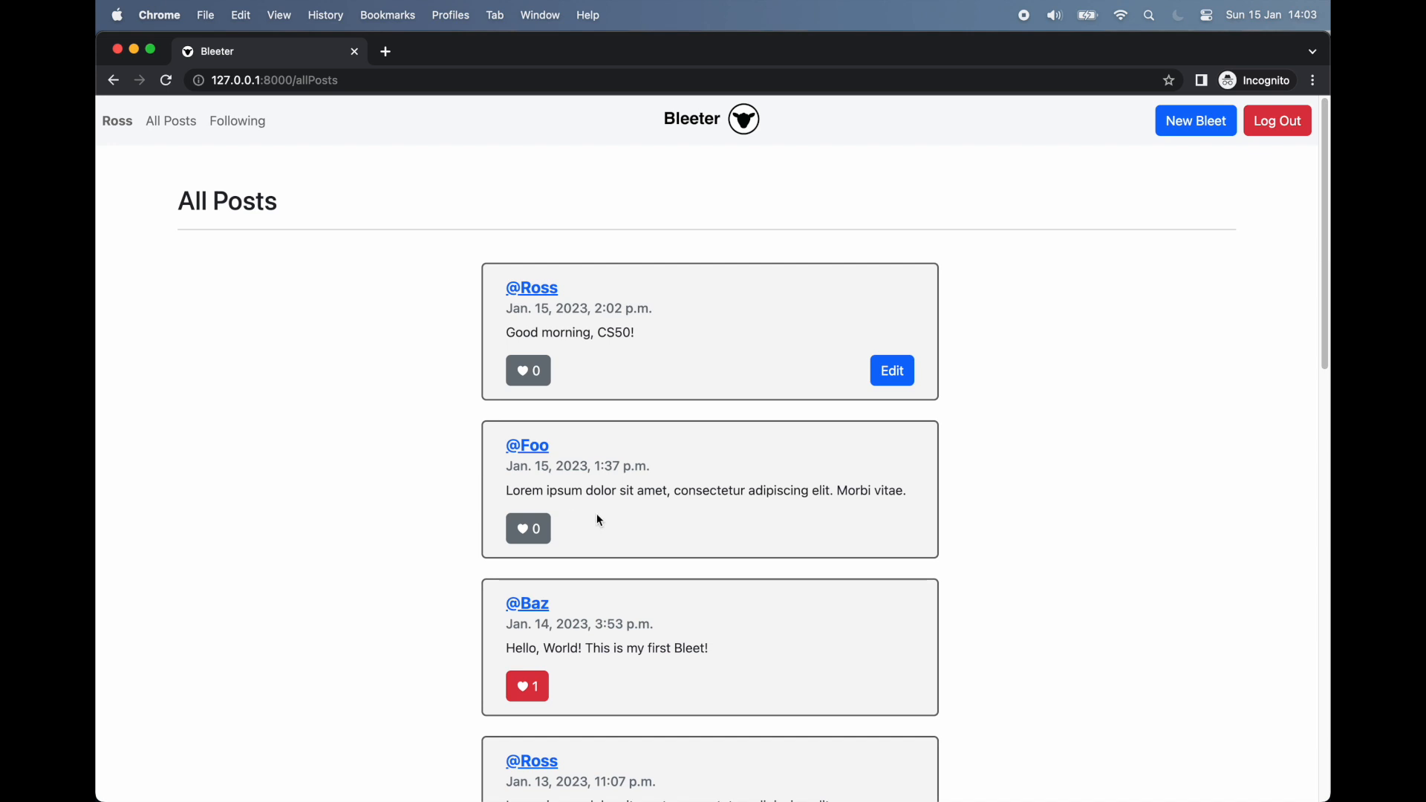
pyautogui.moveTo(517, 590)
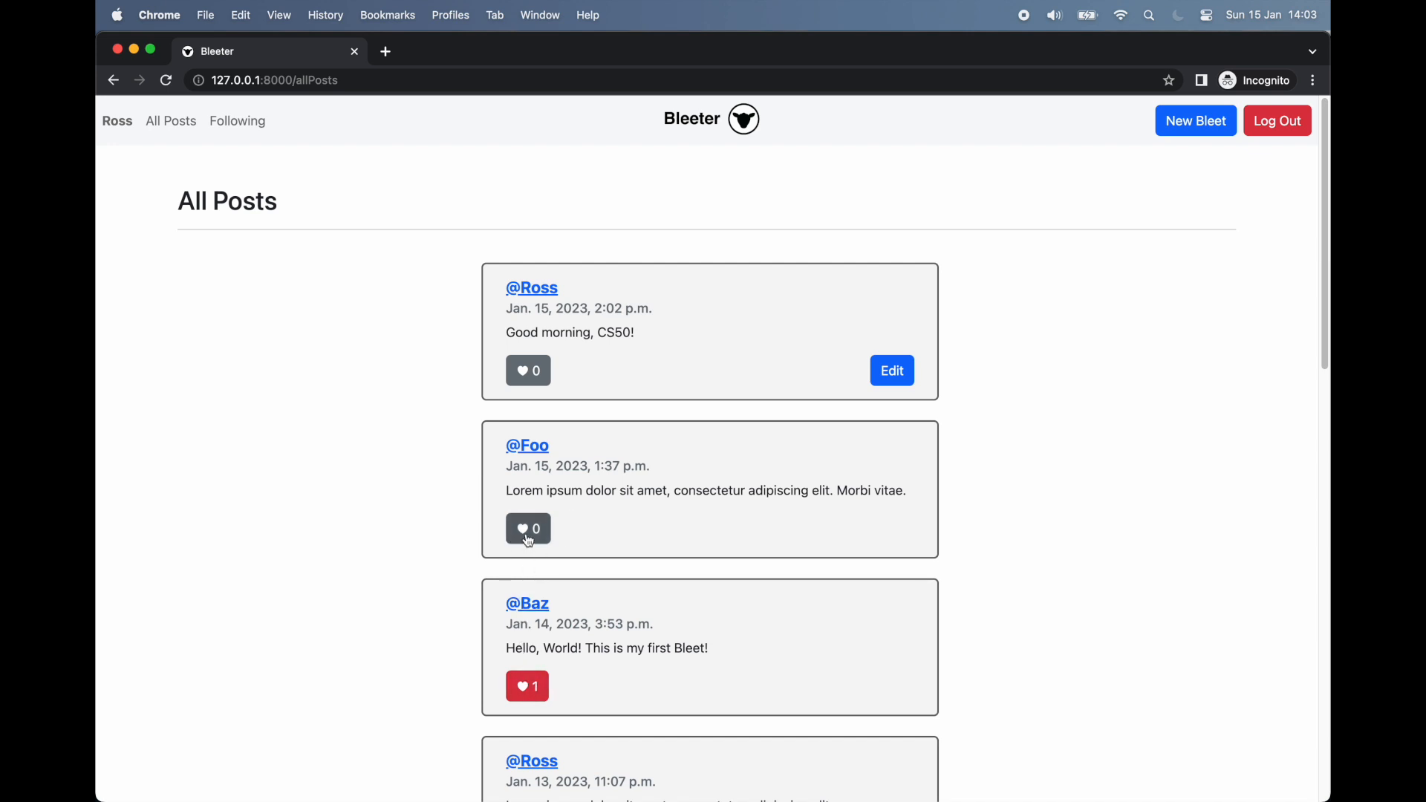
pyautogui.click(527, 528)
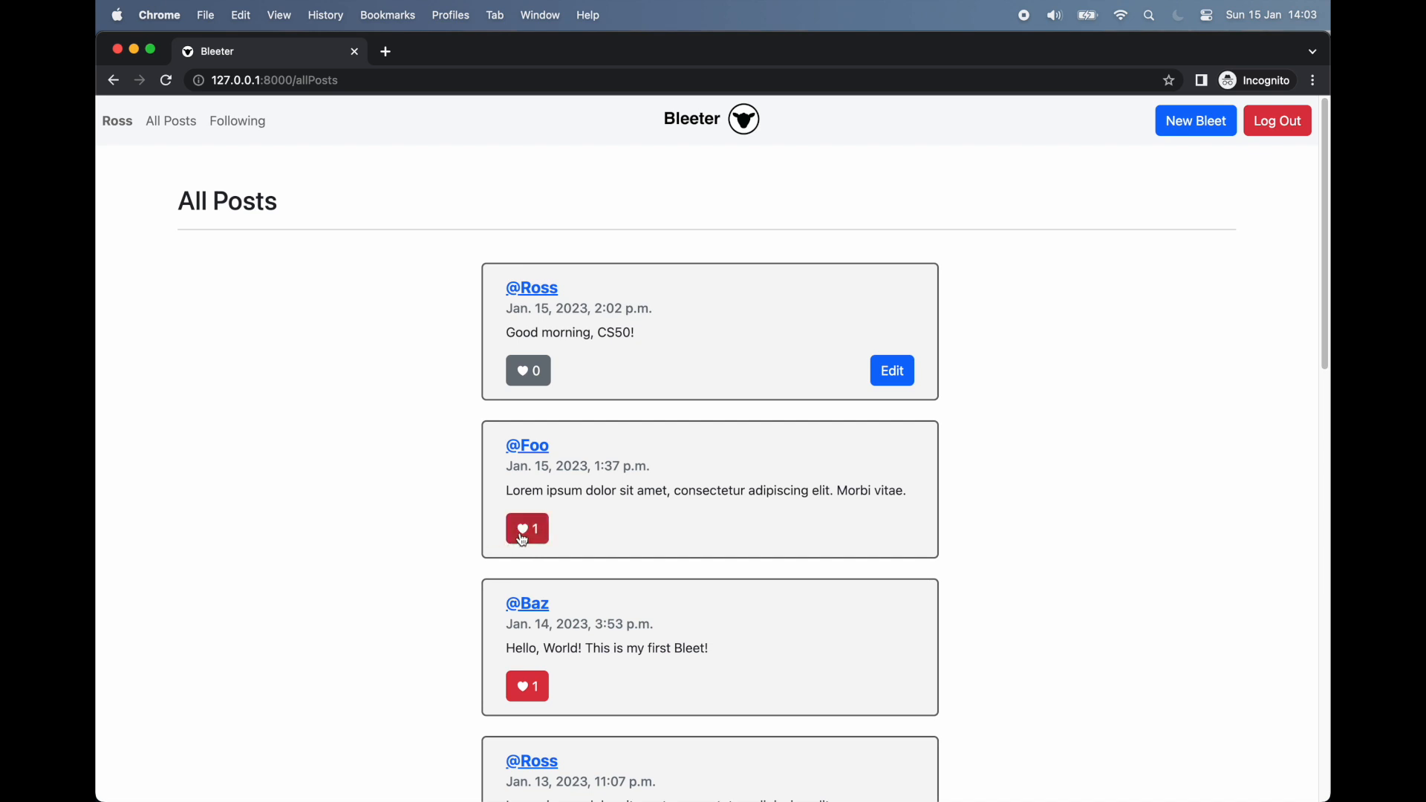
pyautogui.click(526, 528)
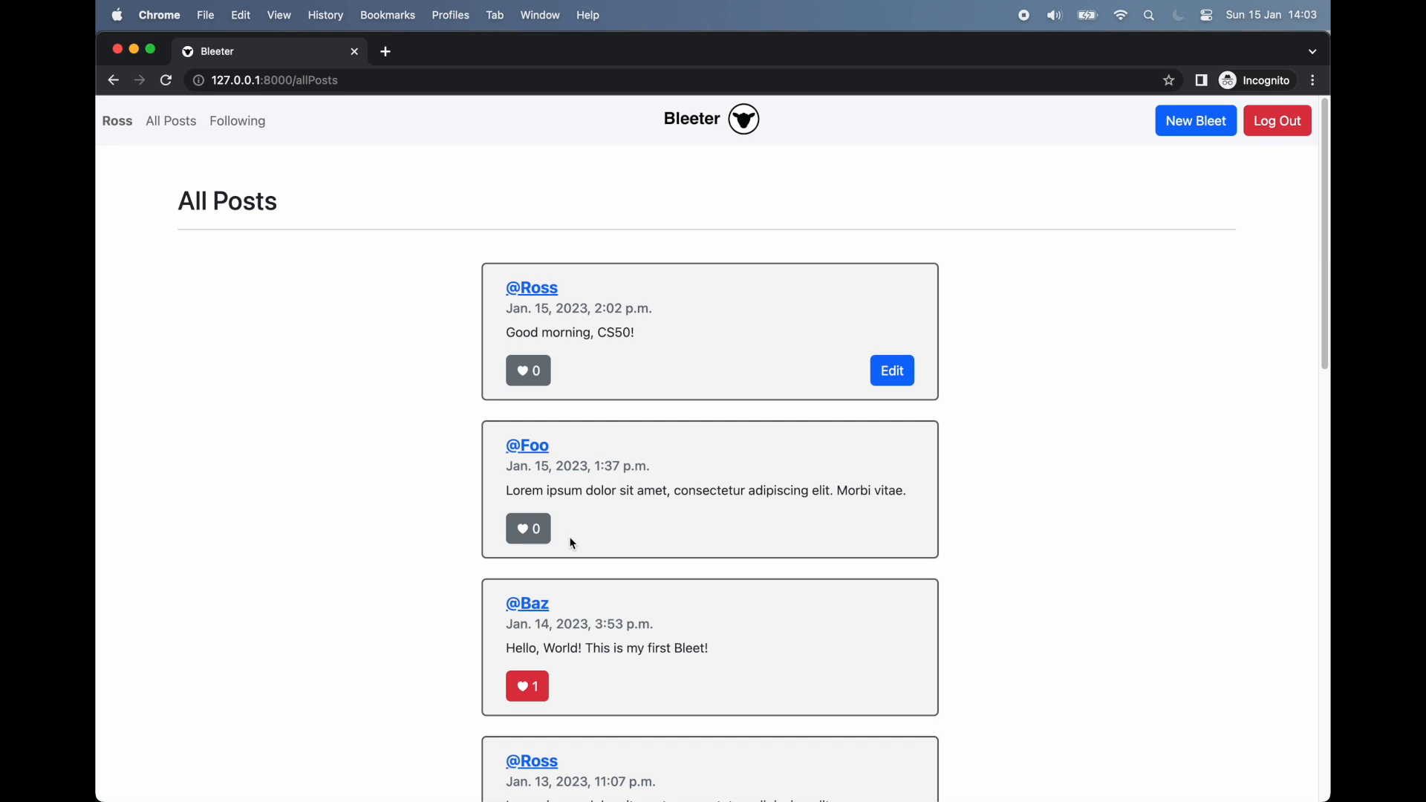
pyautogui.moveTo(894, 401)
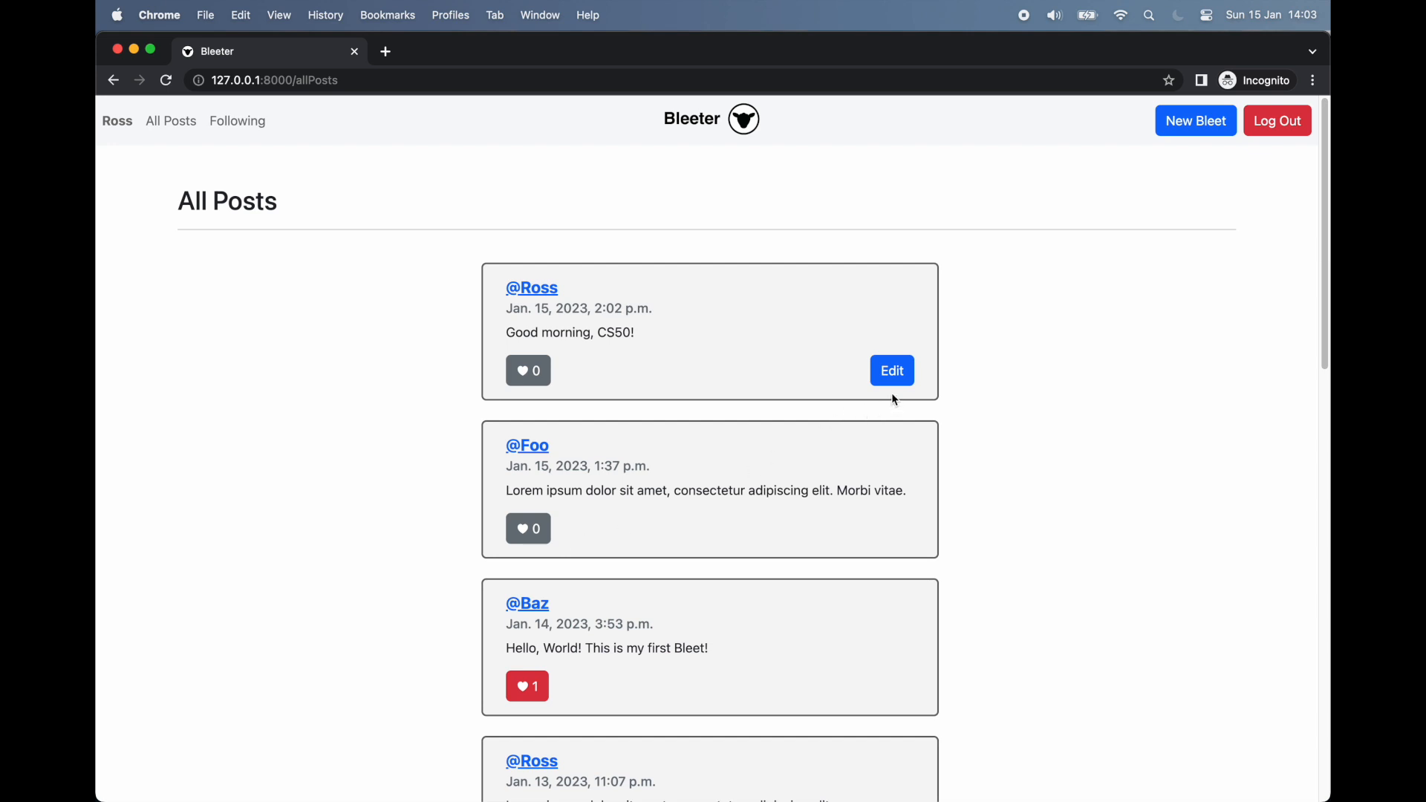
pyautogui.scroll(-3)
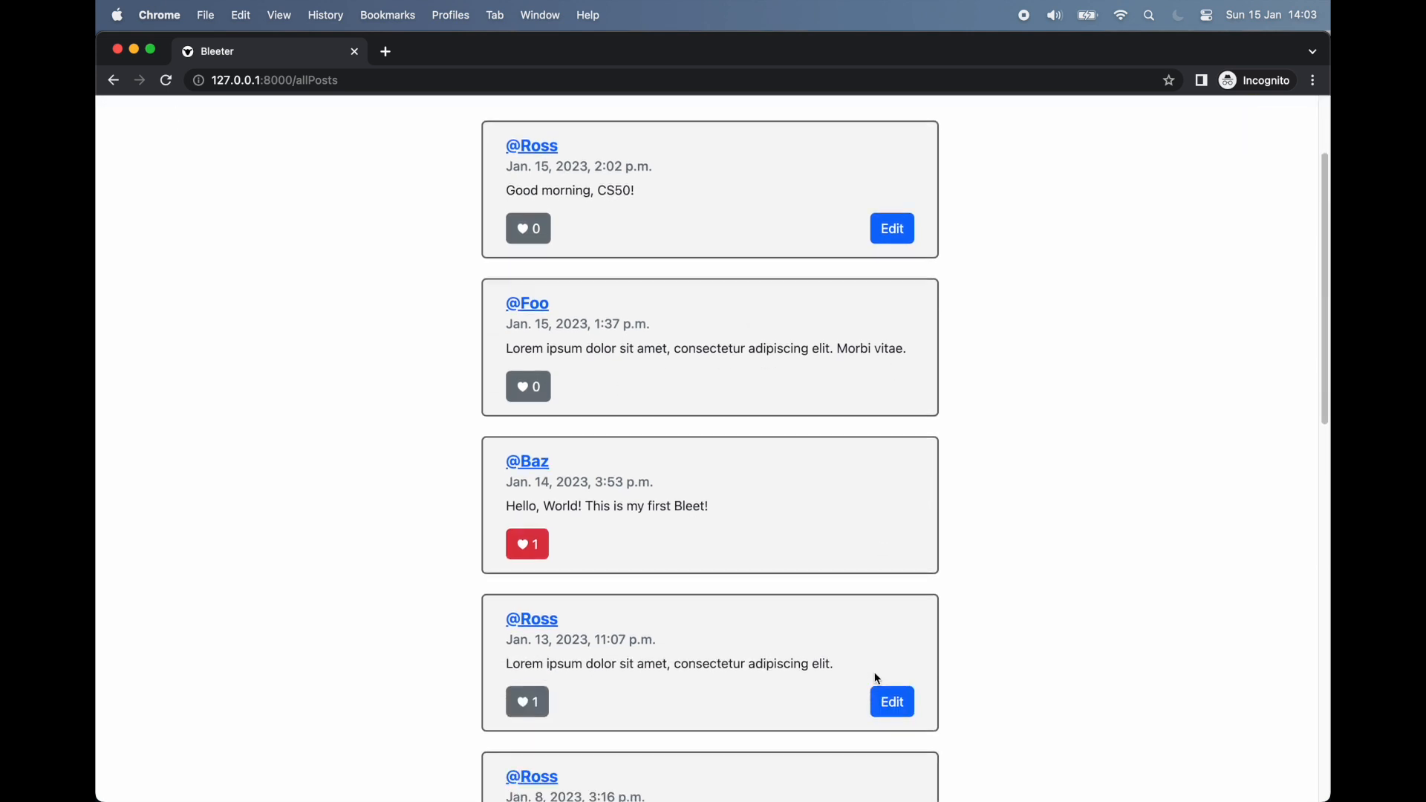
pyautogui.scroll(-3)
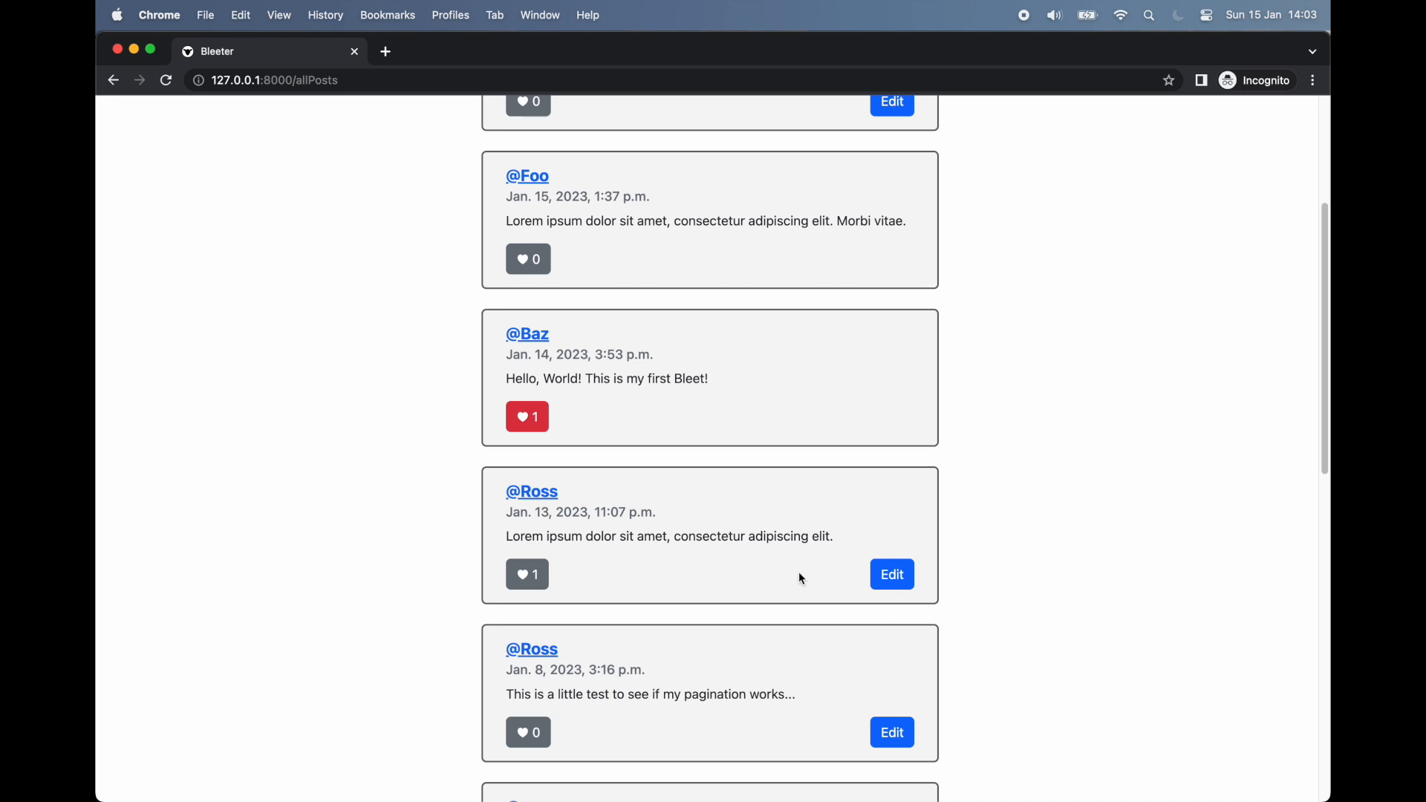
pyautogui.scroll(-3)
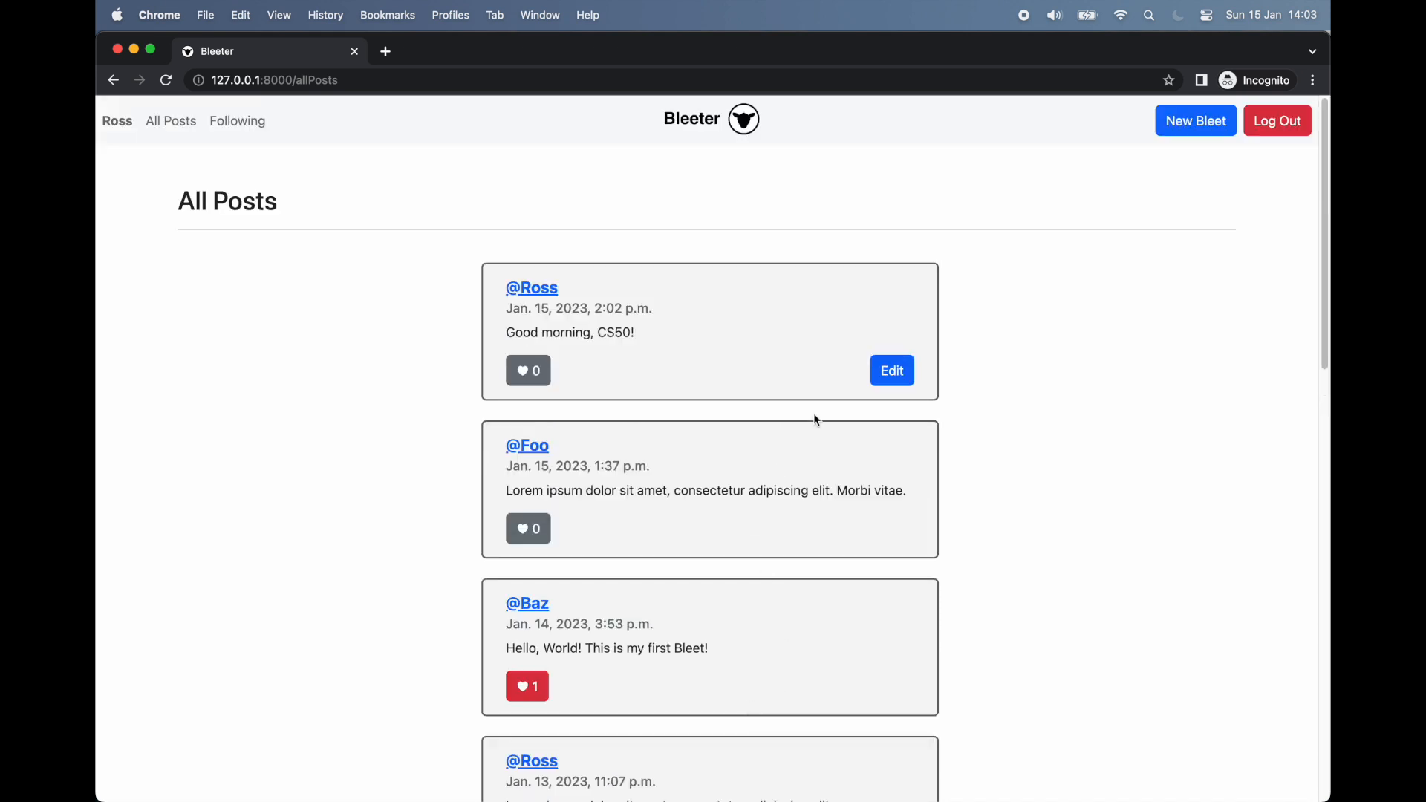
pyautogui.click(890, 370)
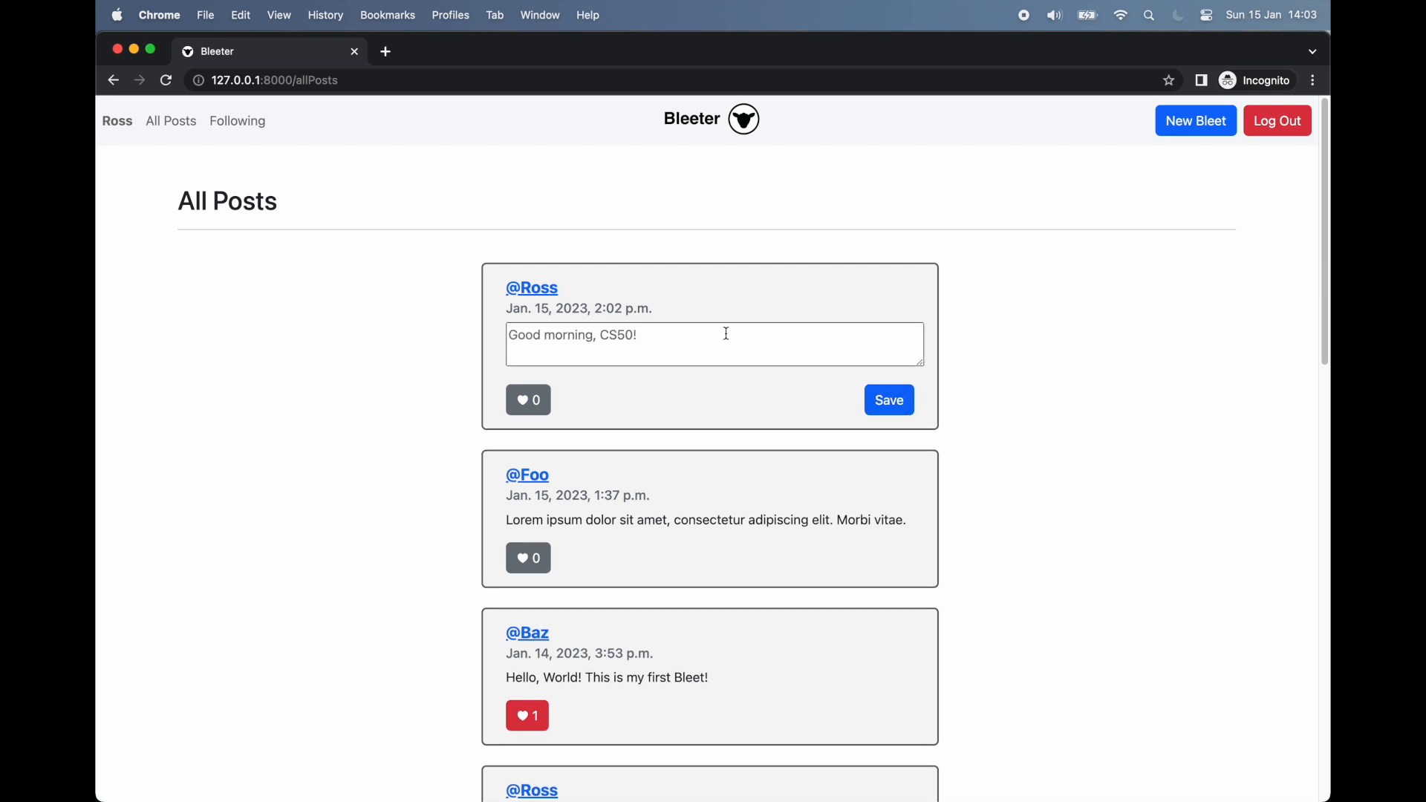
pyautogui.click(714, 343)
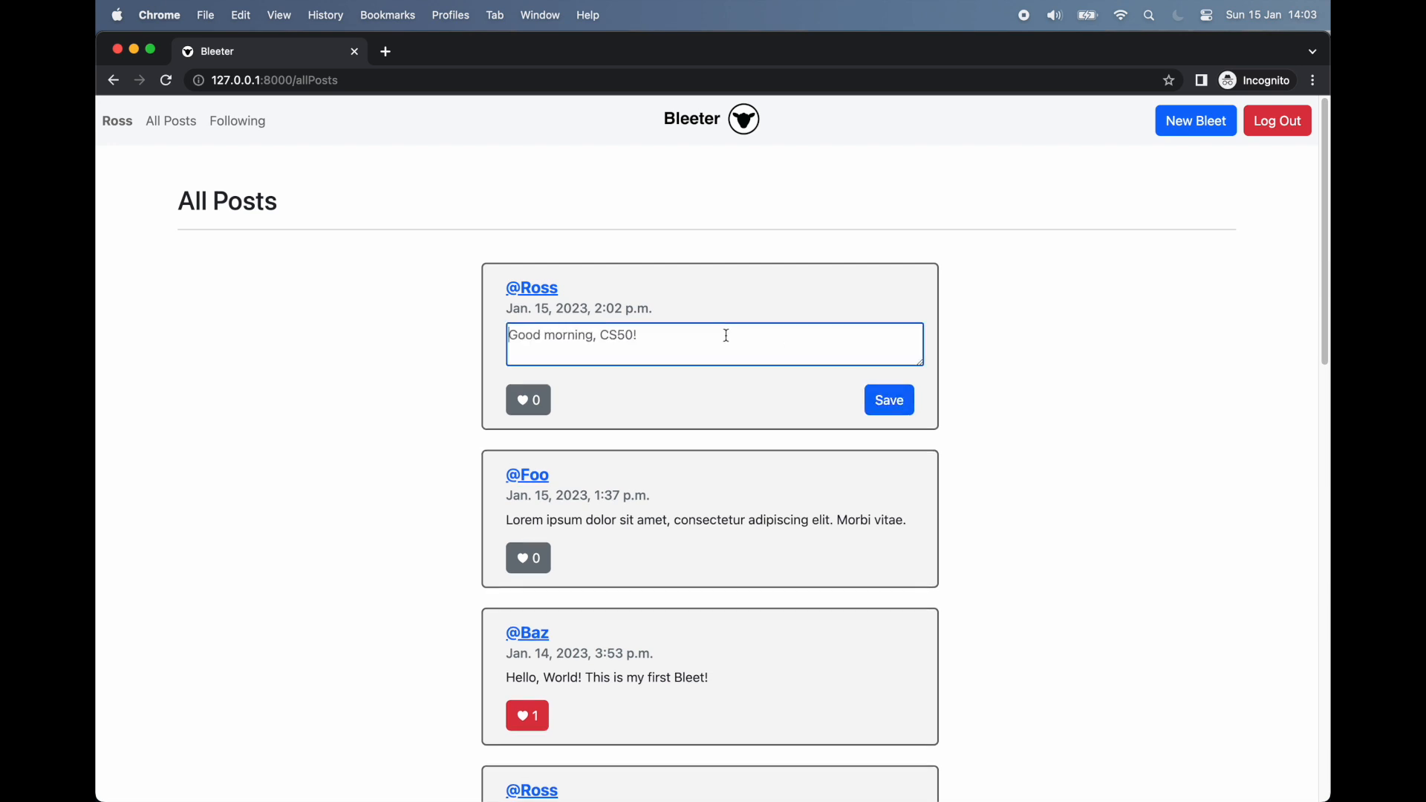
pyautogui.write('Good after')
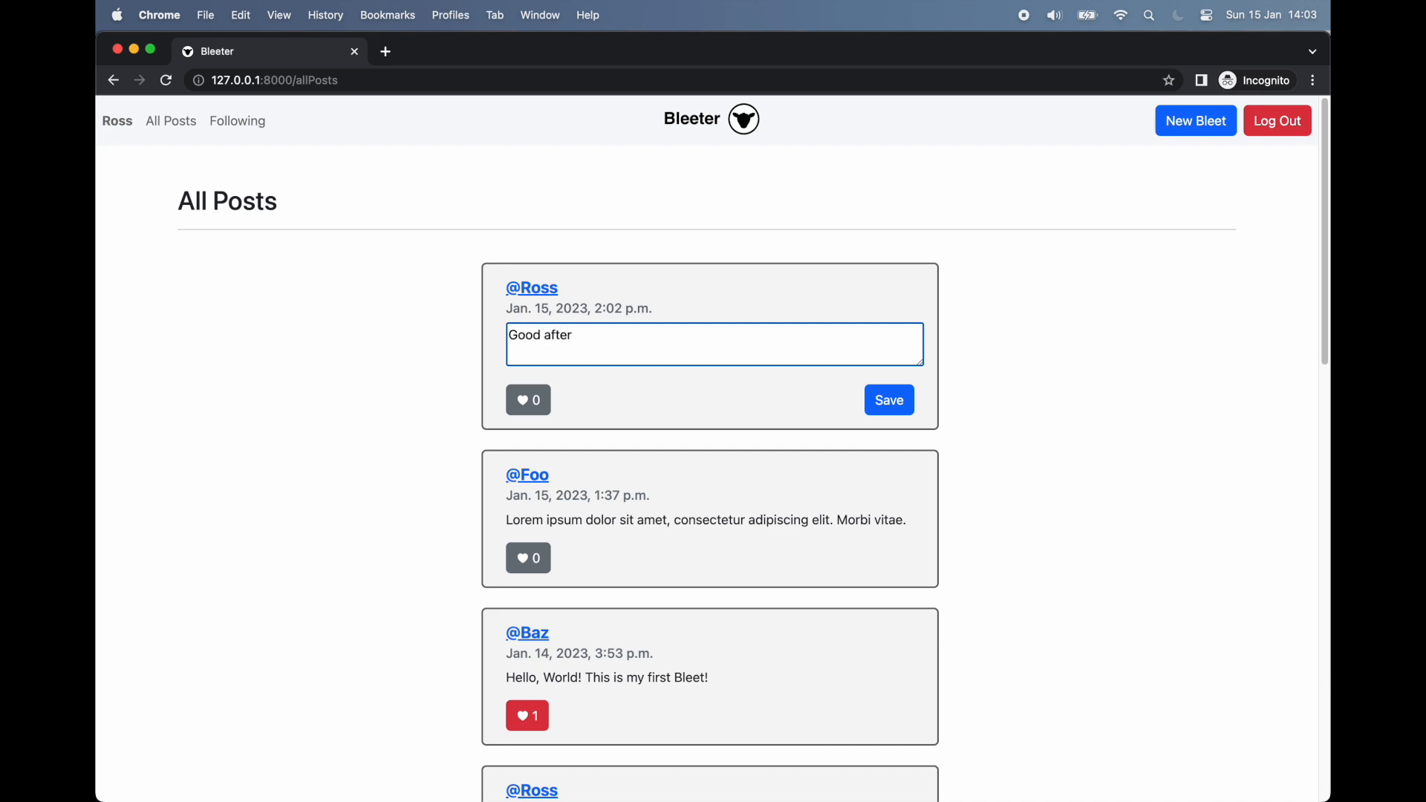
pyautogui.write('noon, C')
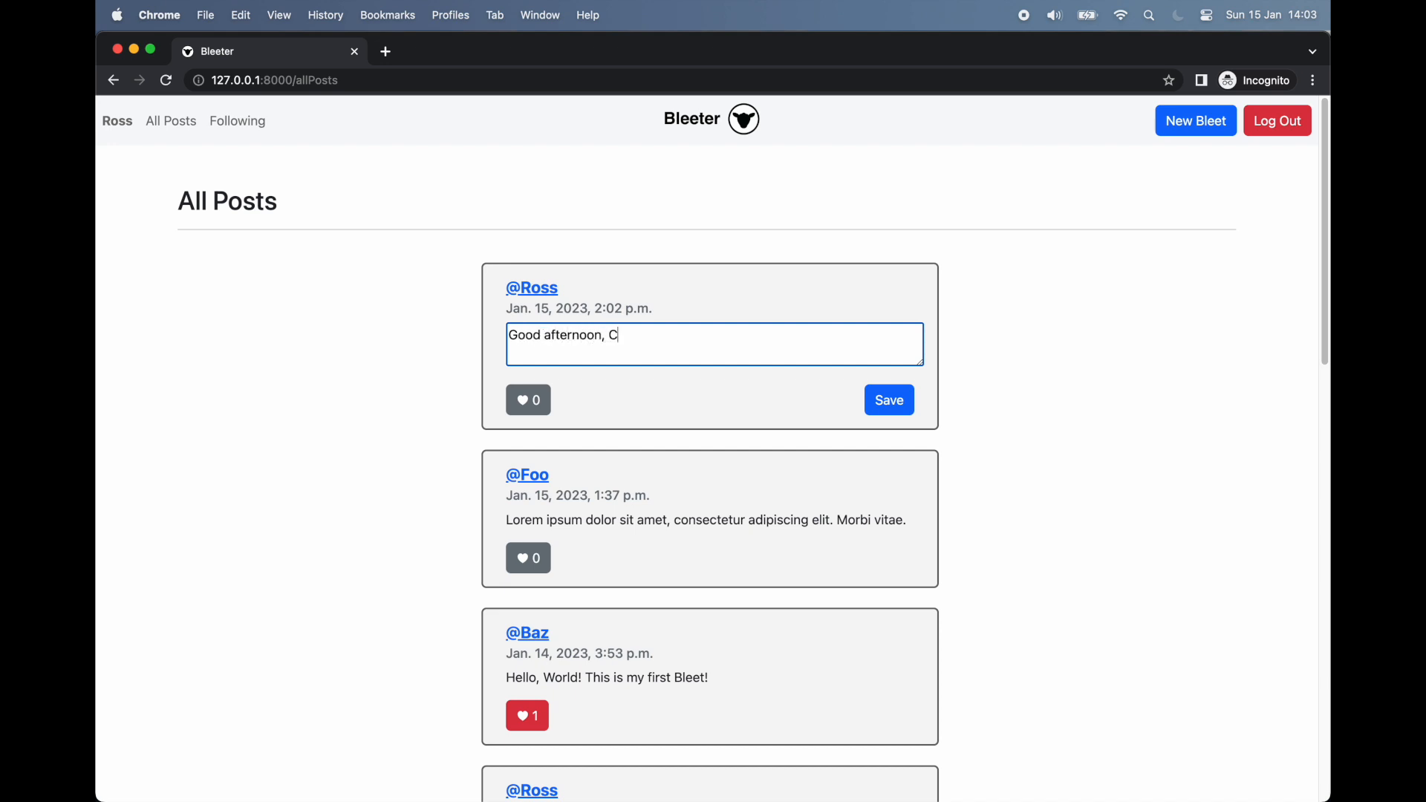
pyautogui.write('S50W')
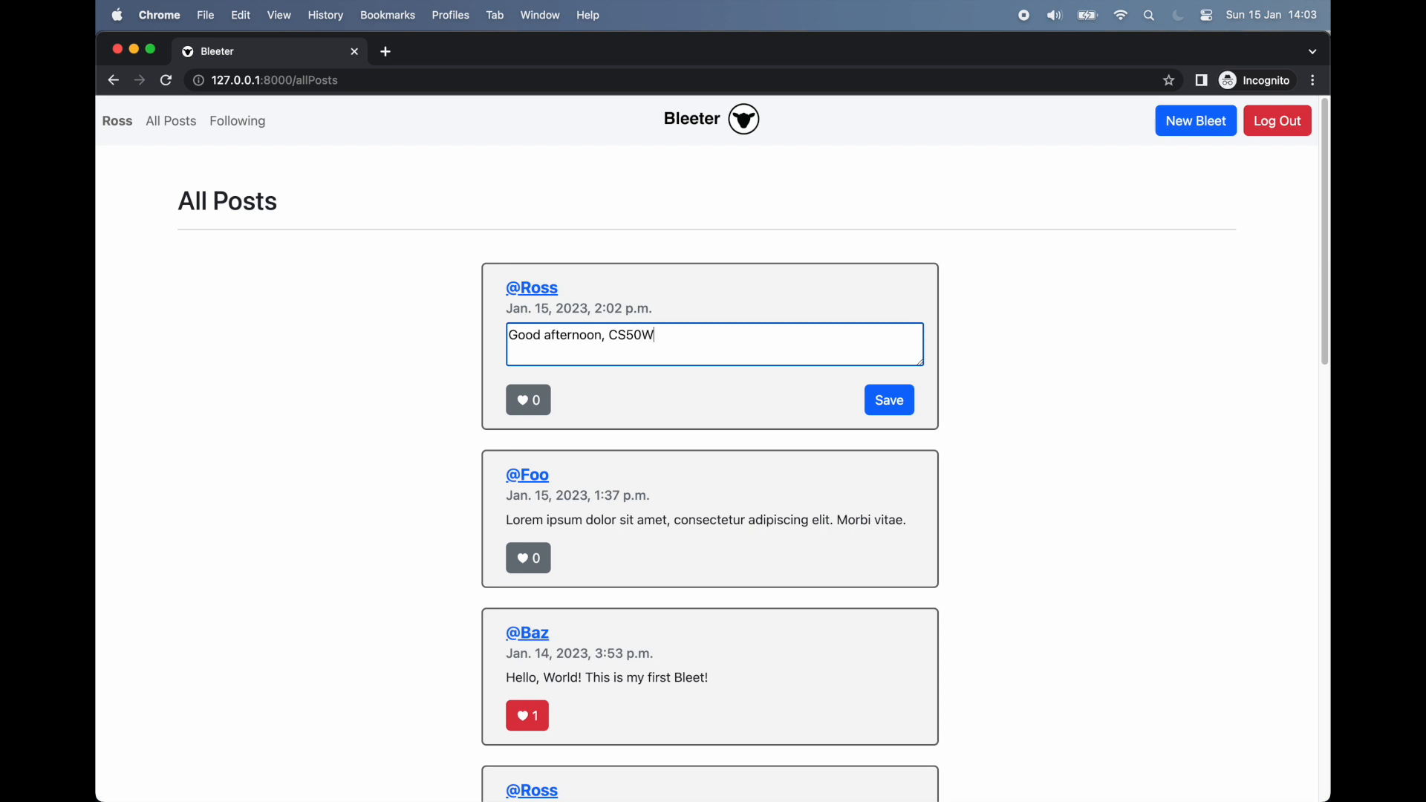
pyautogui.write('!')
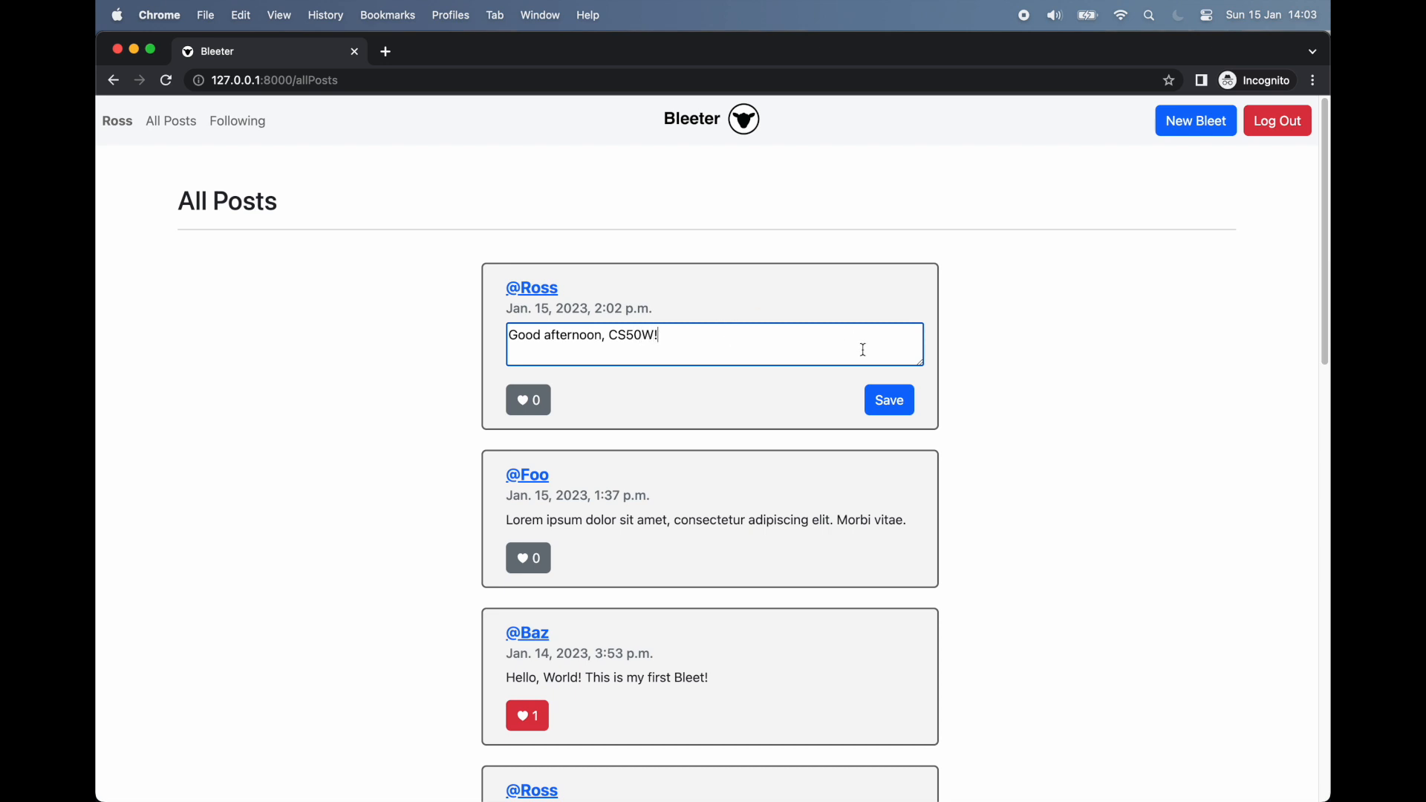
pyautogui.click(888, 401)
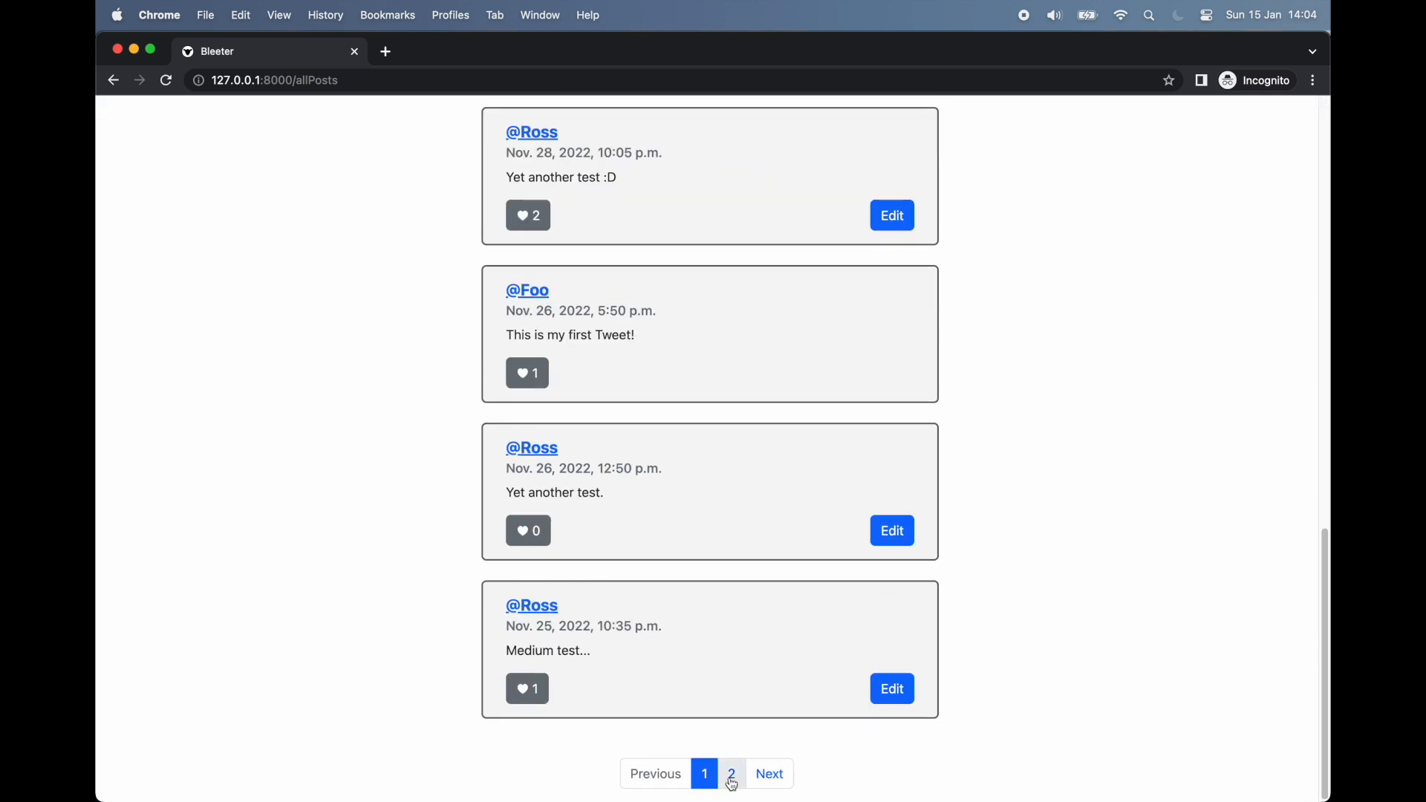
# Reload page 1 of All Posts, then open the Following feed.
pyautogui.click(731, 773)
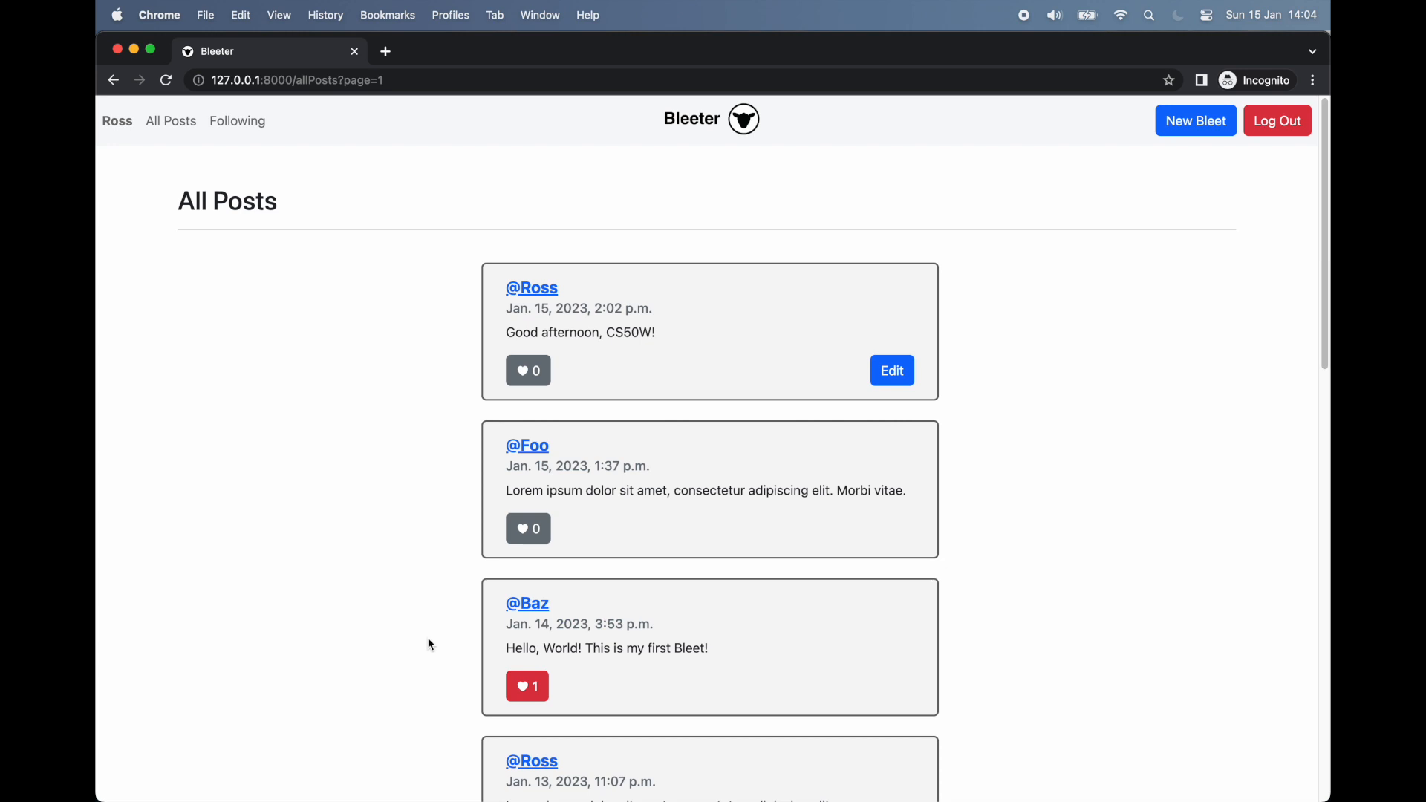
pyautogui.moveTo(236, 167)
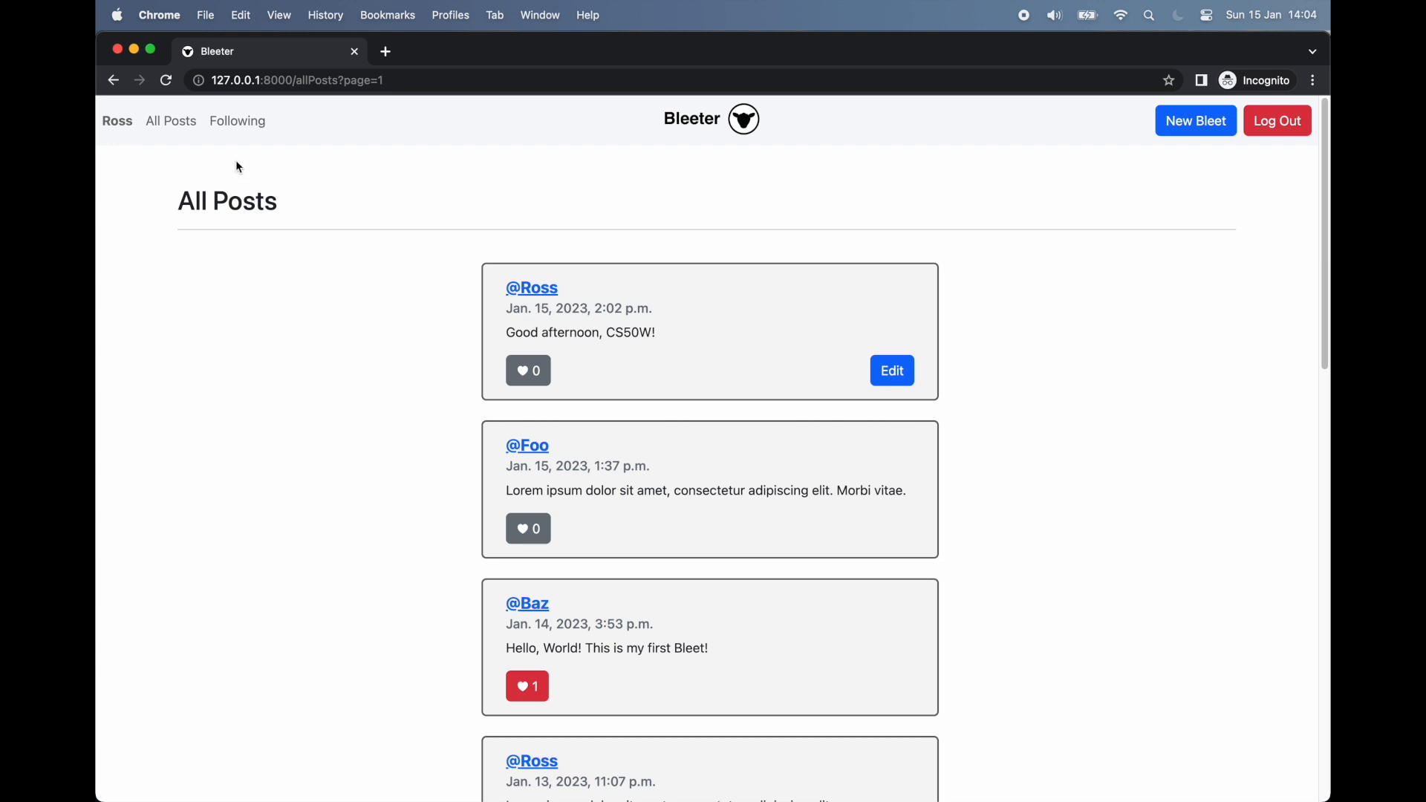
pyautogui.click(238, 121)
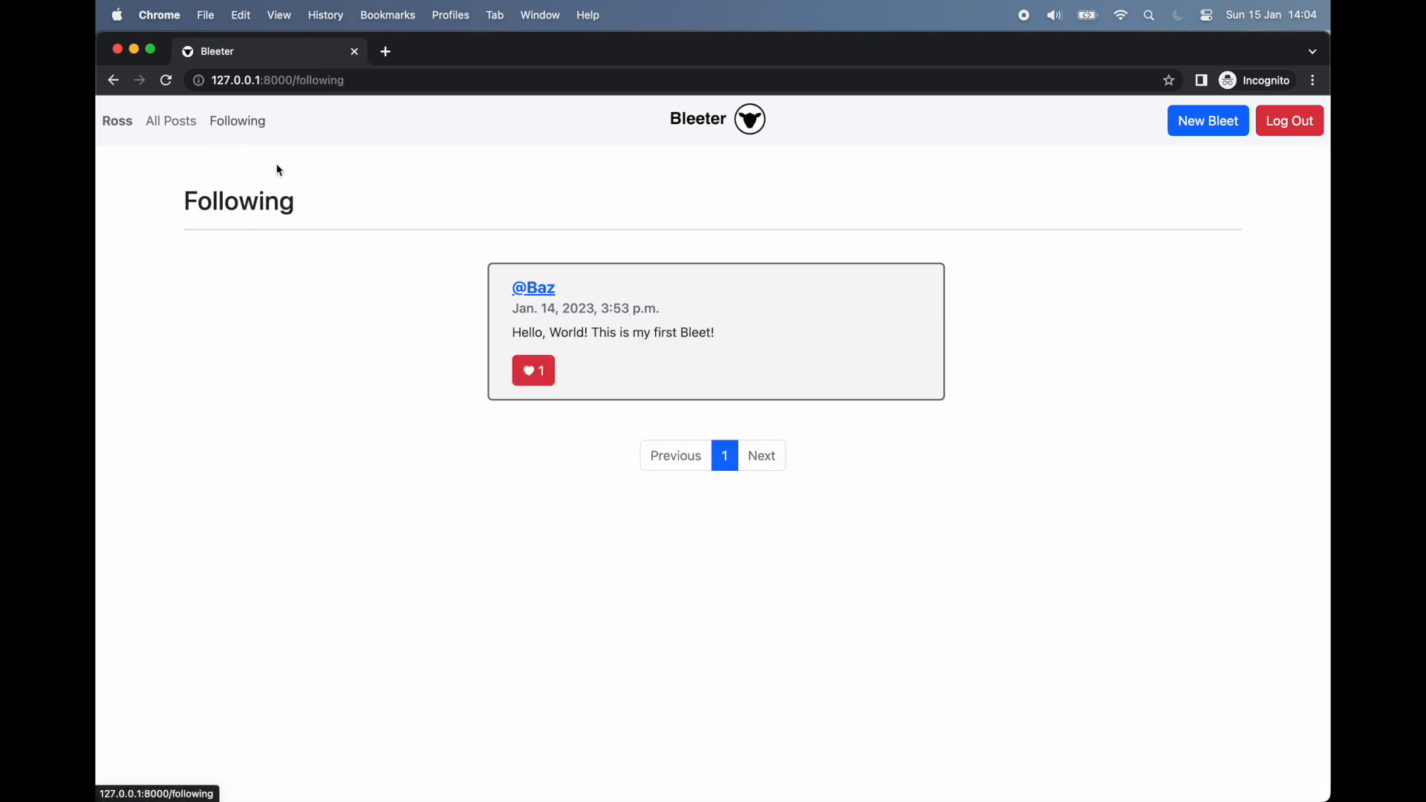
pyautogui.moveTo(573, 294)
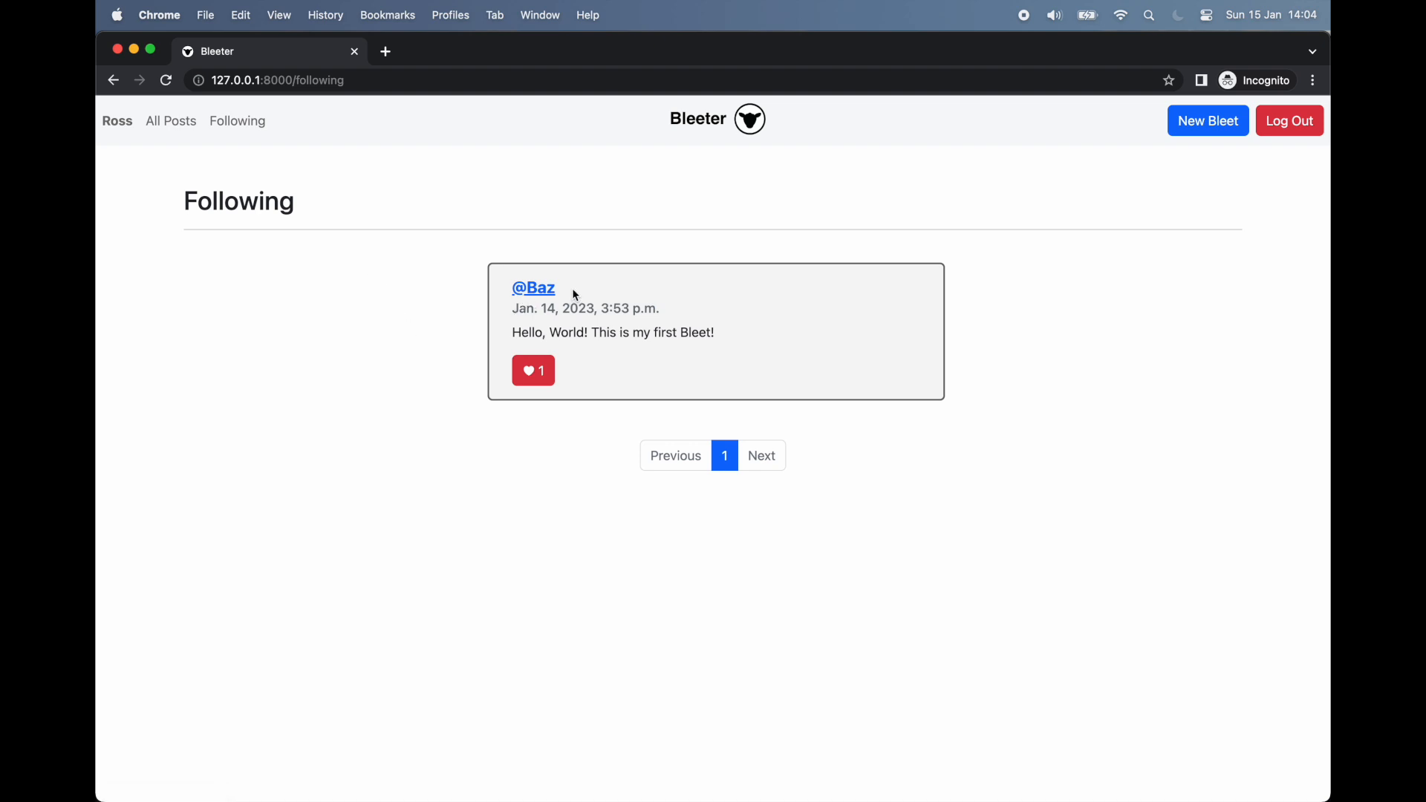
pyautogui.moveTo(438, 330)
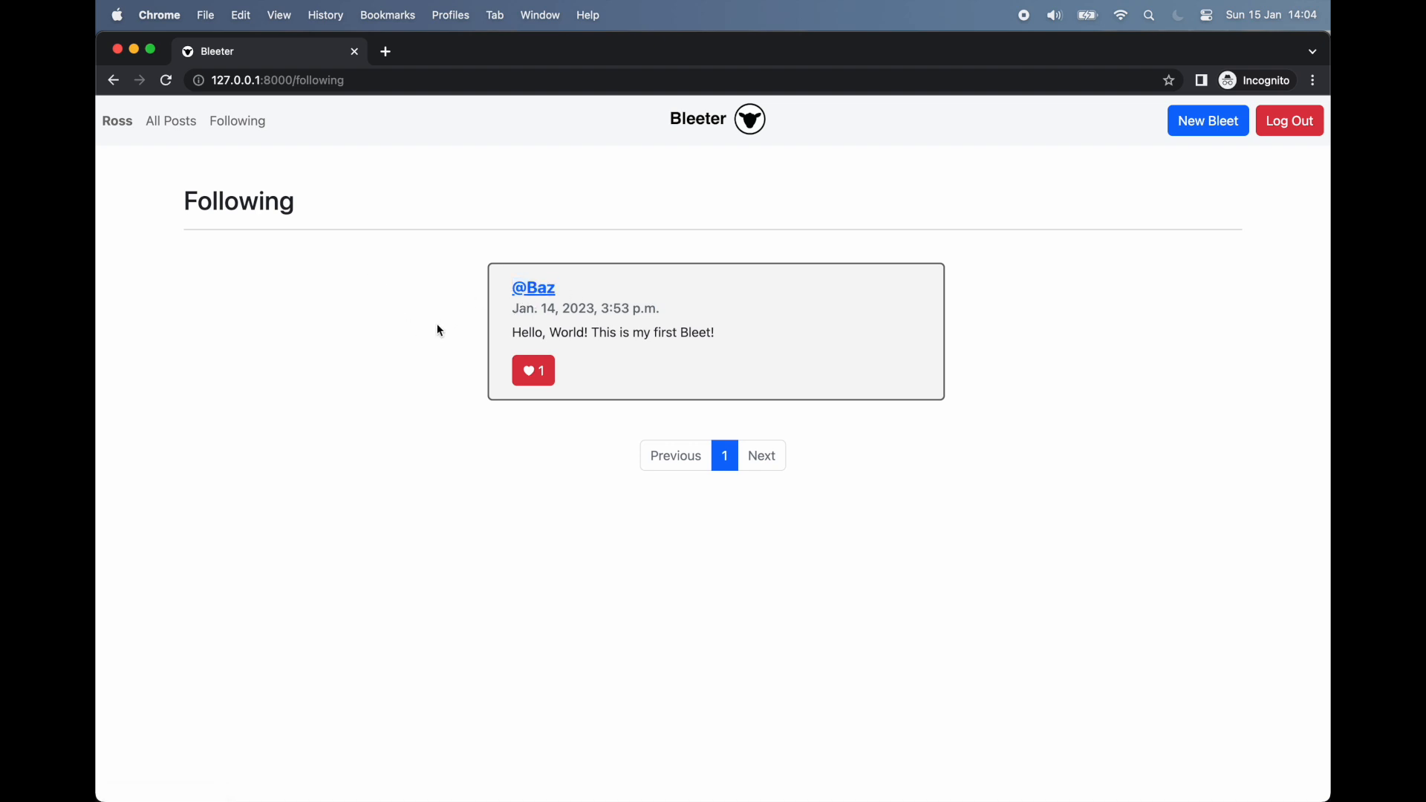
pyautogui.moveTo(313, 424)
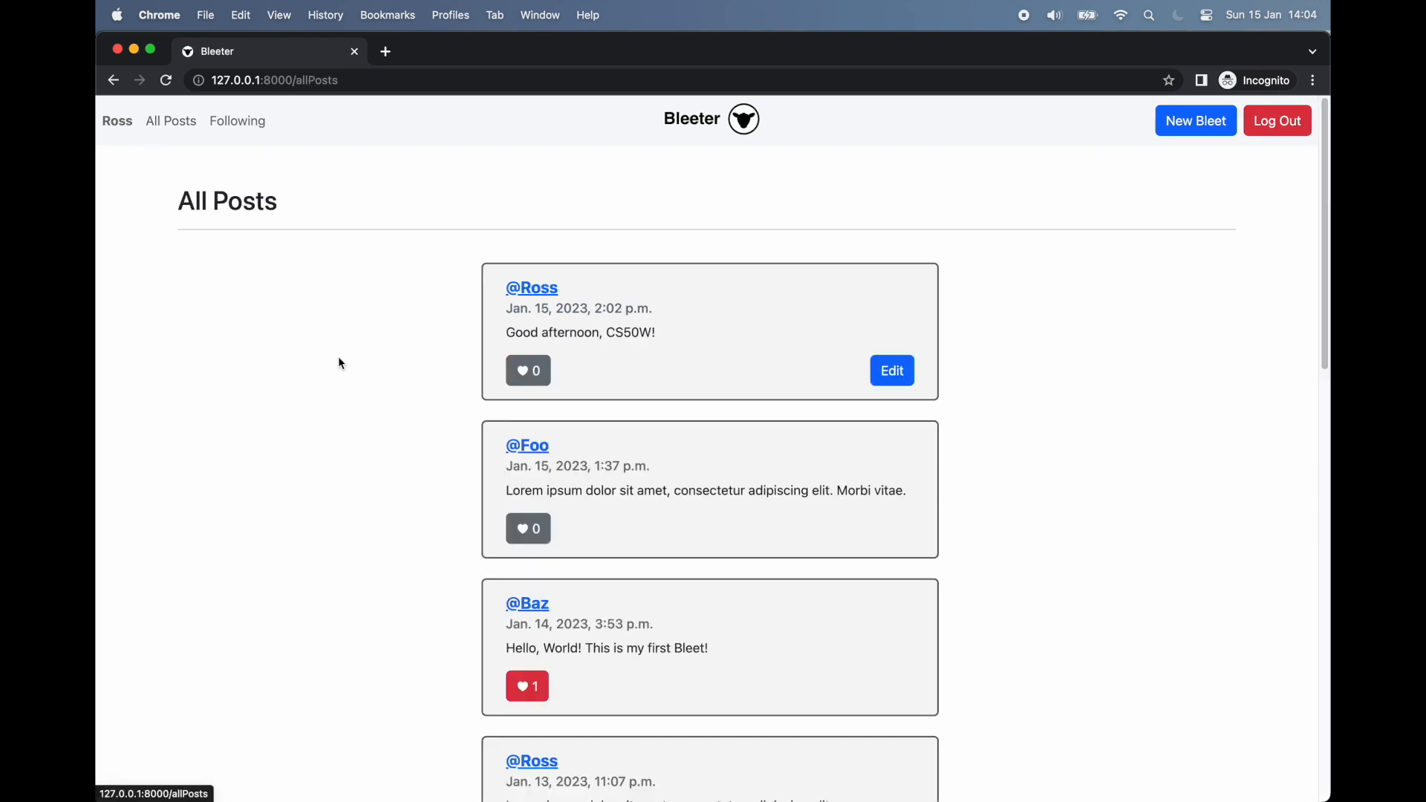
pyautogui.scroll(-3)
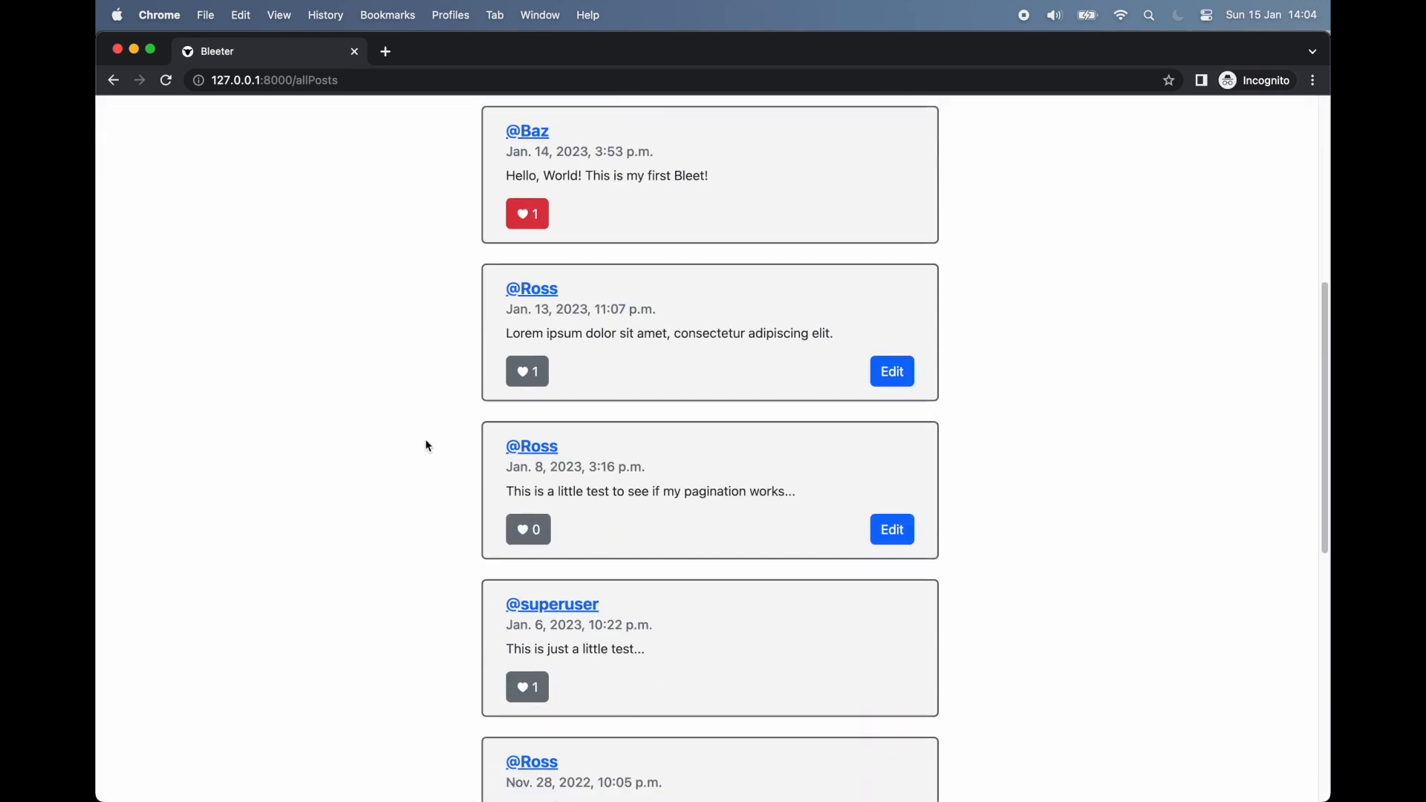
pyautogui.scroll(-3)
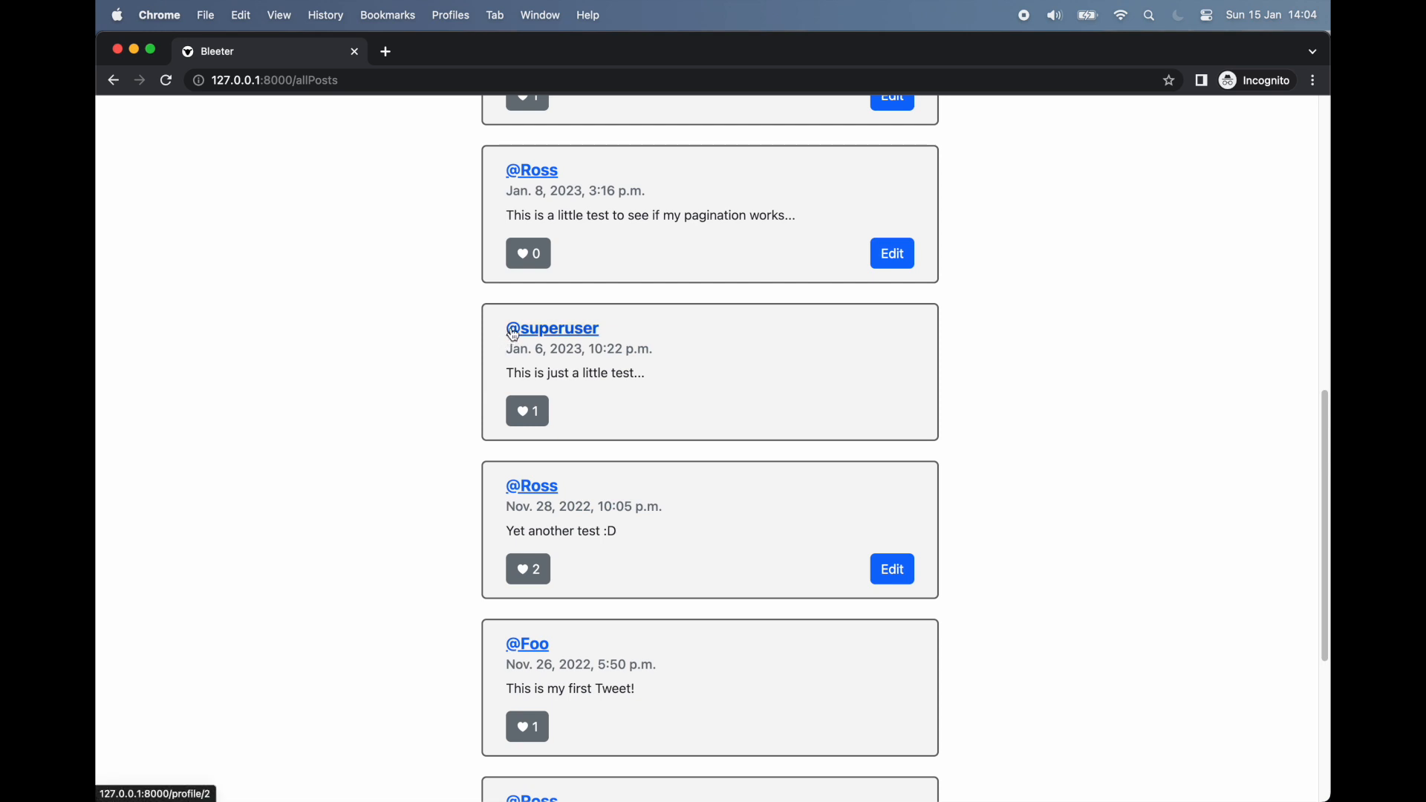
pyautogui.click(551, 329)
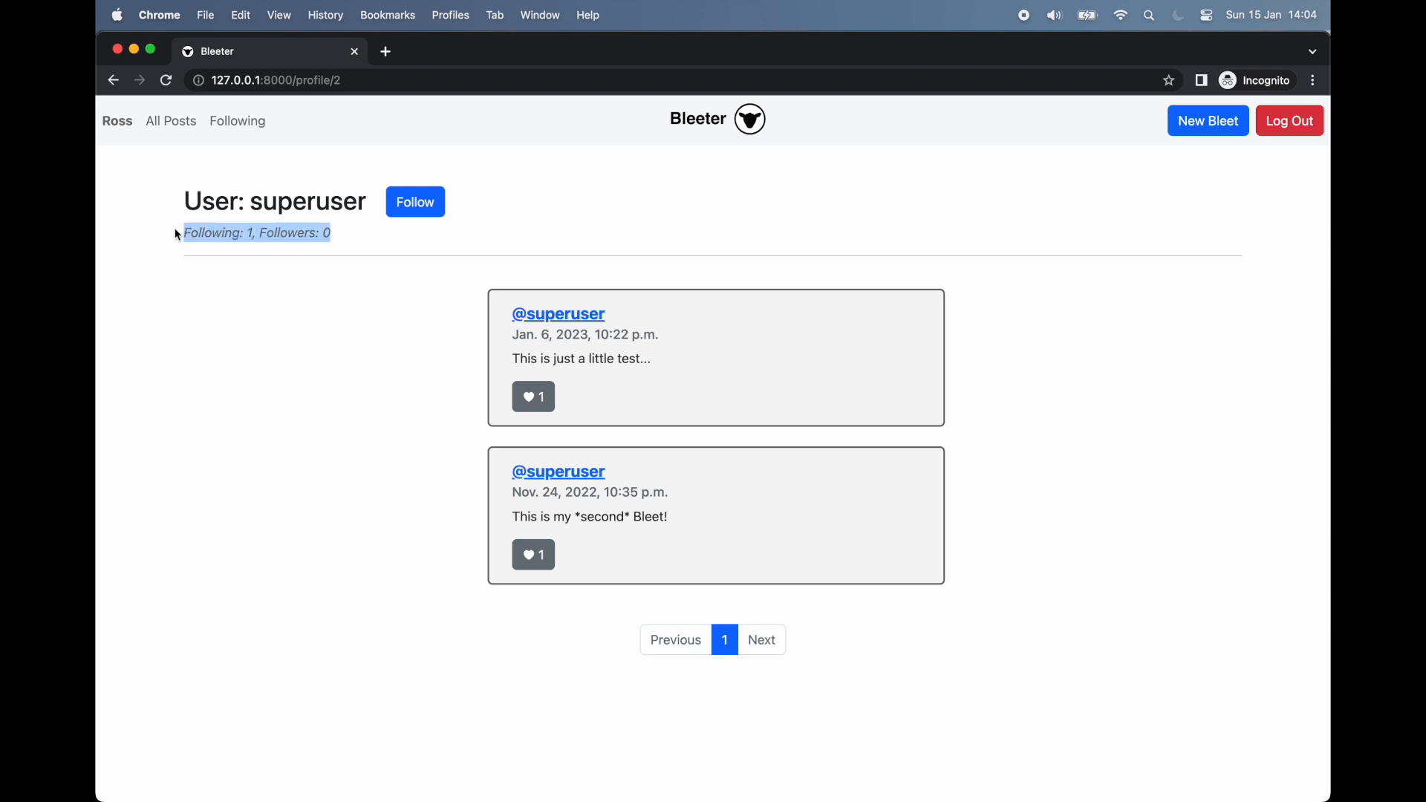
pyautogui.moveTo(263, 294)
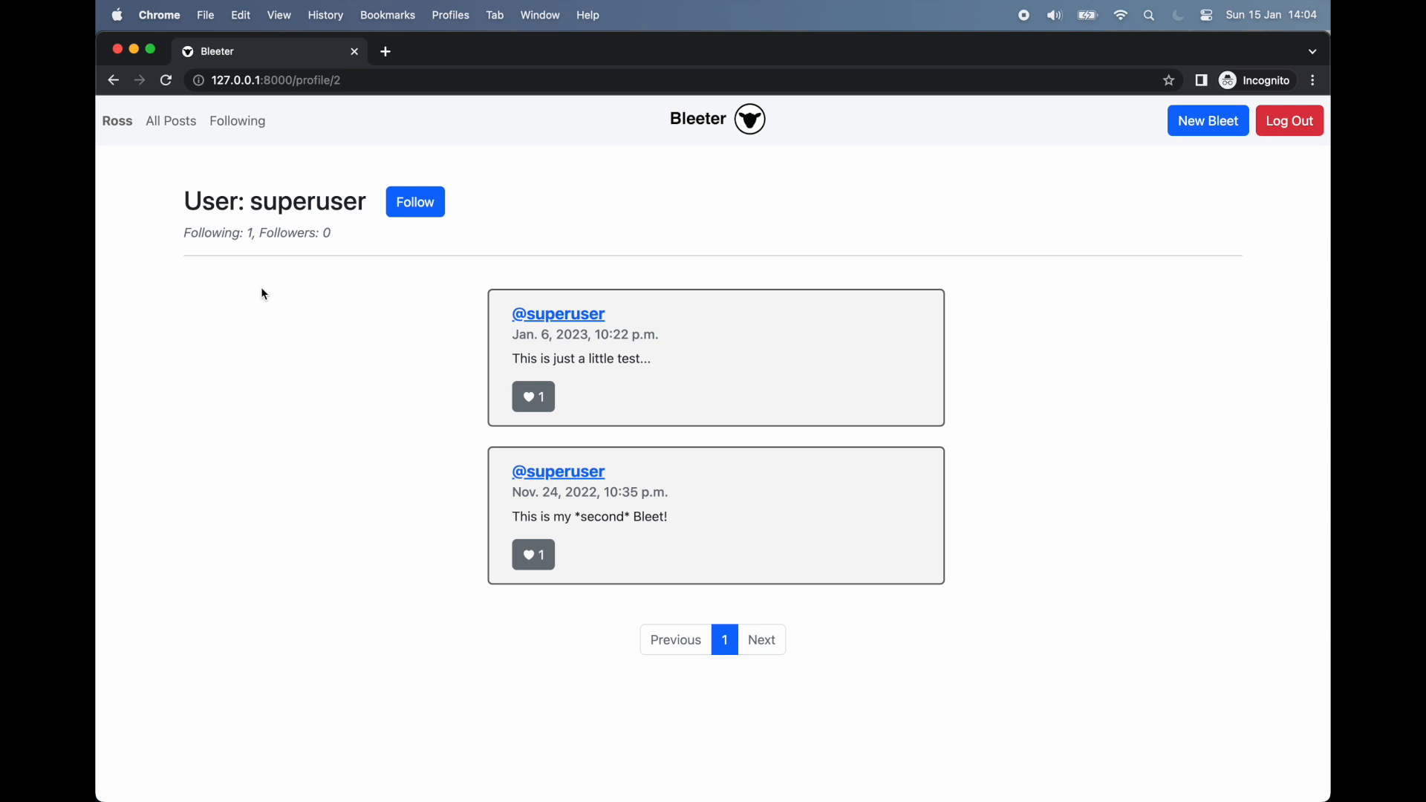
pyautogui.moveTo(377, 212)
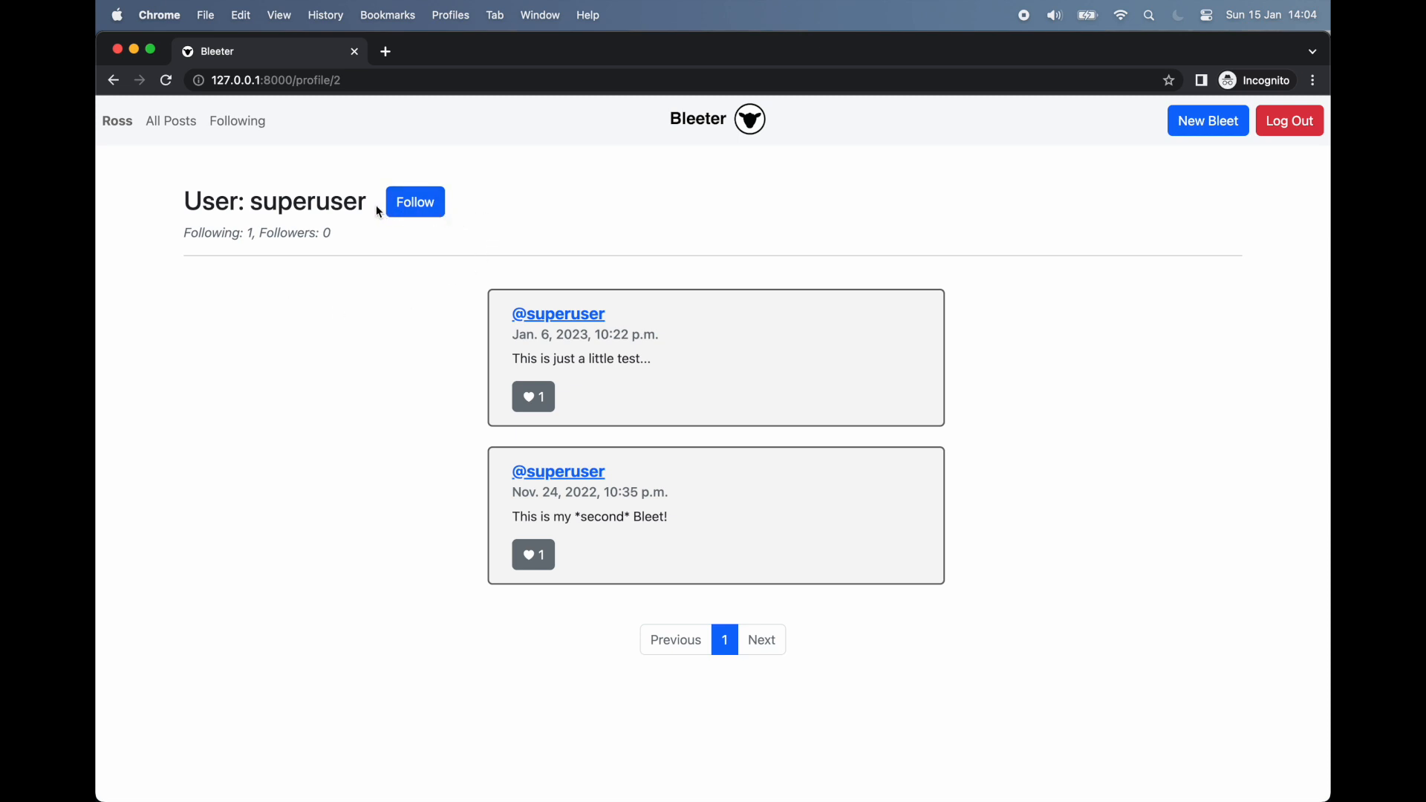
pyautogui.moveTo(413, 244)
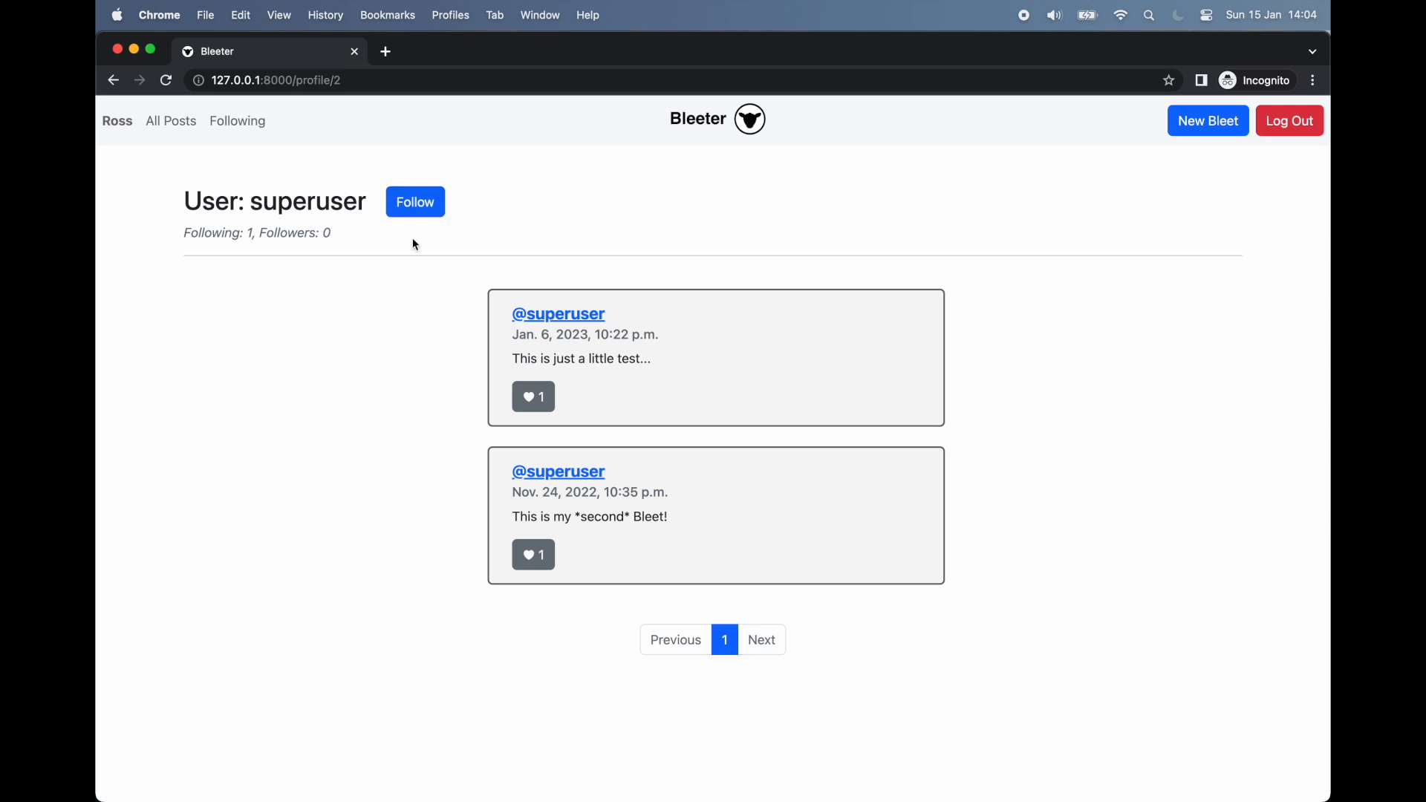
# Follow, unfollow, and re-follow superuser, then view the Following feed.
pyautogui.click(414, 201)
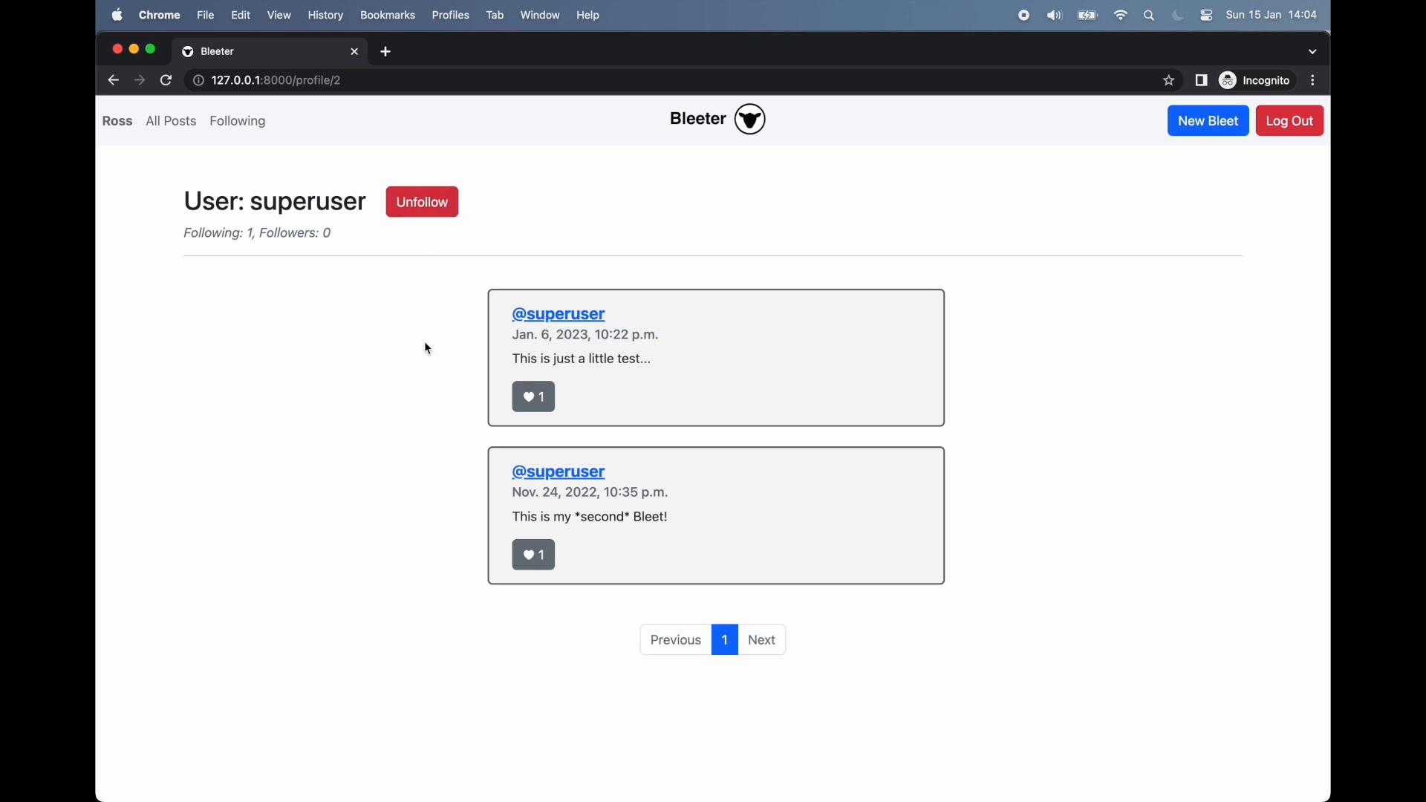
pyautogui.click(422, 202)
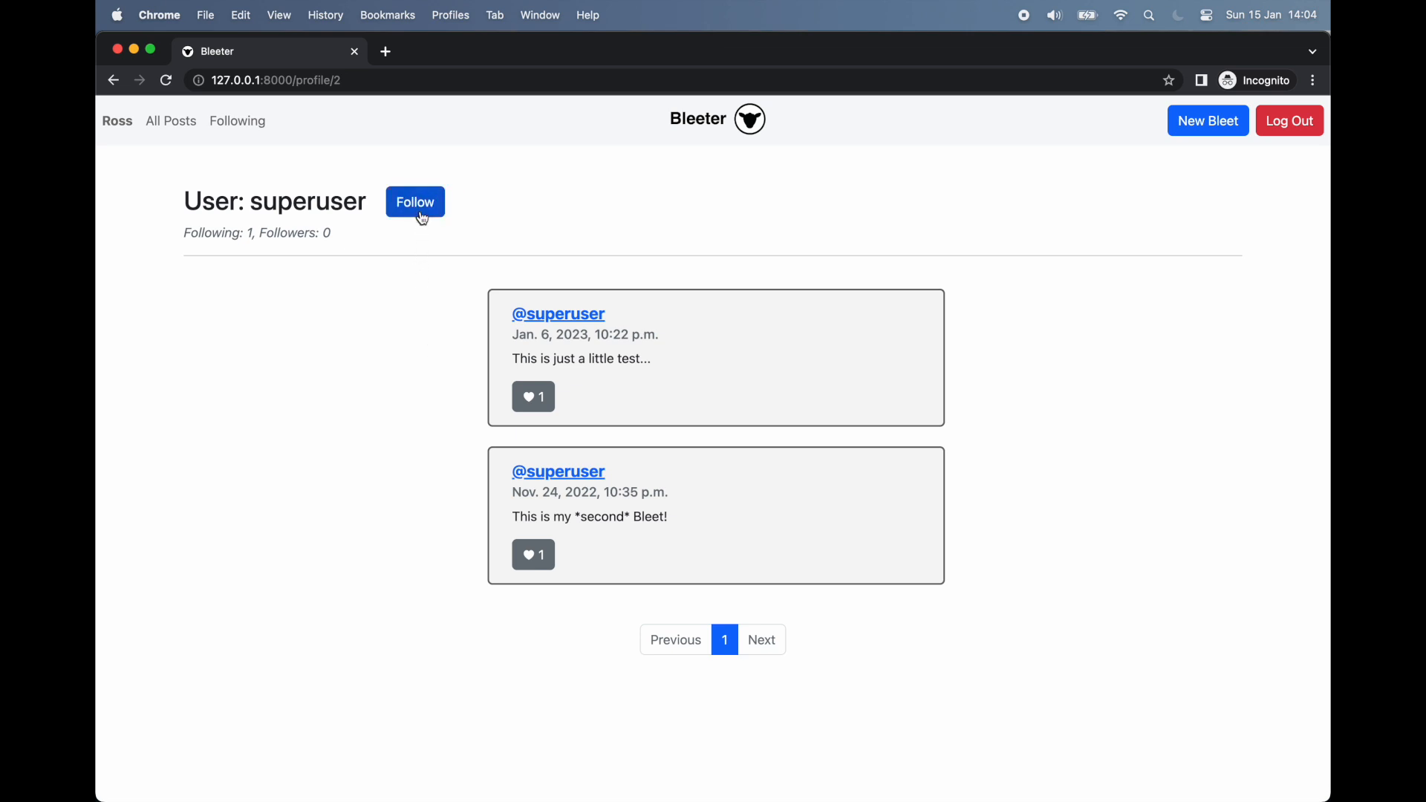
pyautogui.moveTo(408, 230)
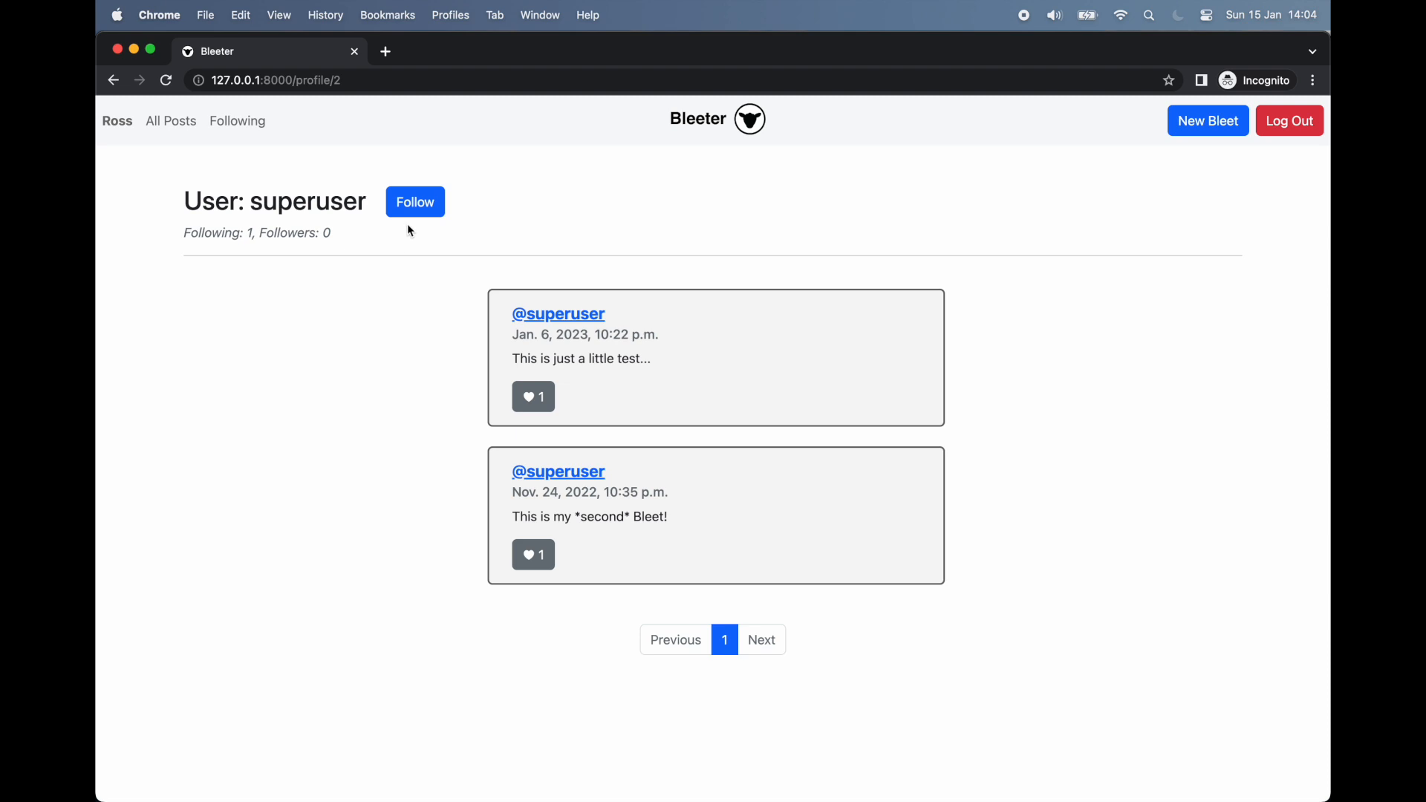
pyautogui.click(415, 201)
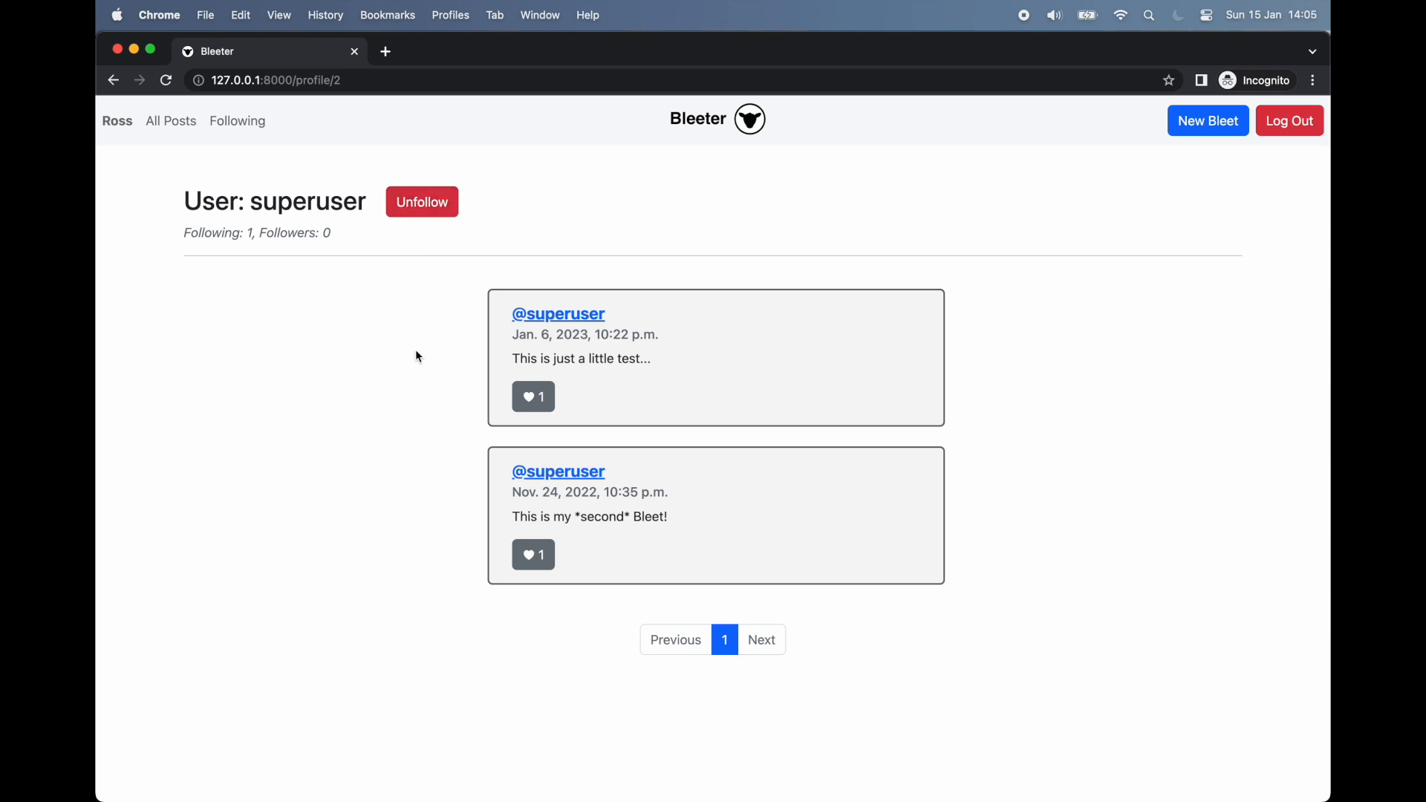
pyautogui.click(238, 121)
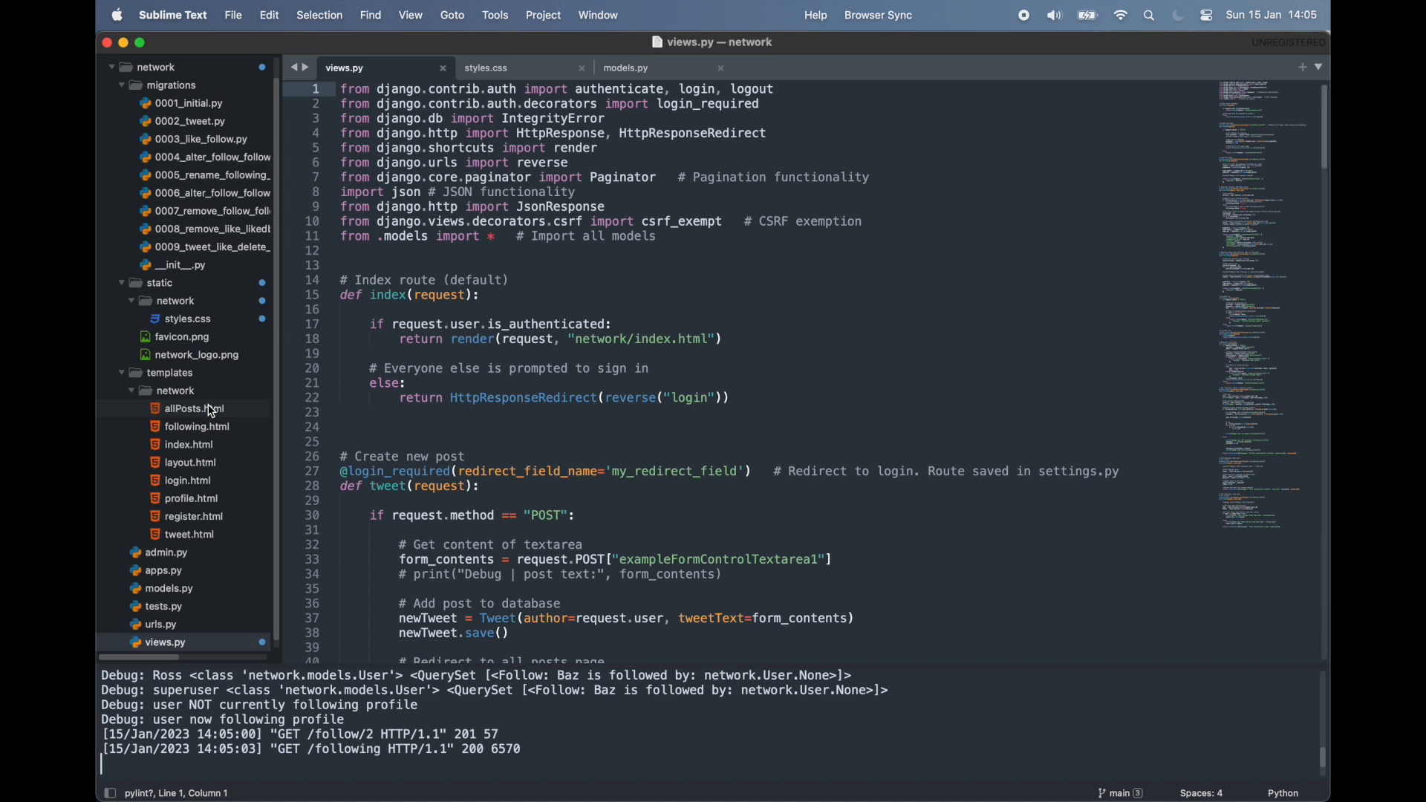
# Open allPosts.html and layout.html, then scroll through the allPosts.html script code.
pyautogui.click(194, 409)
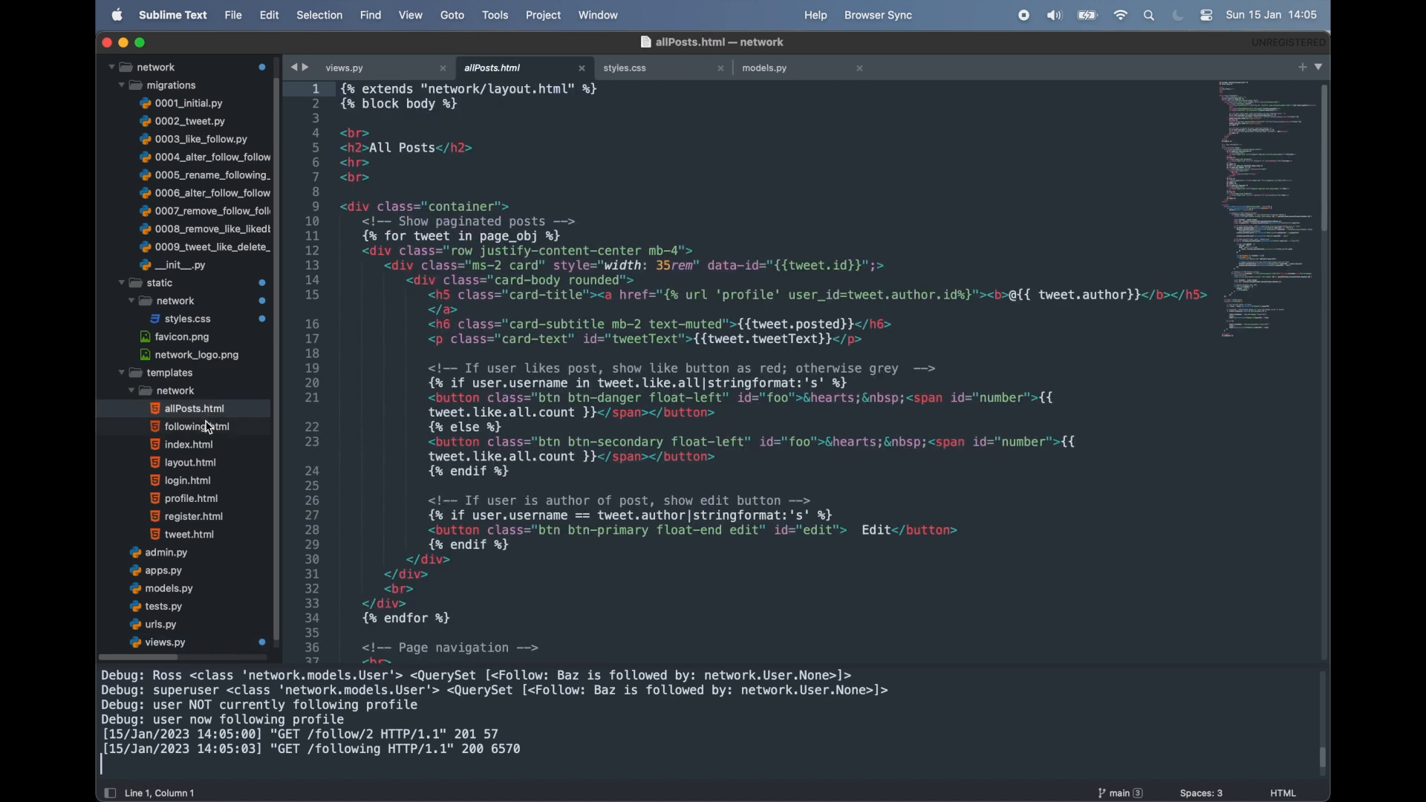
pyautogui.click(191, 462)
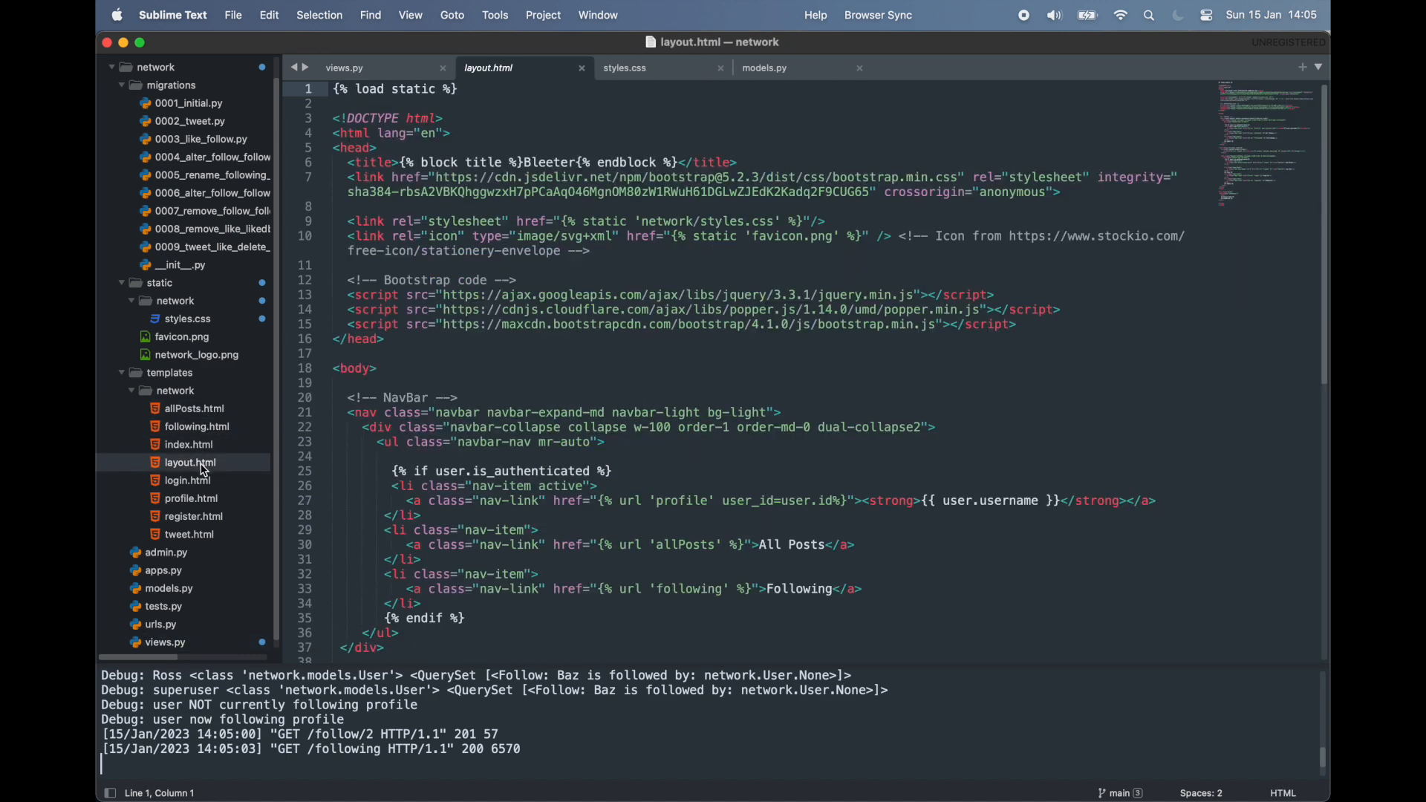
pyautogui.moveTo(510, 501)
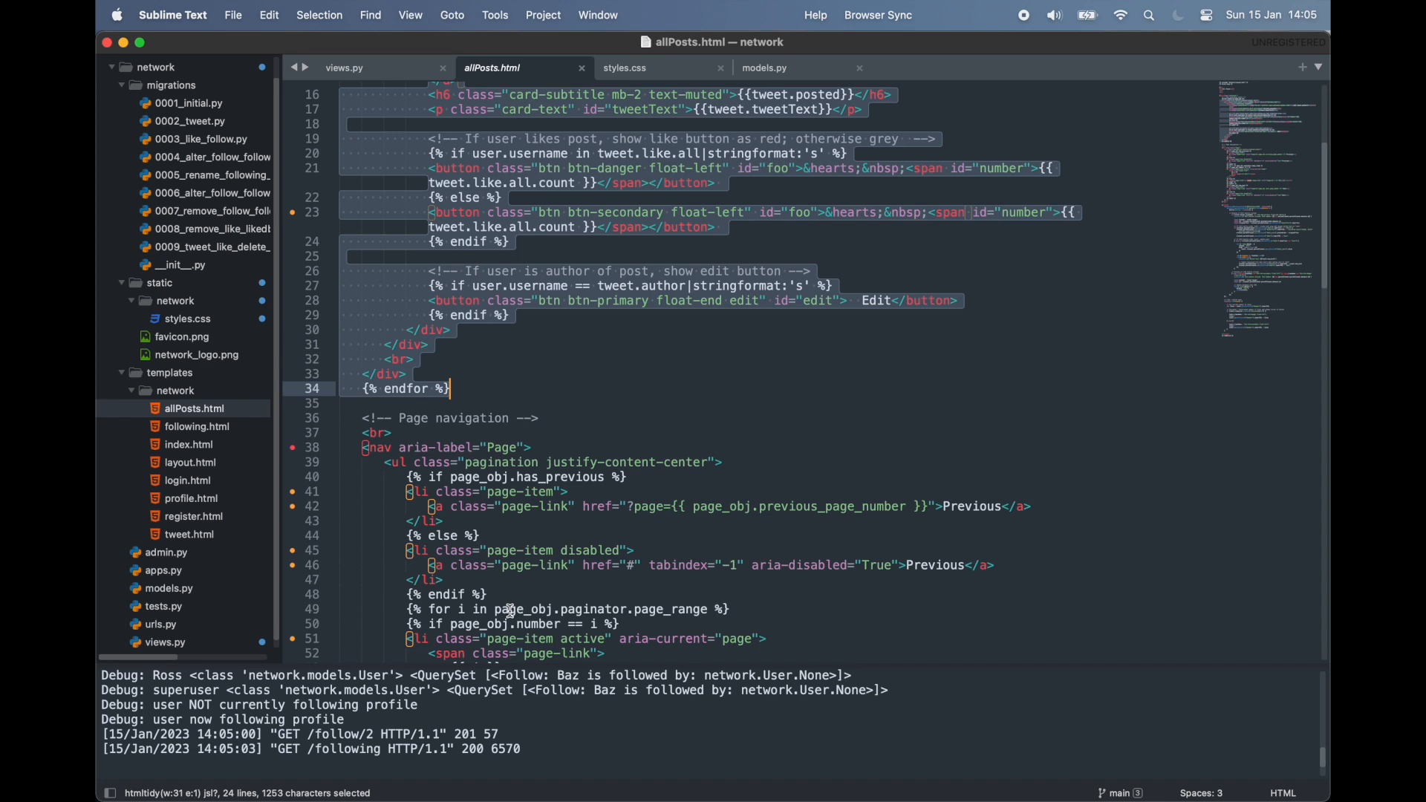
pyautogui.scroll(-3)
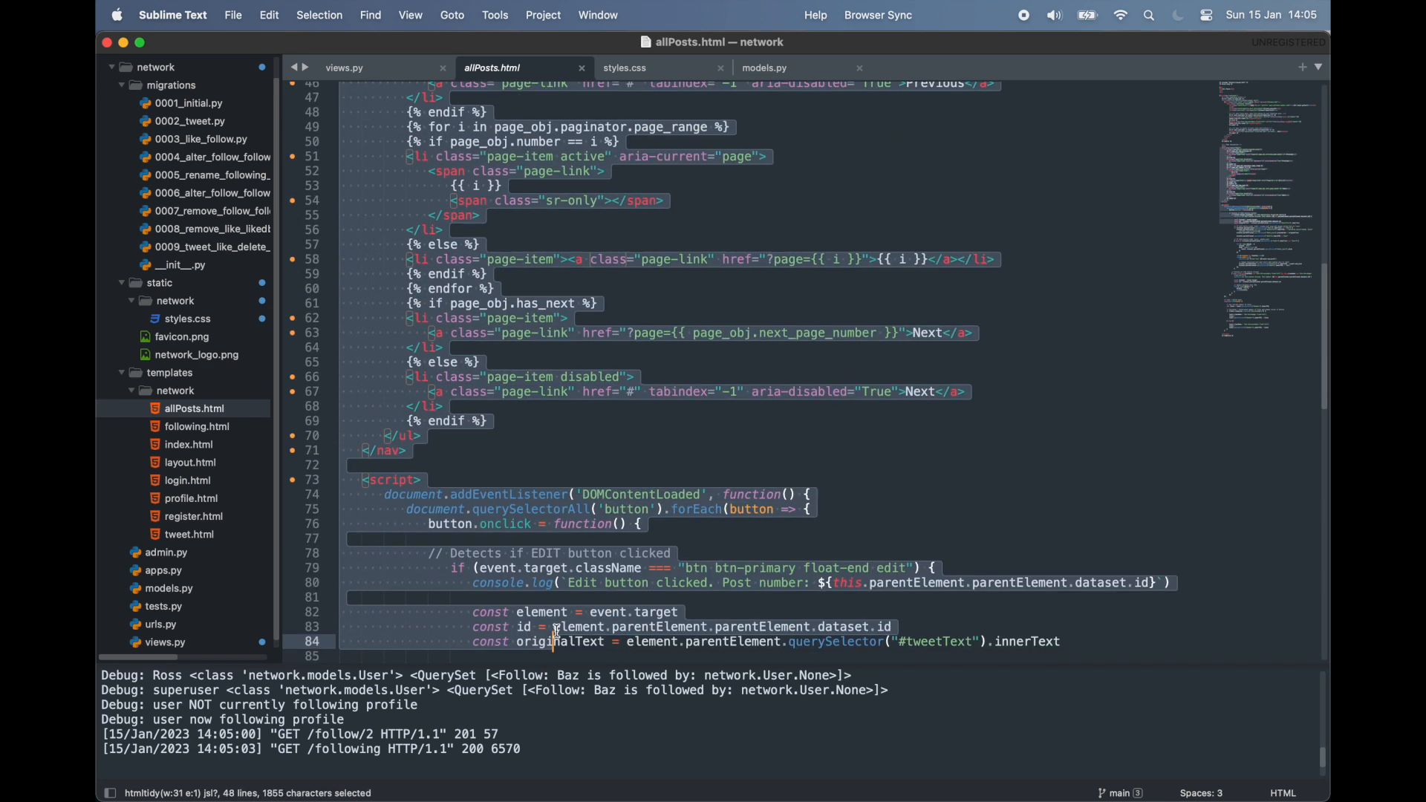
pyautogui.scroll(-3)
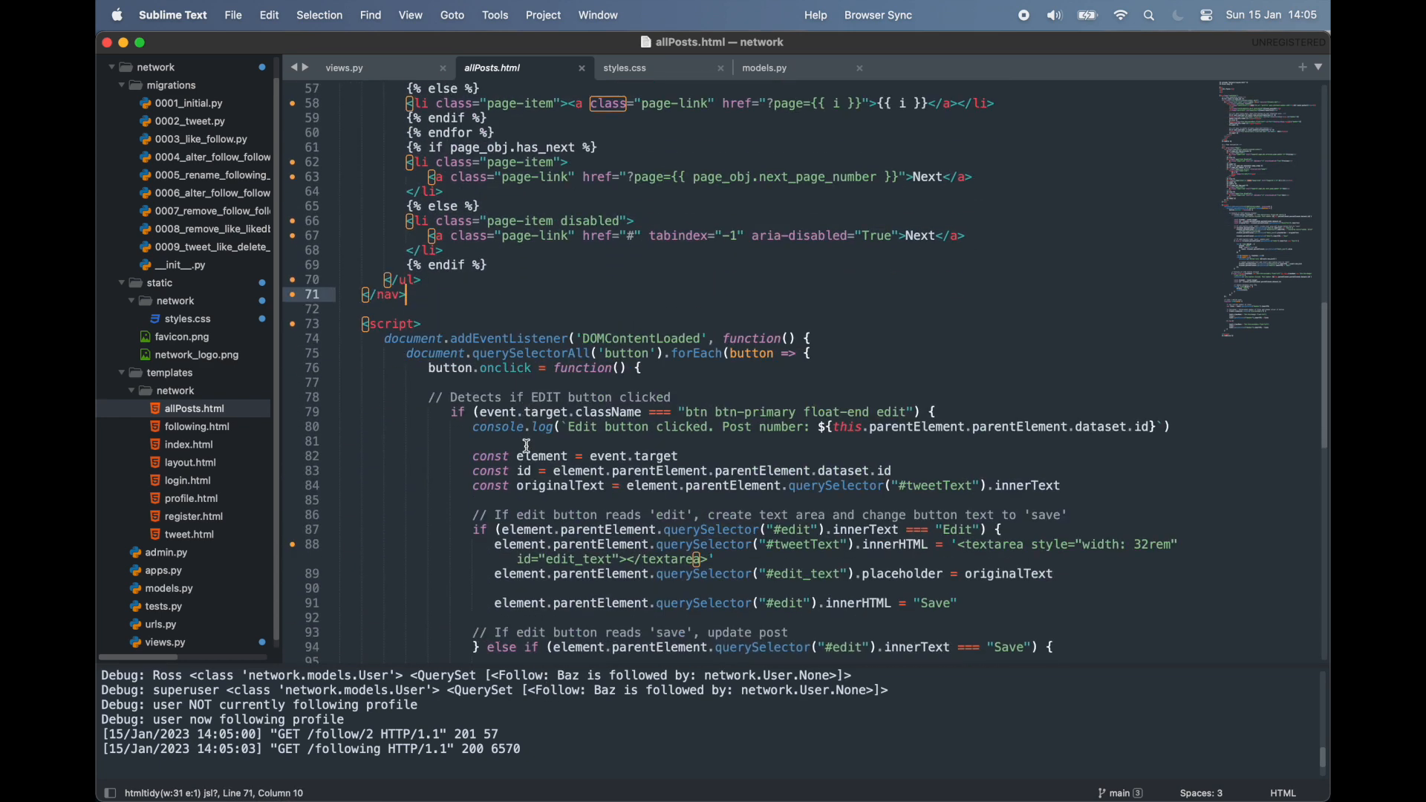
pyautogui.scroll(-3)
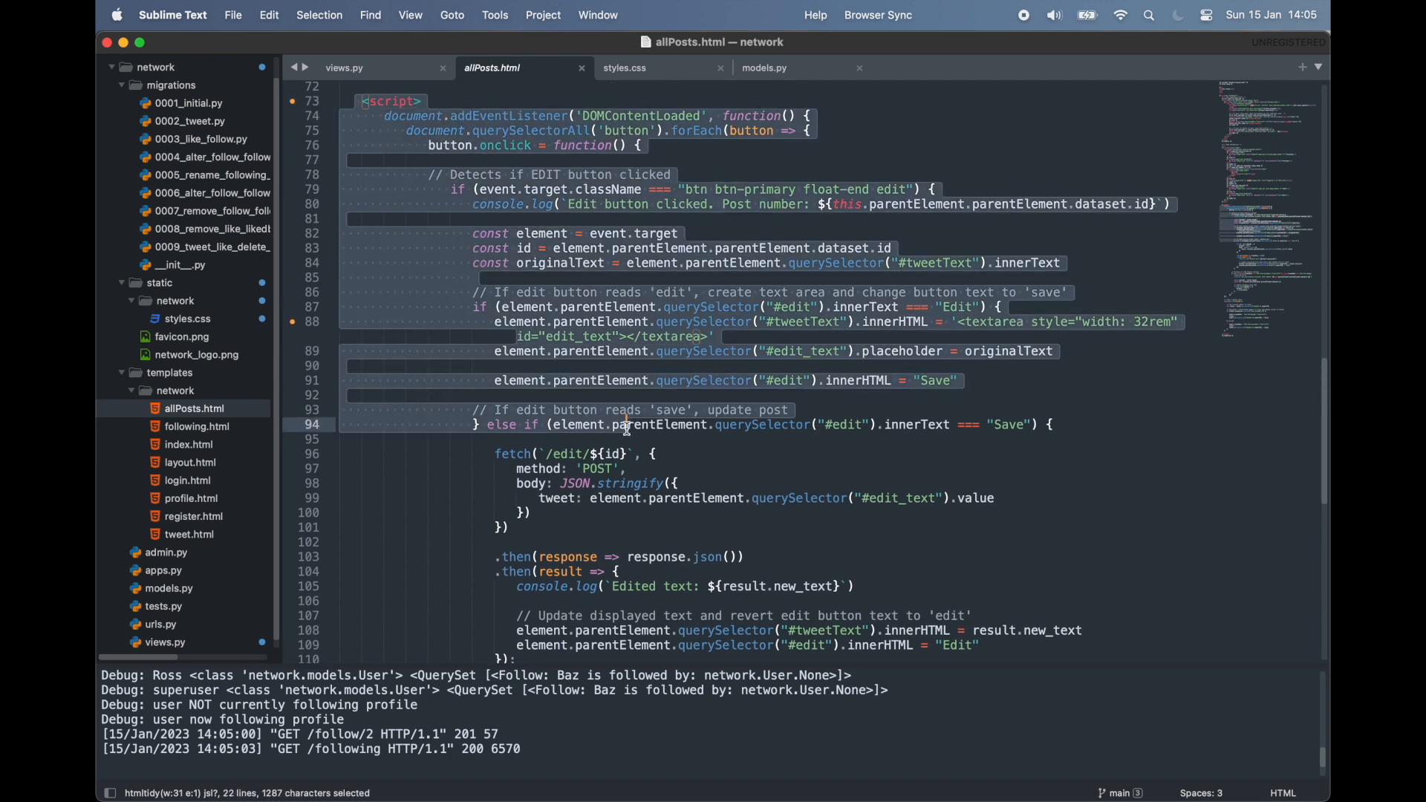
# Return to views.py and scroll down past the edit function to the like API function.
pyautogui.click(980, 641)
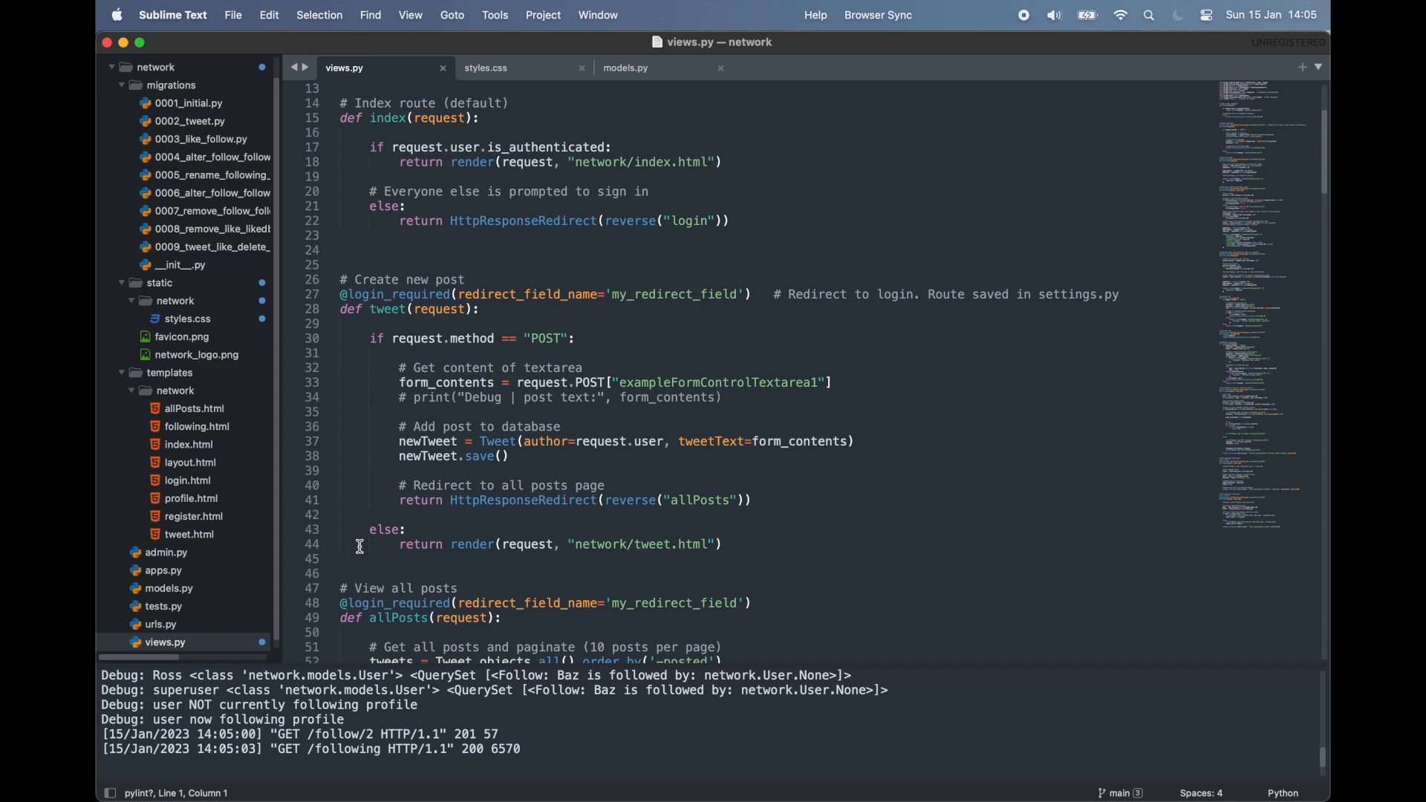
pyautogui.scroll(-3)
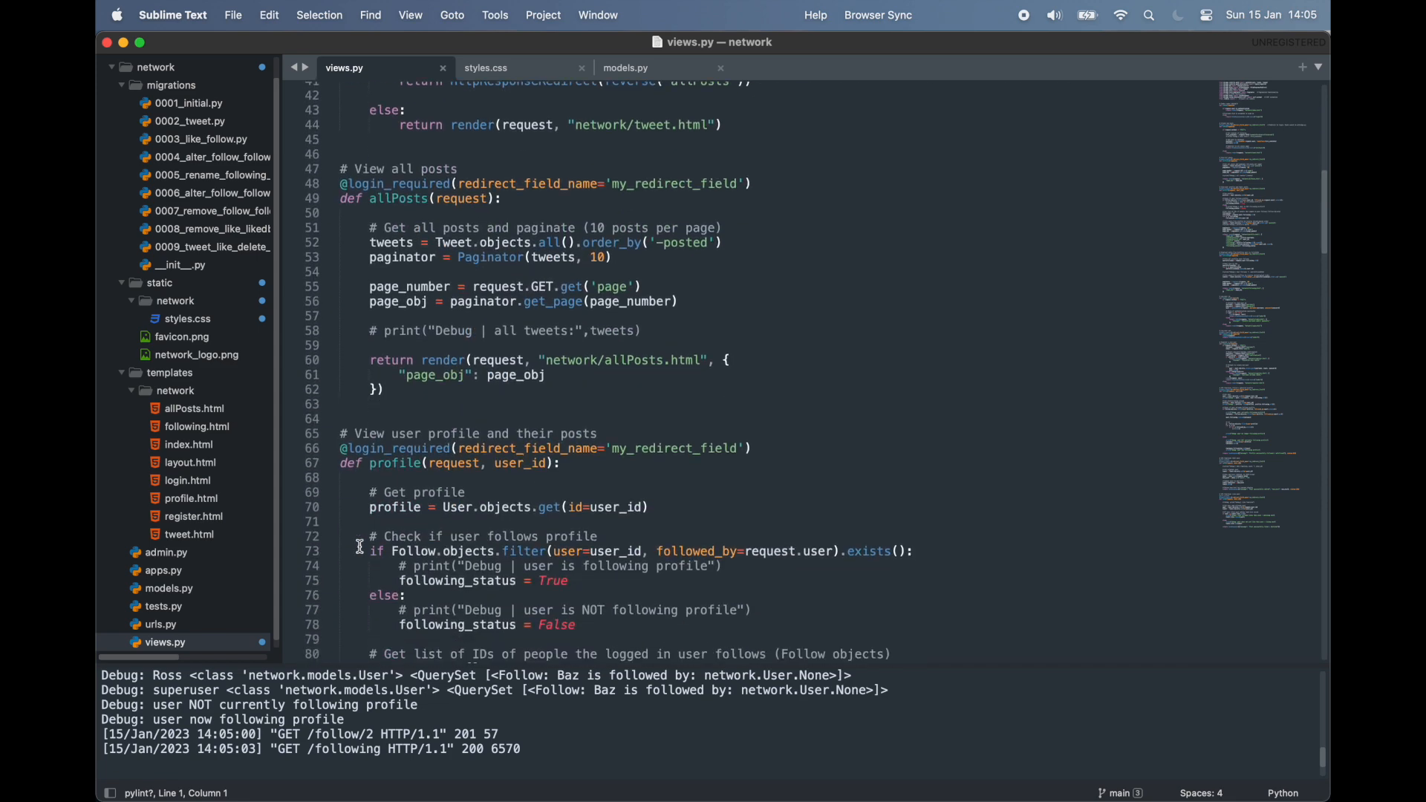
pyautogui.scroll(-3)
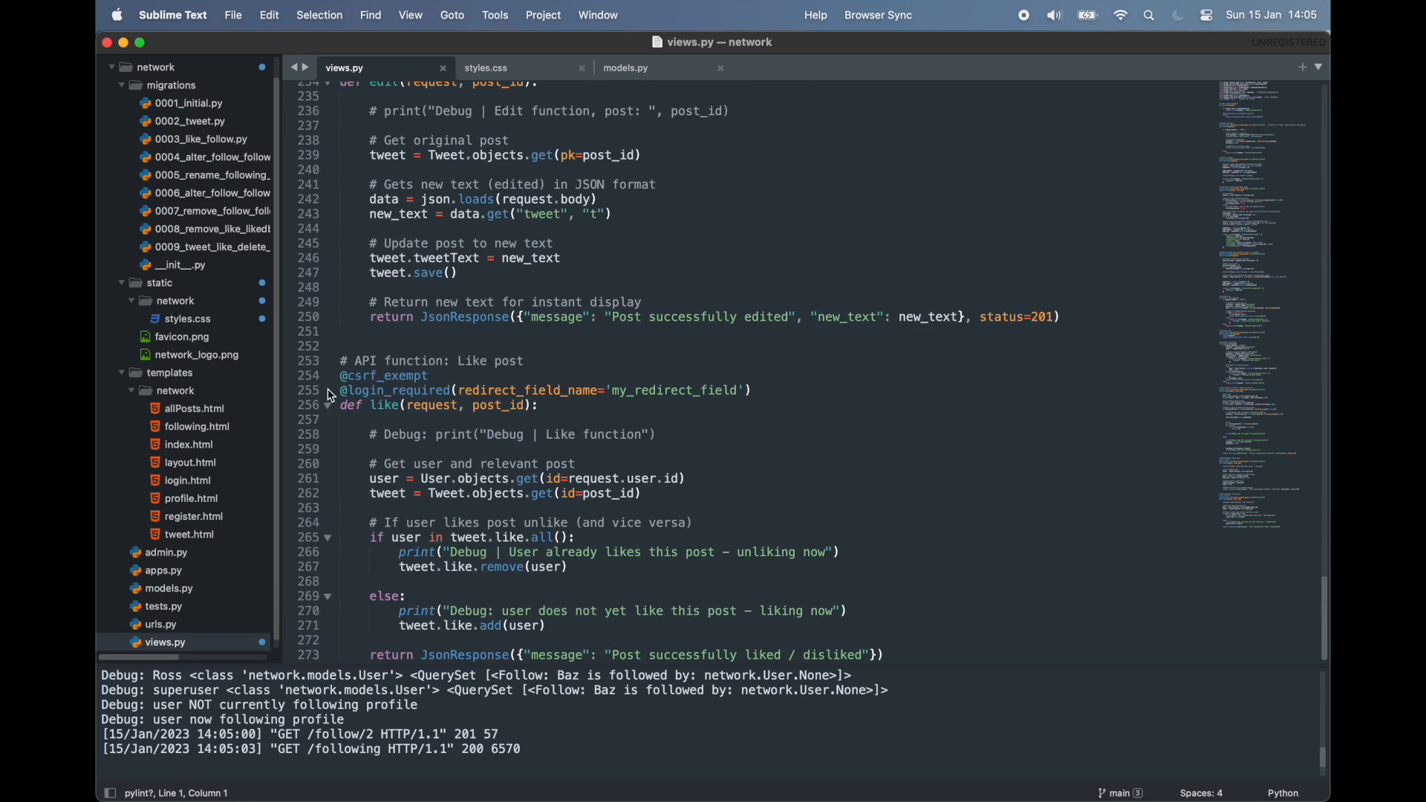
pyautogui.moveTo(339, 361); pyautogui.dragTo(428, 375)
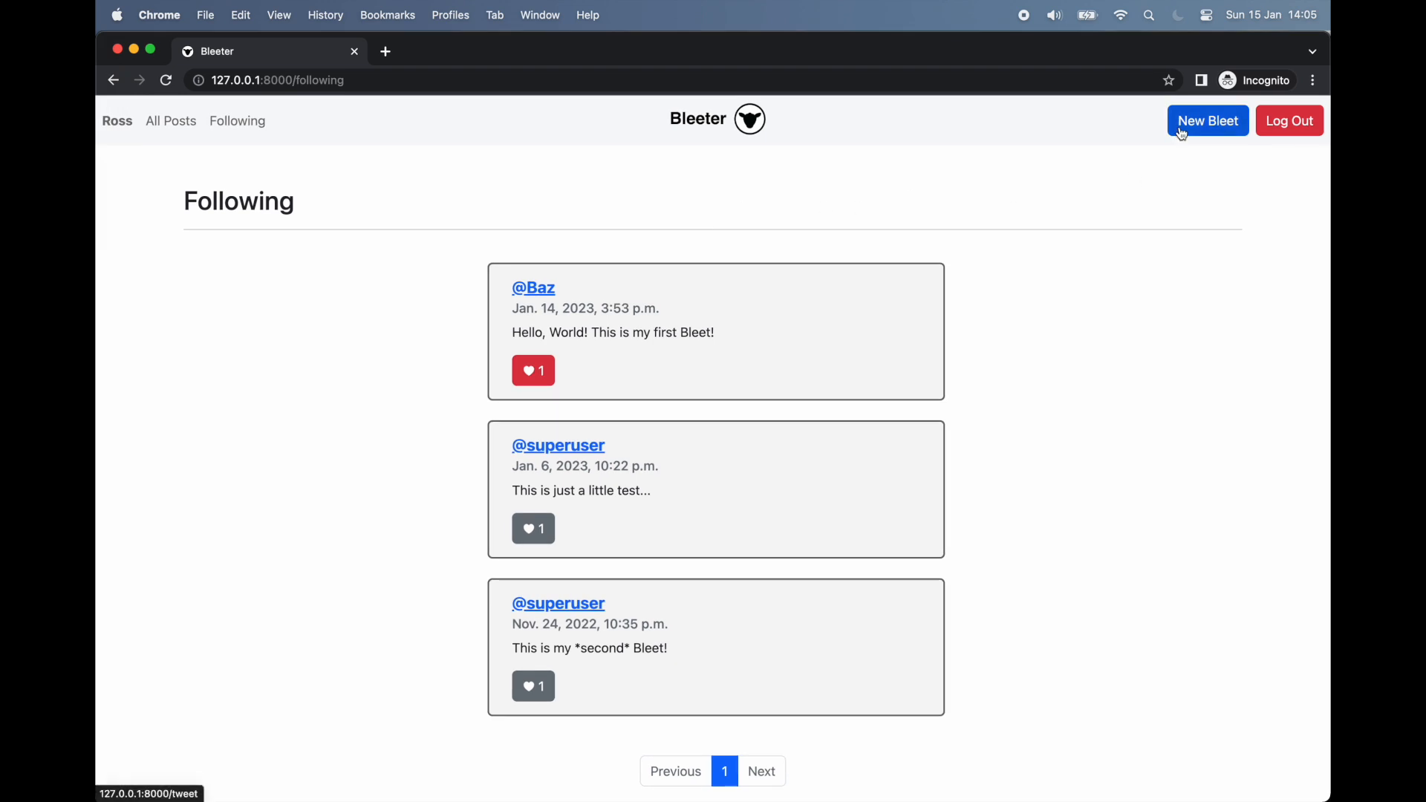
# Start a new bleat and write 'See you all next time :D'.
pyautogui.click(1207, 120)
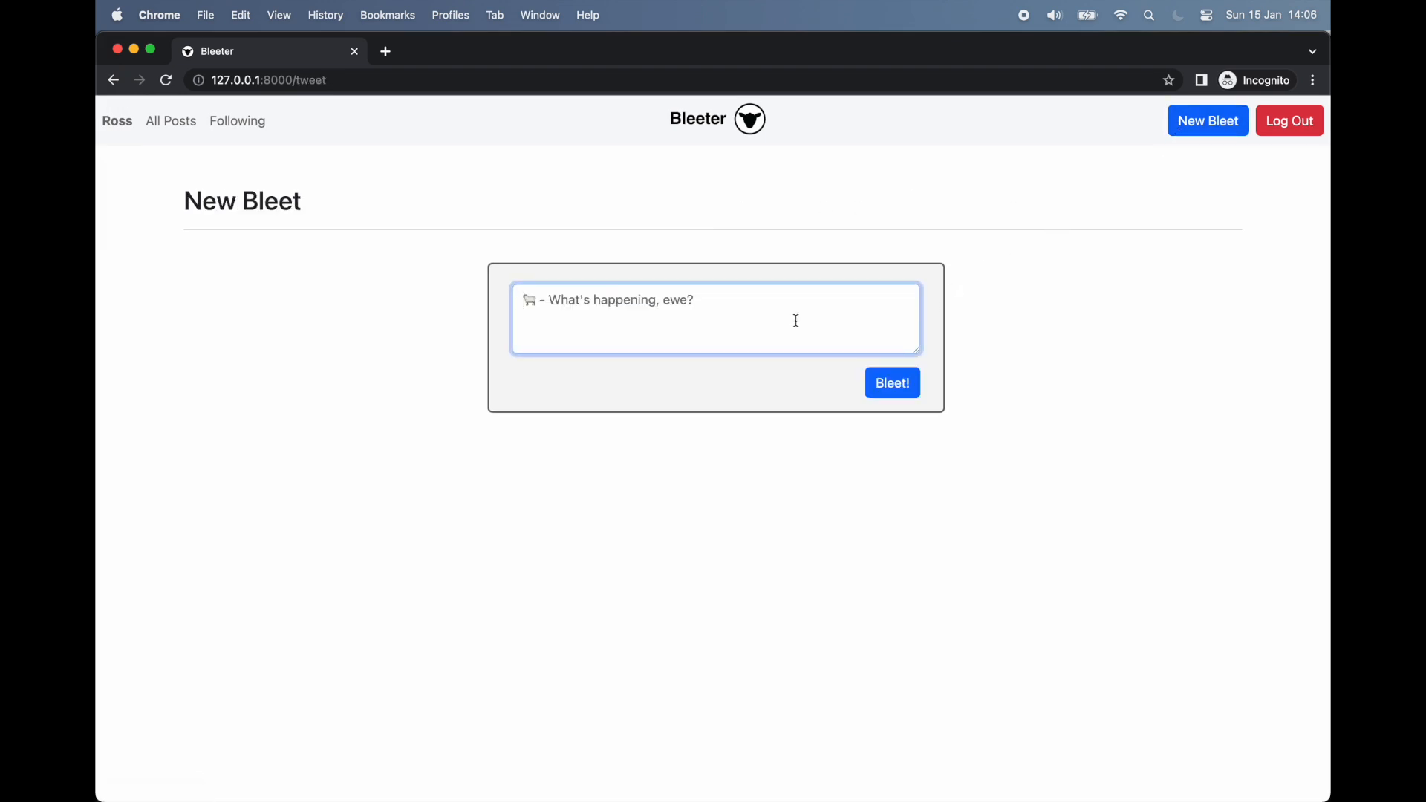
pyautogui.write('See y')
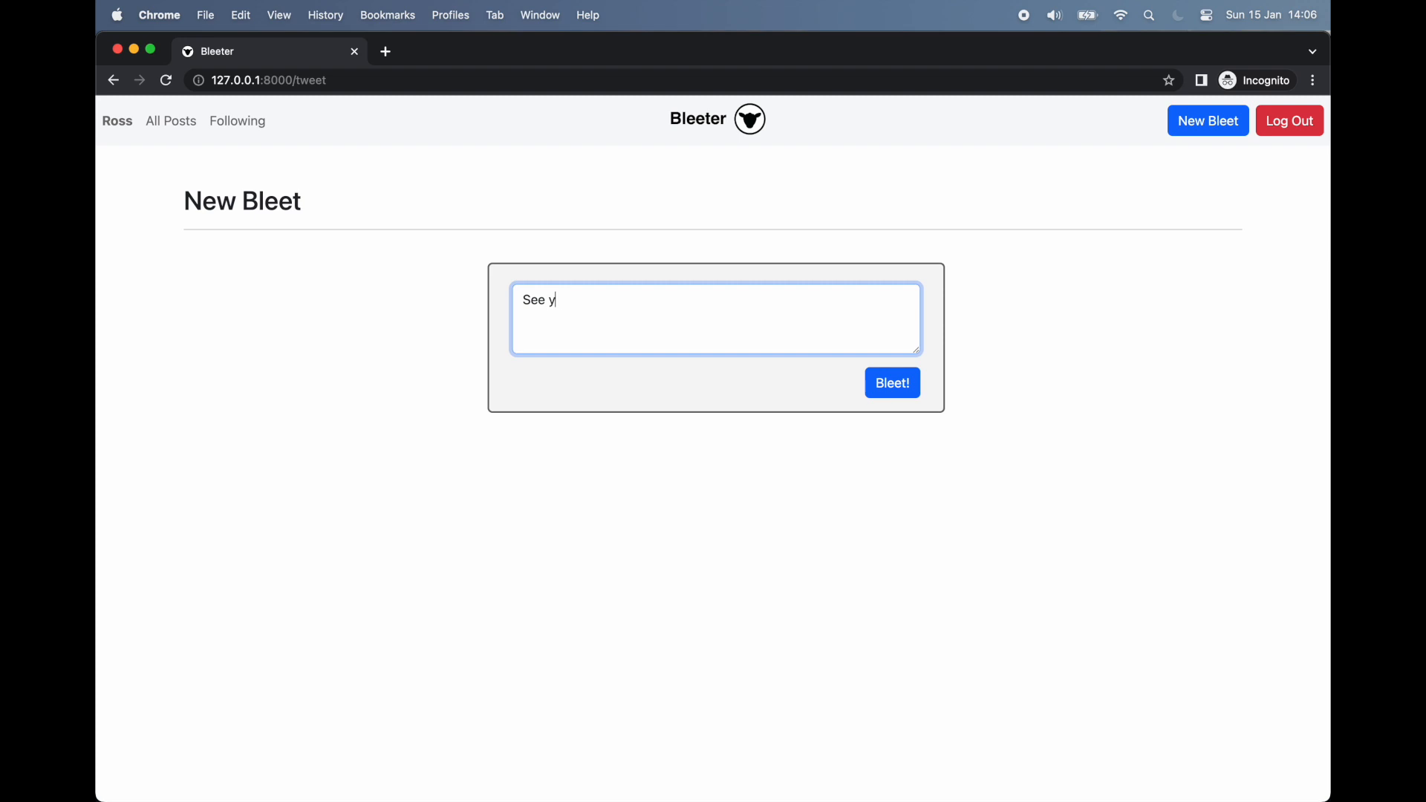
pyautogui.write('ou all next')
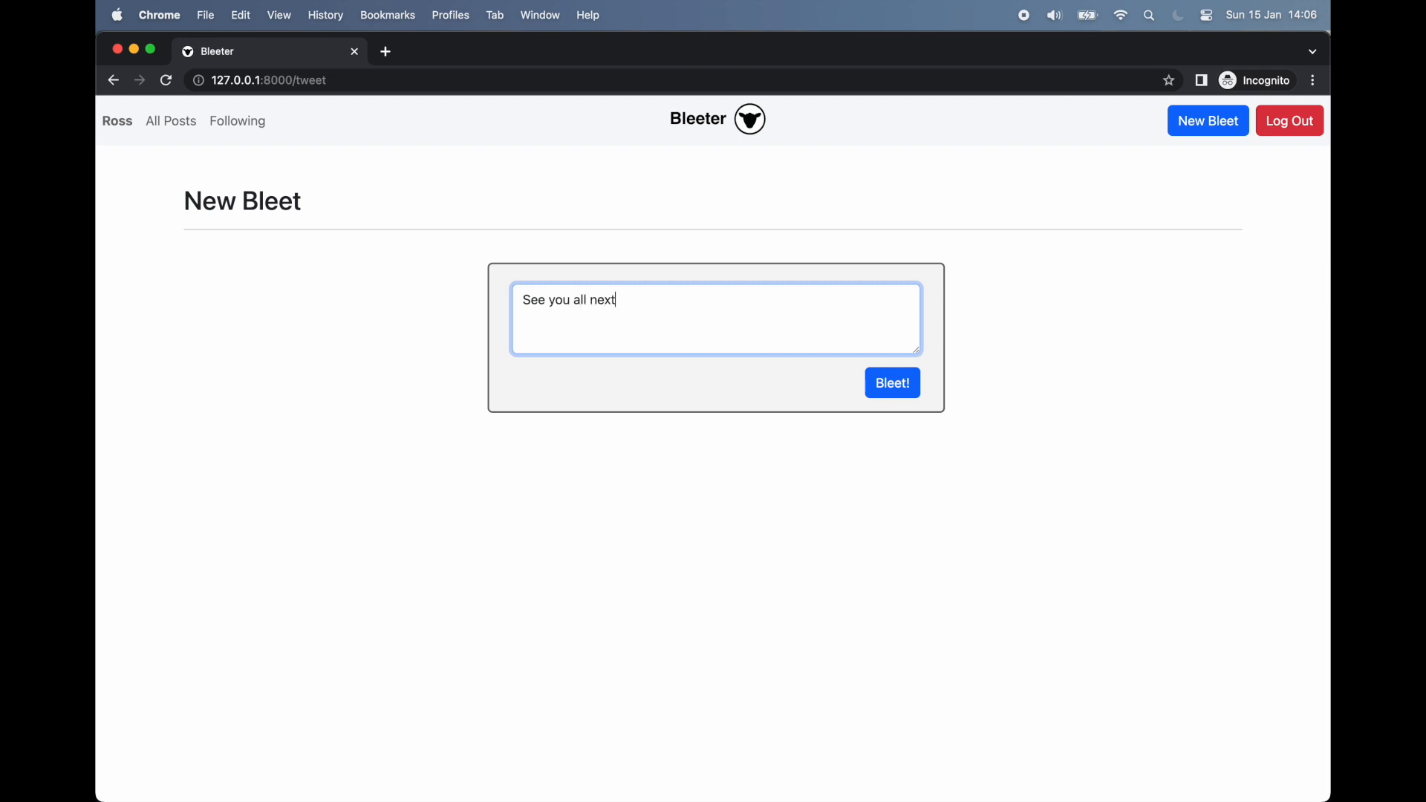
pyautogui.write('time :')
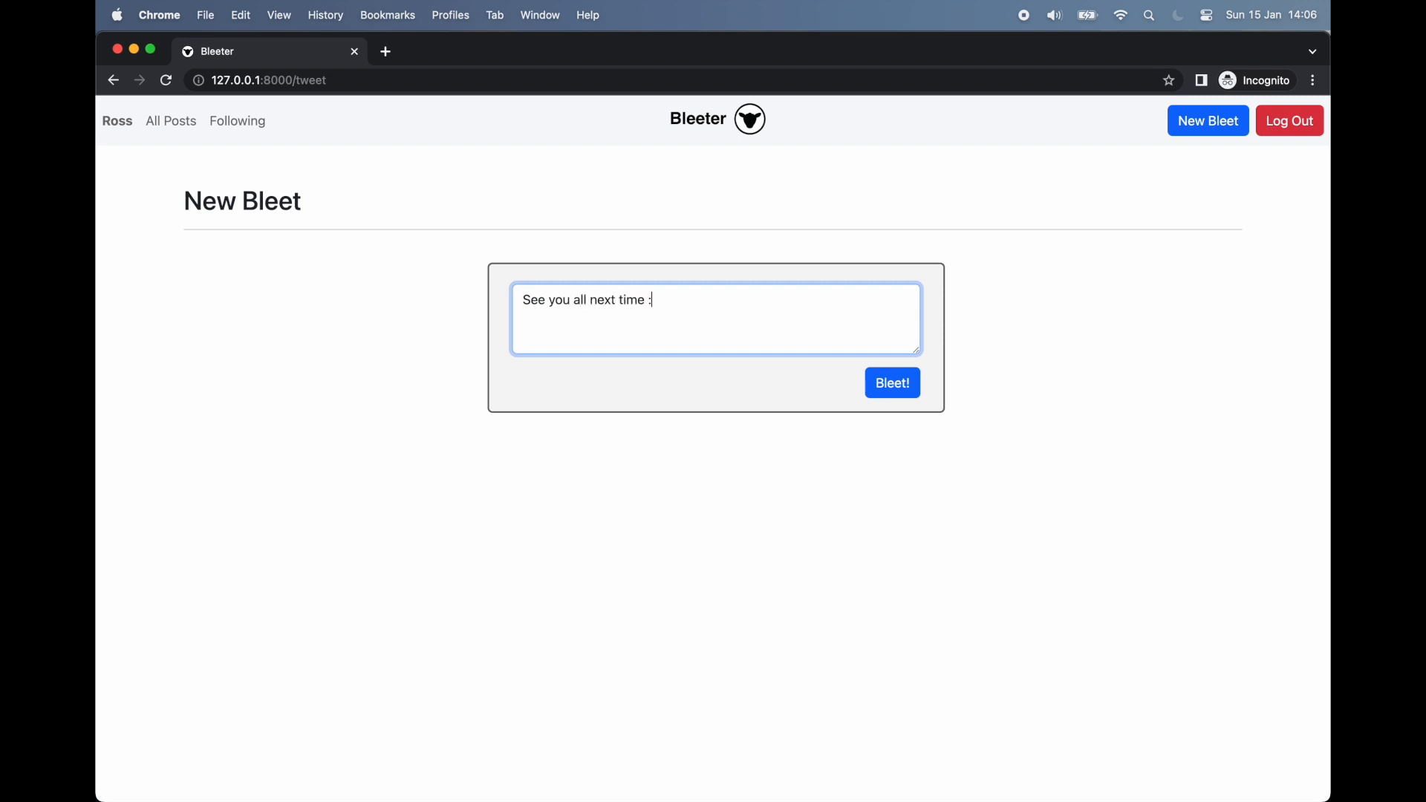
pyautogui.write('D')
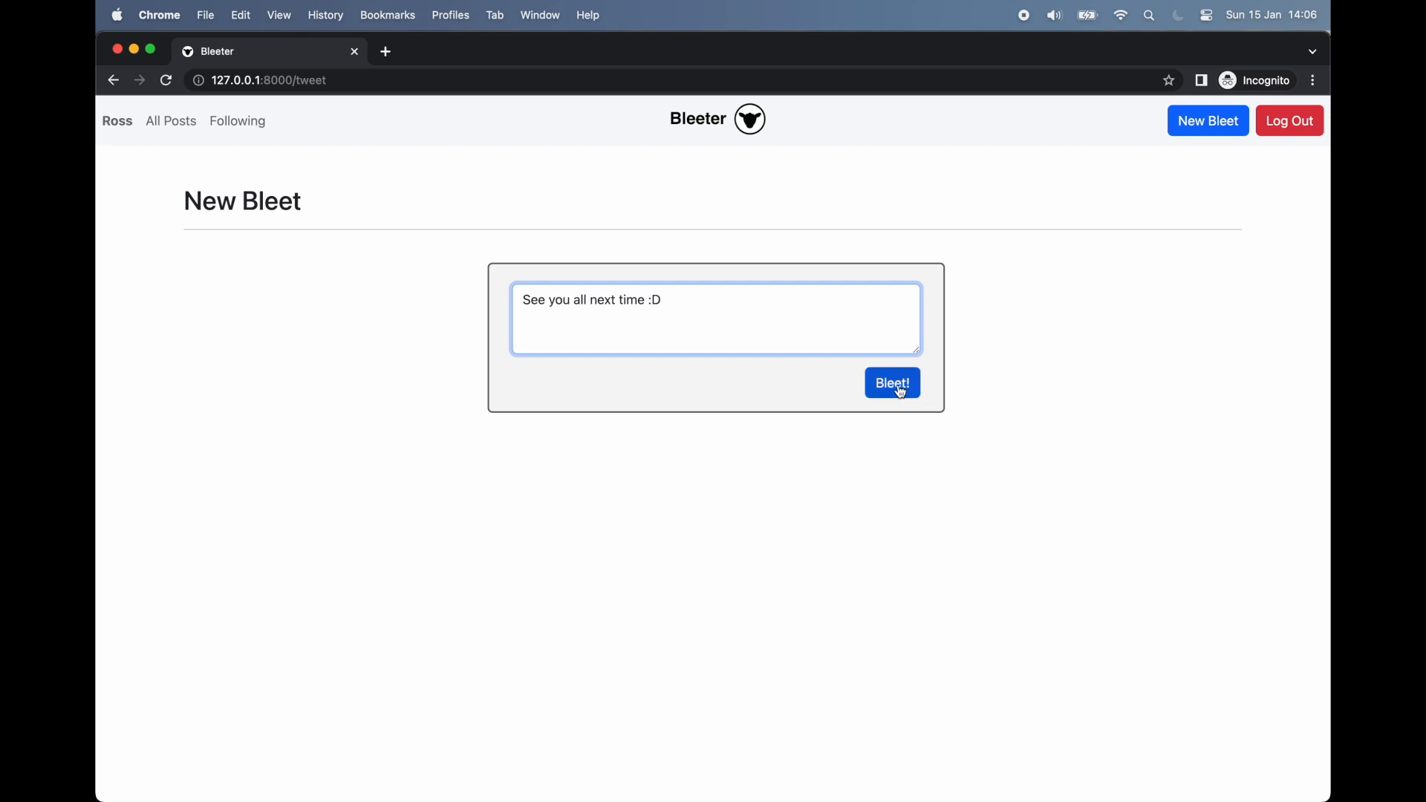
# Publish the farewell bleat, like it, and log out of Bleeter.
pyautogui.click(890, 381)
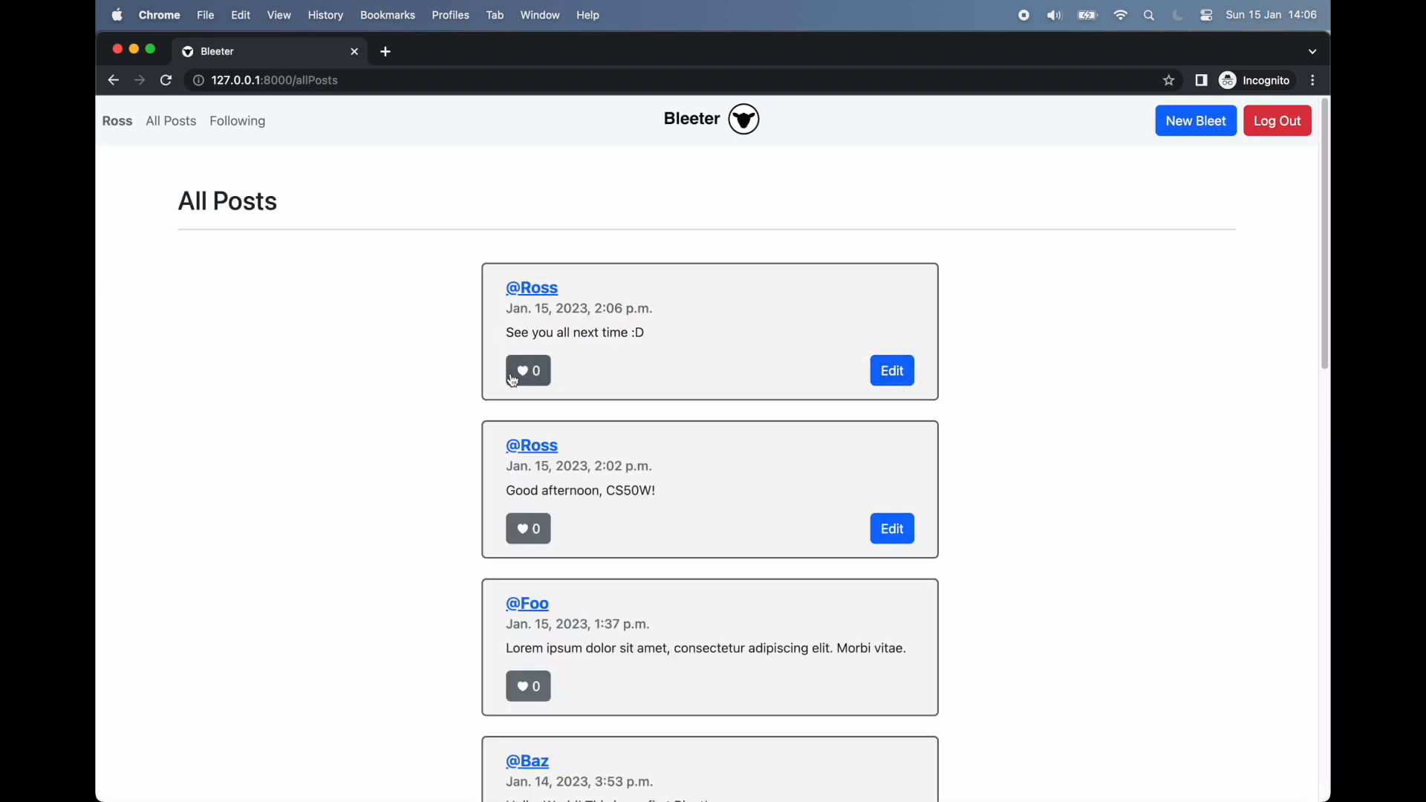
pyautogui.click(527, 370)
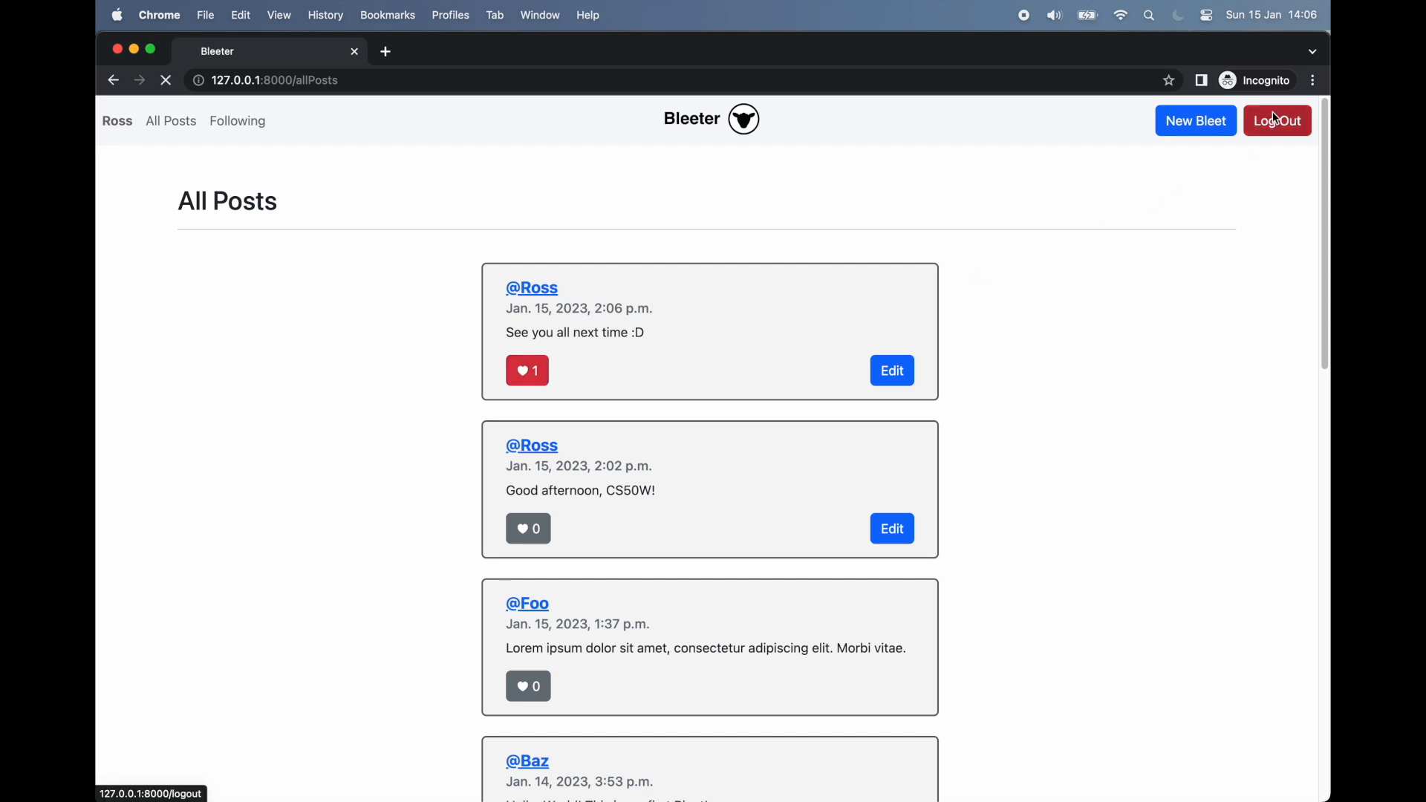
pyautogui.click(1277, 121)
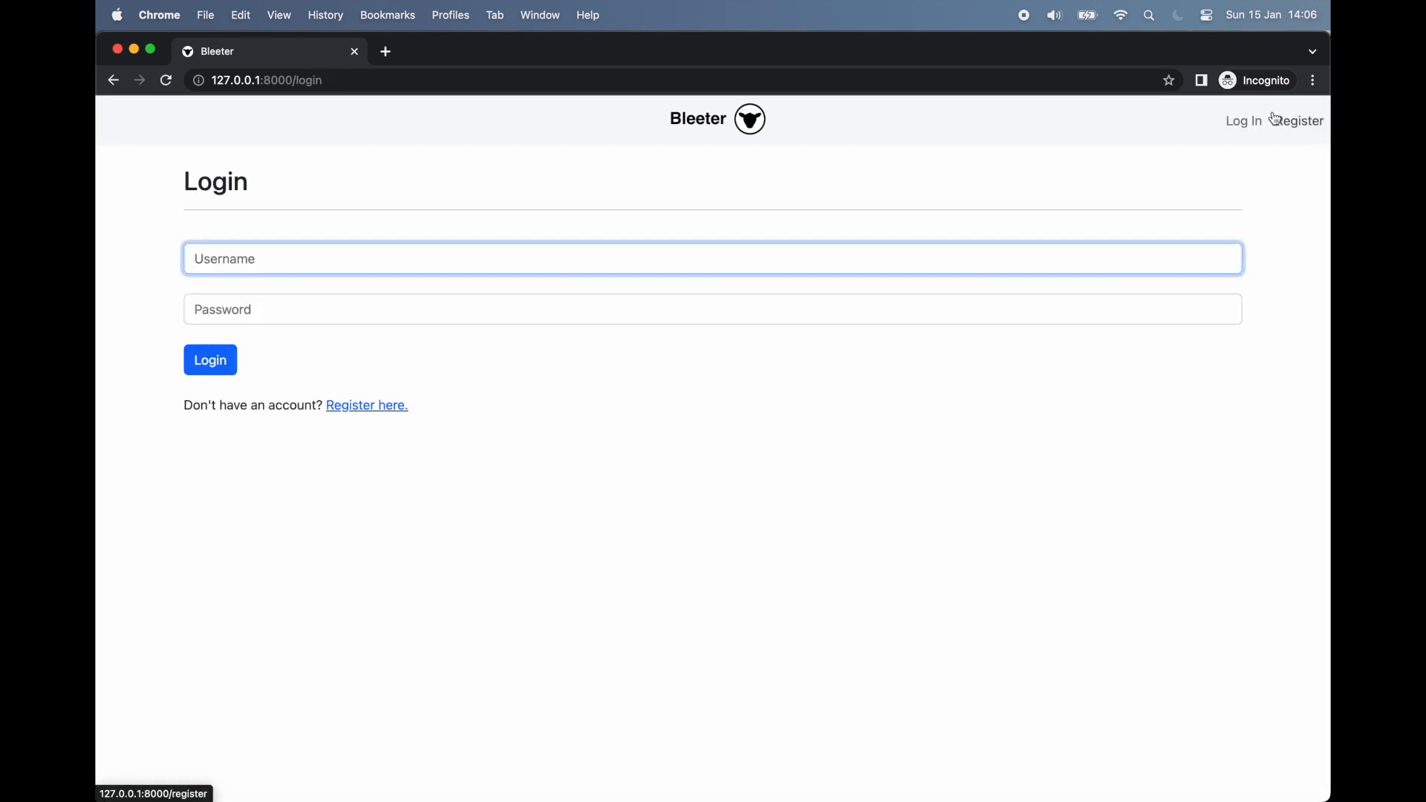